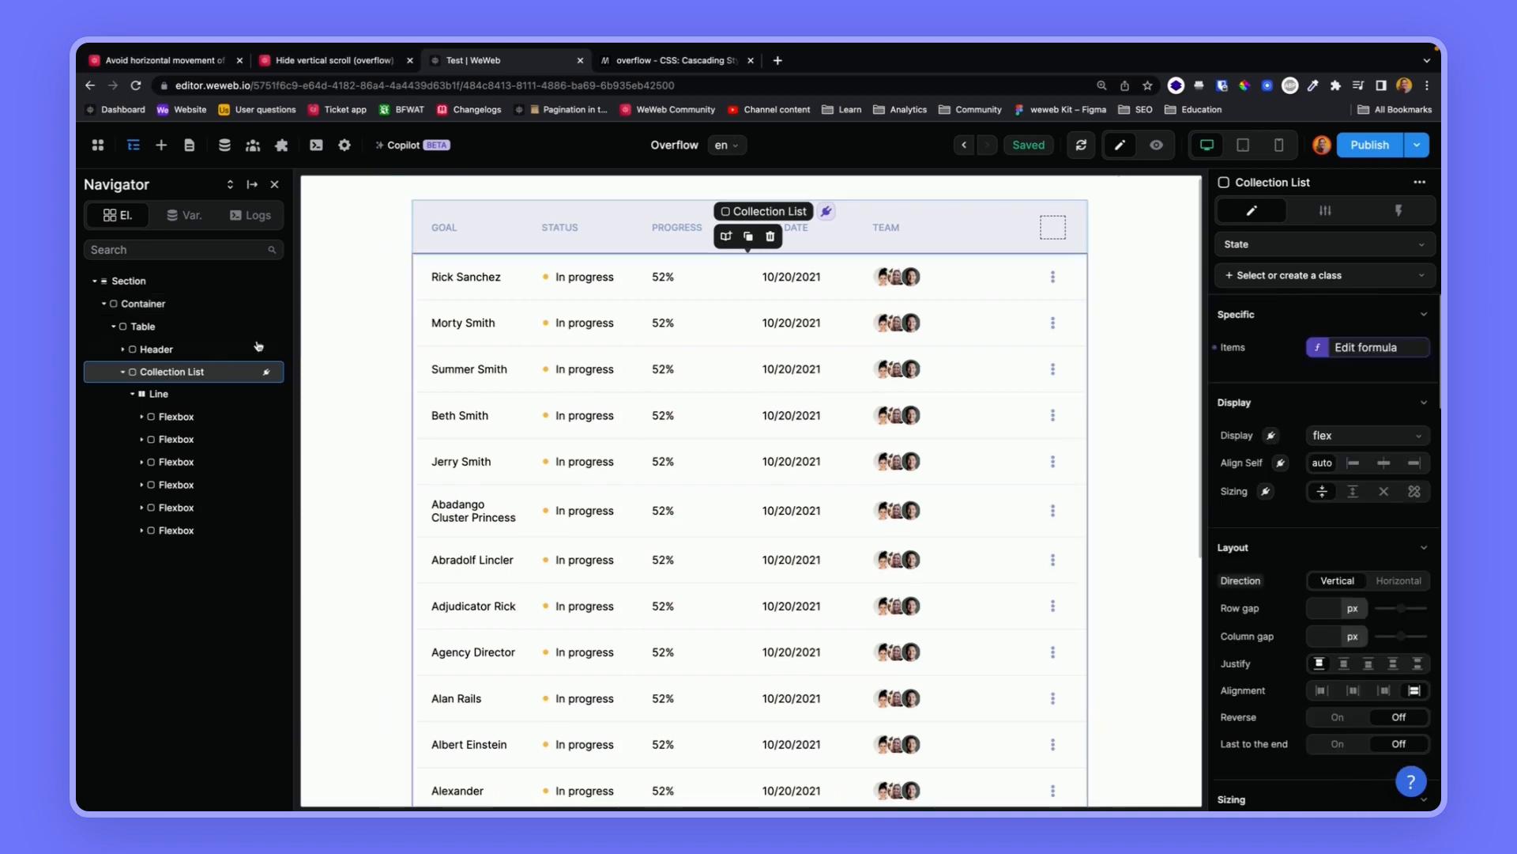
- Inspect the table structure by selecting the table, header, collection list, rows and cells
click(584, 276)
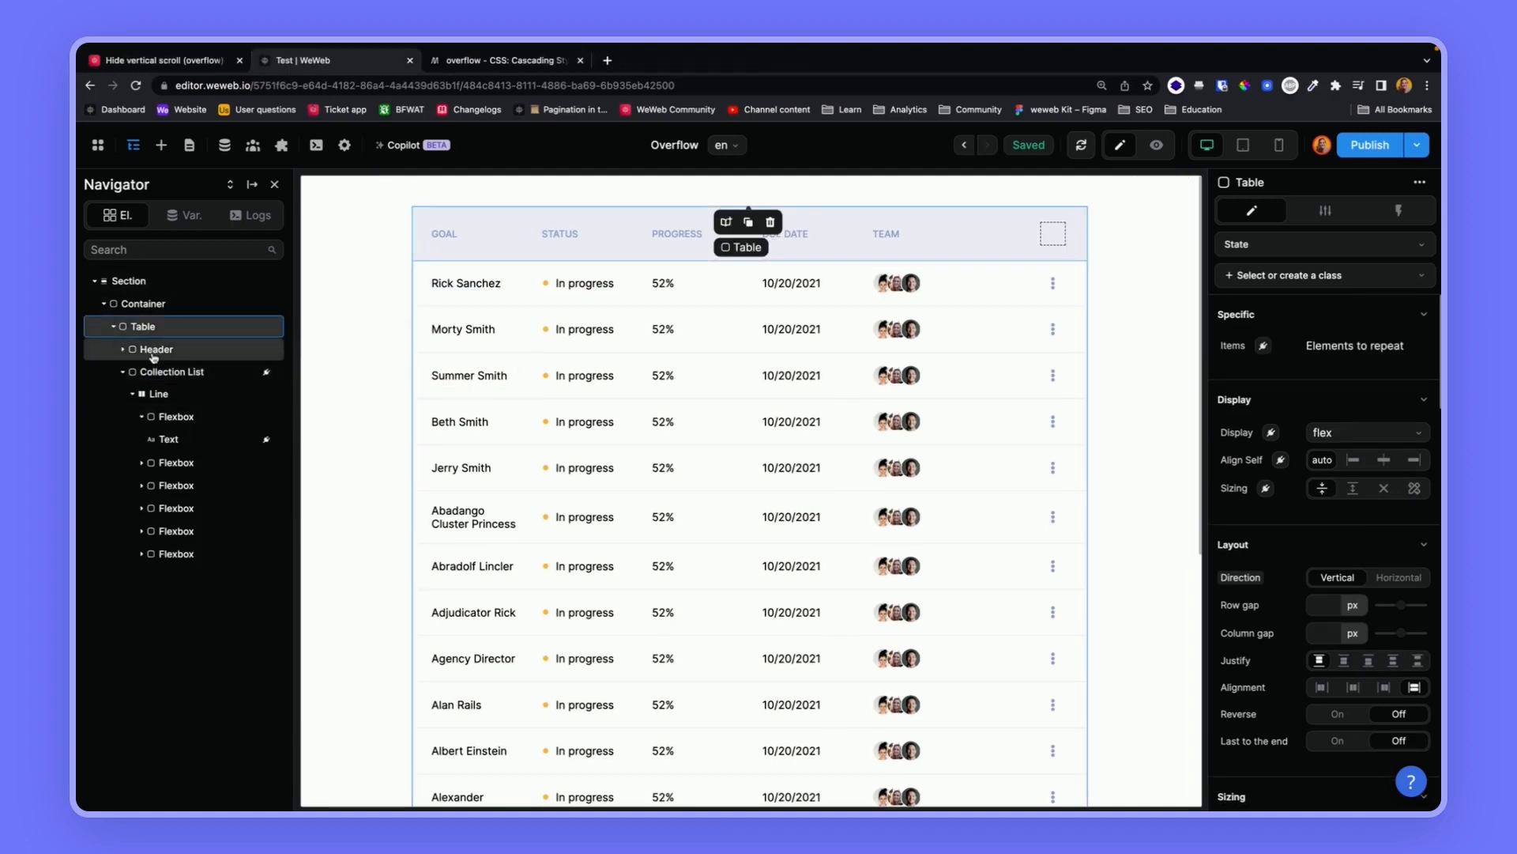
click(155, 348)
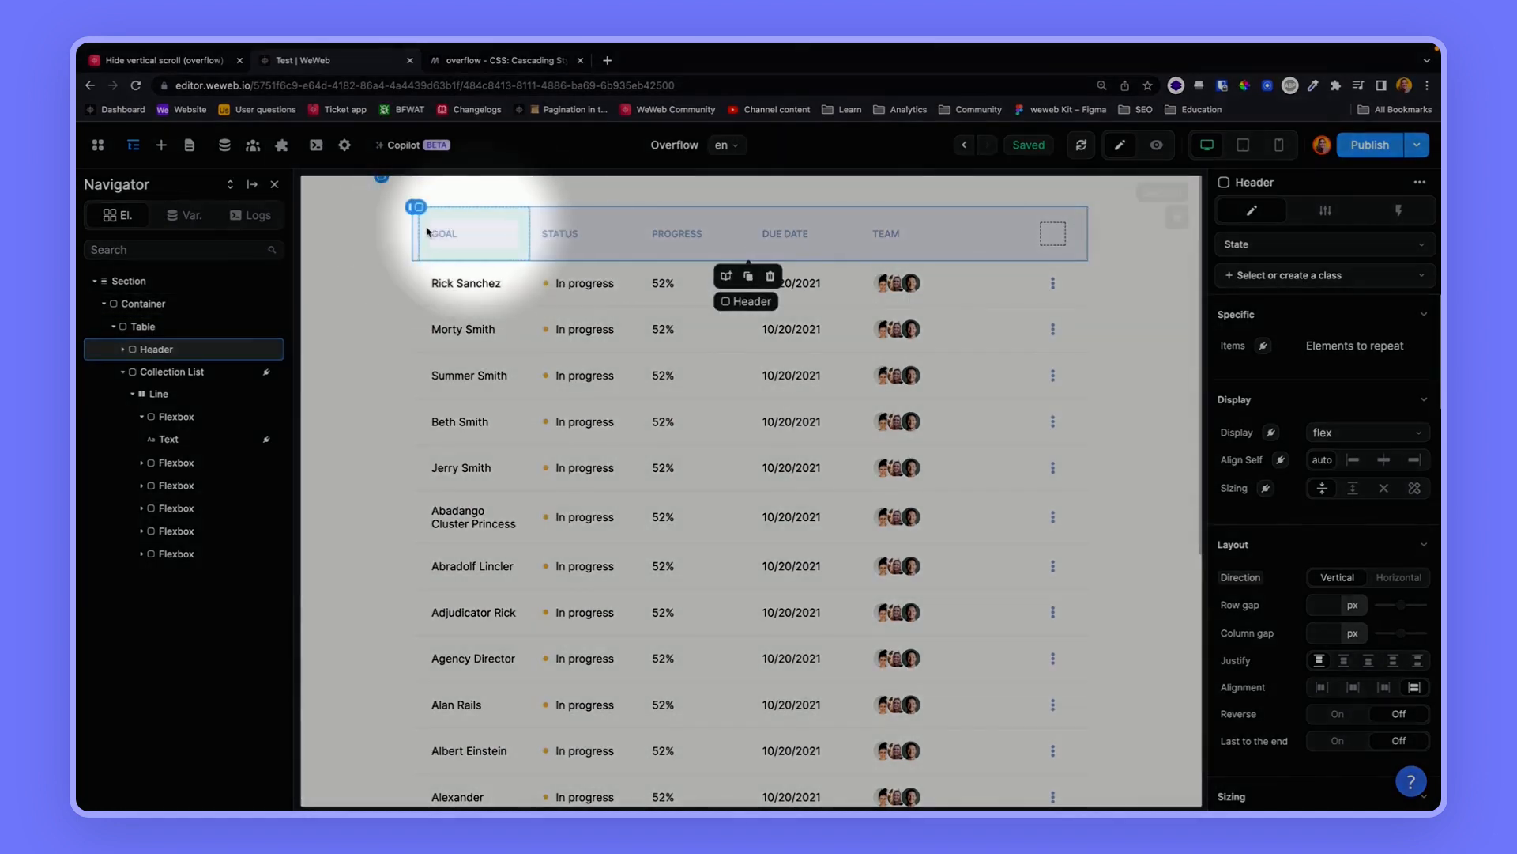
click(172, 370)
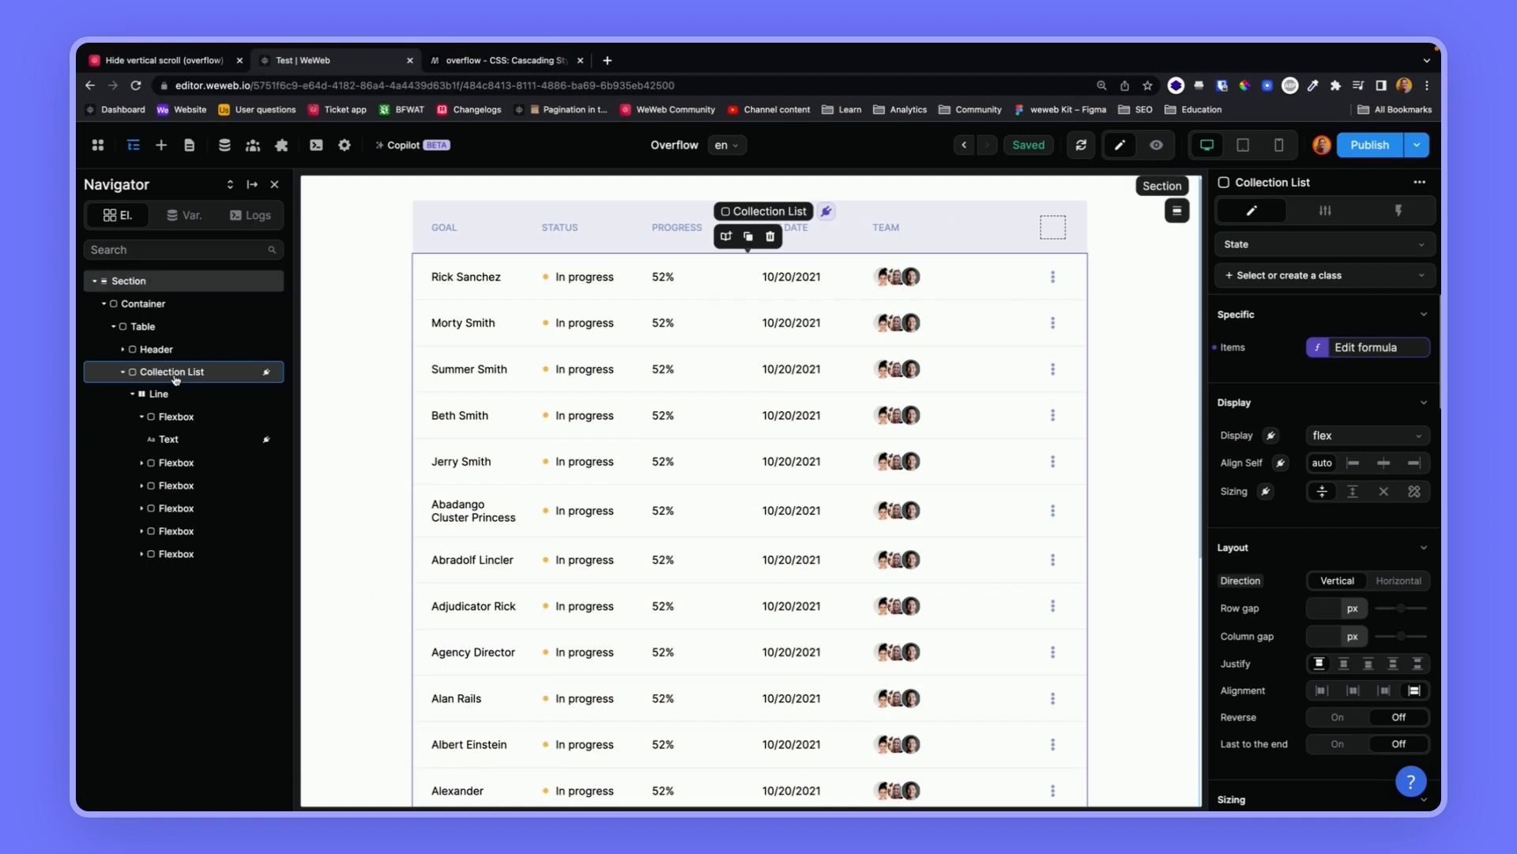
mouse_move(1148, 349)
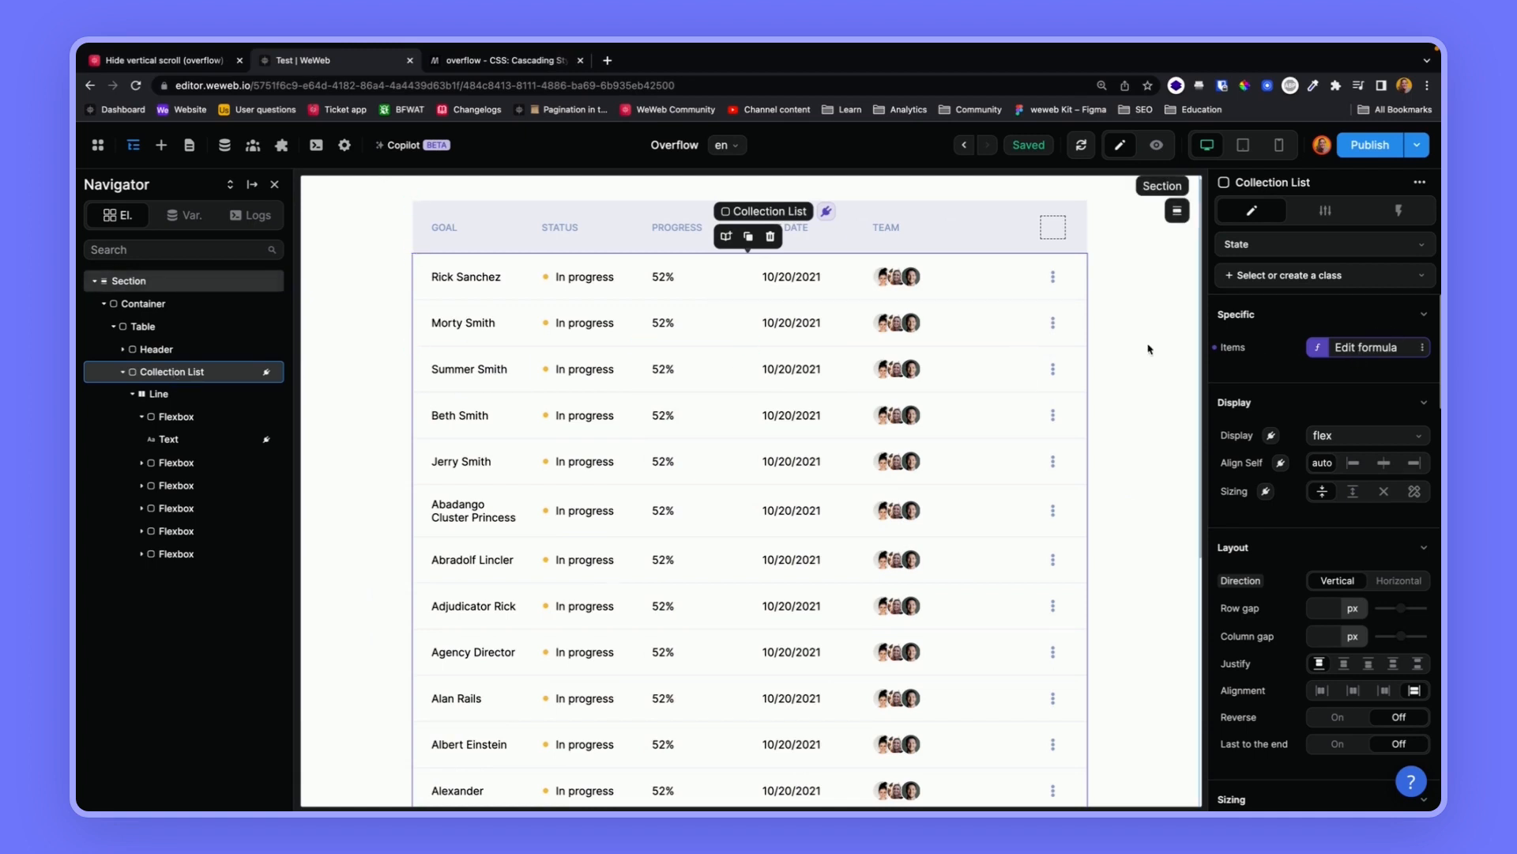
click(158, 397)
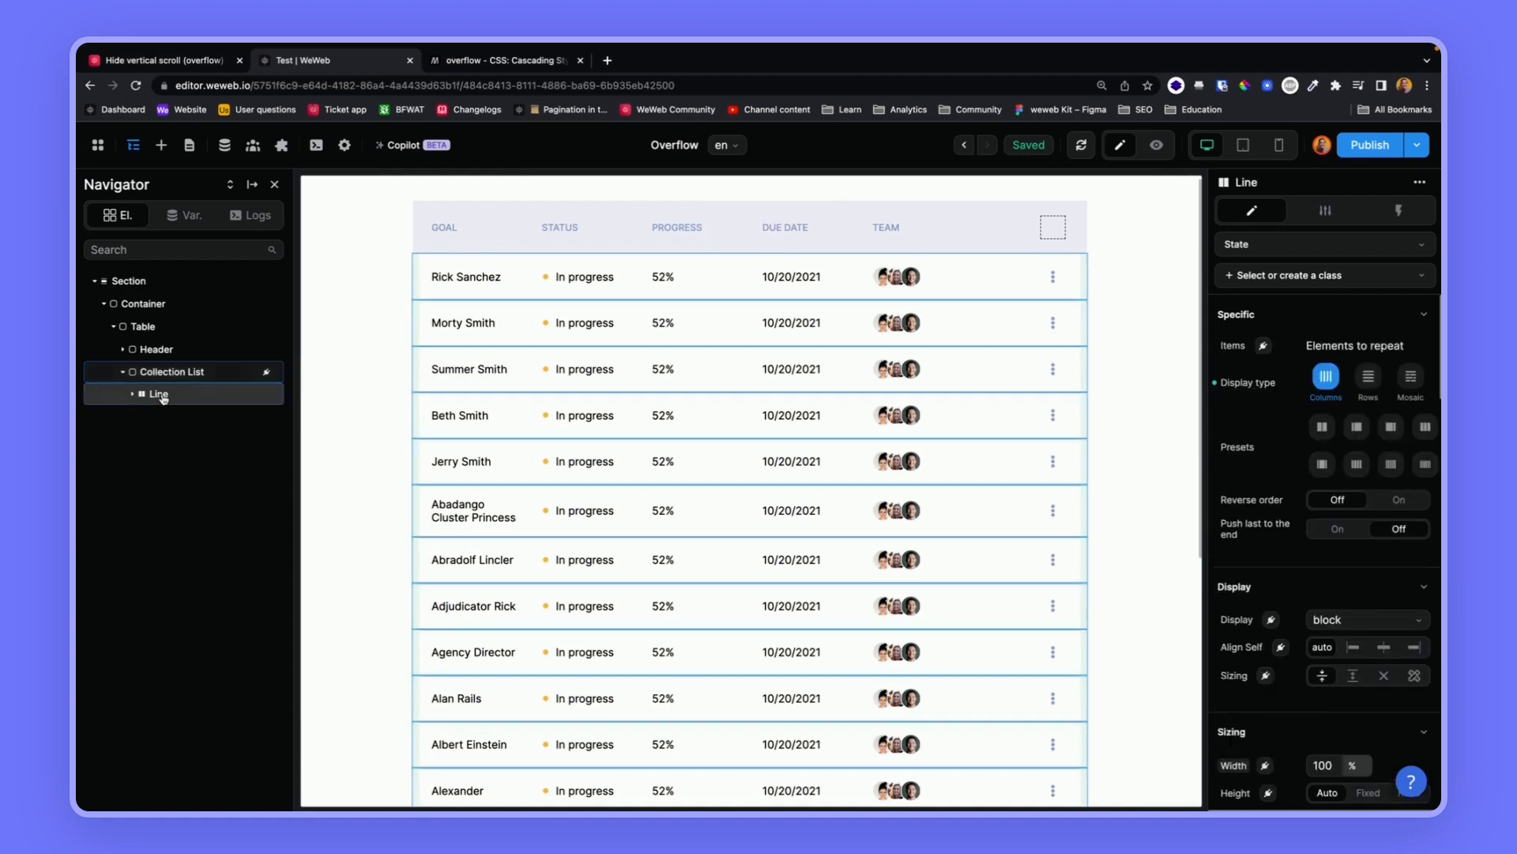
click(156, 393)
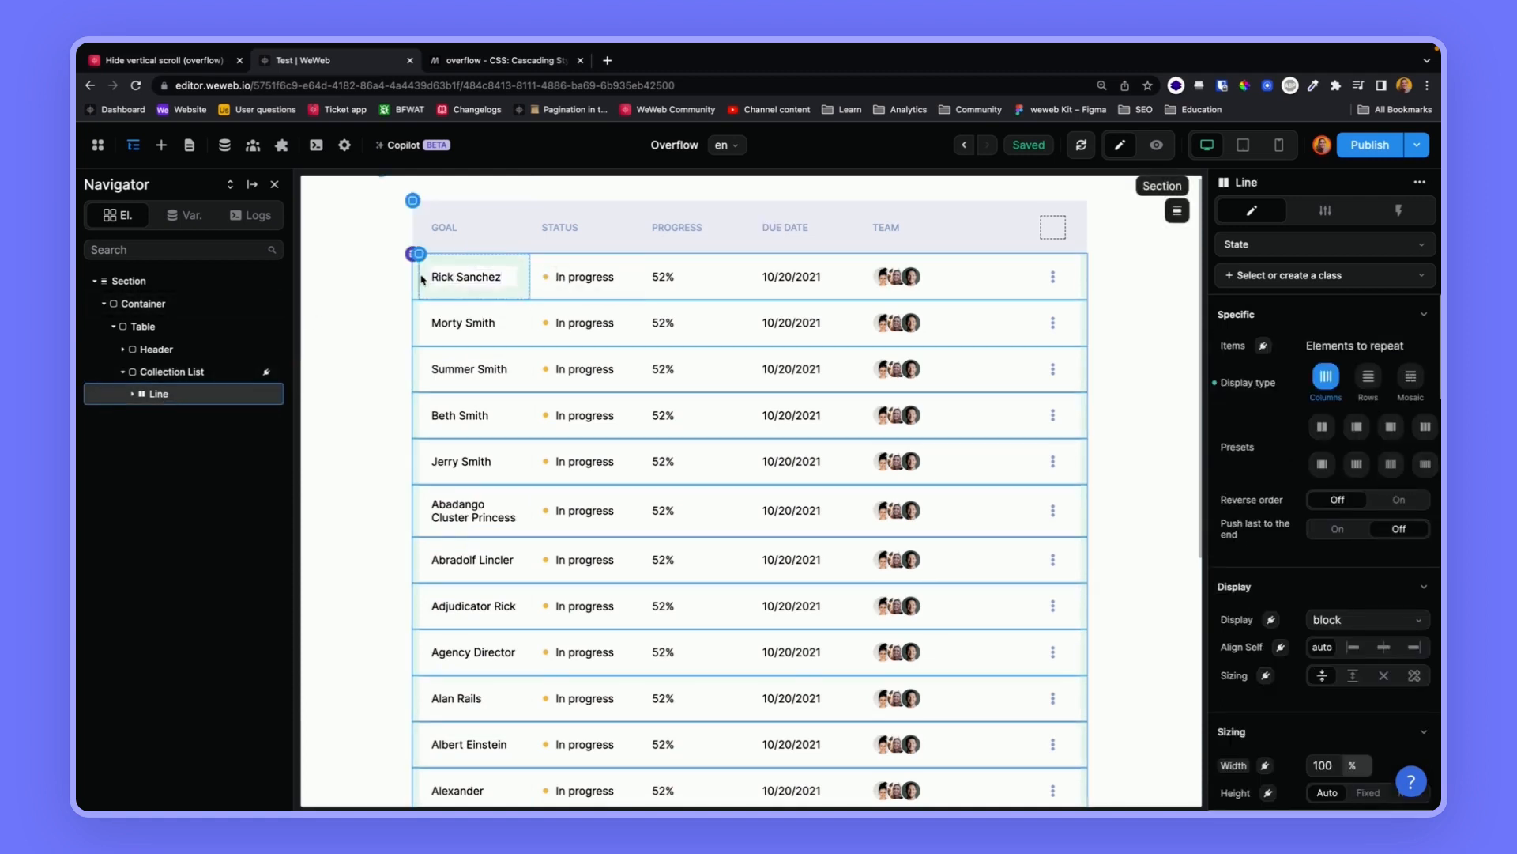
click(171, 371)
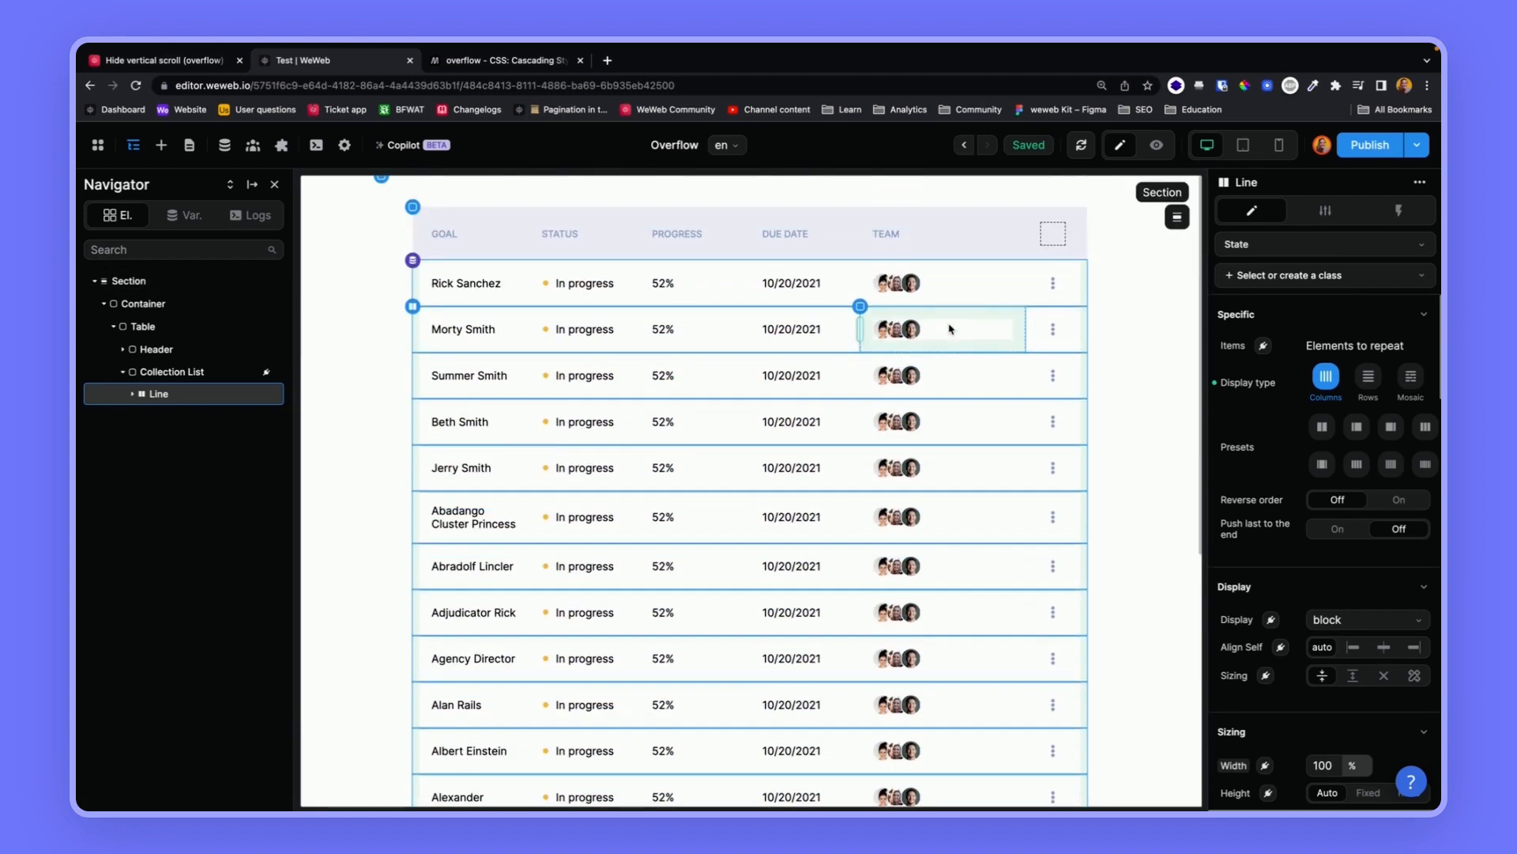
click(583, 329)
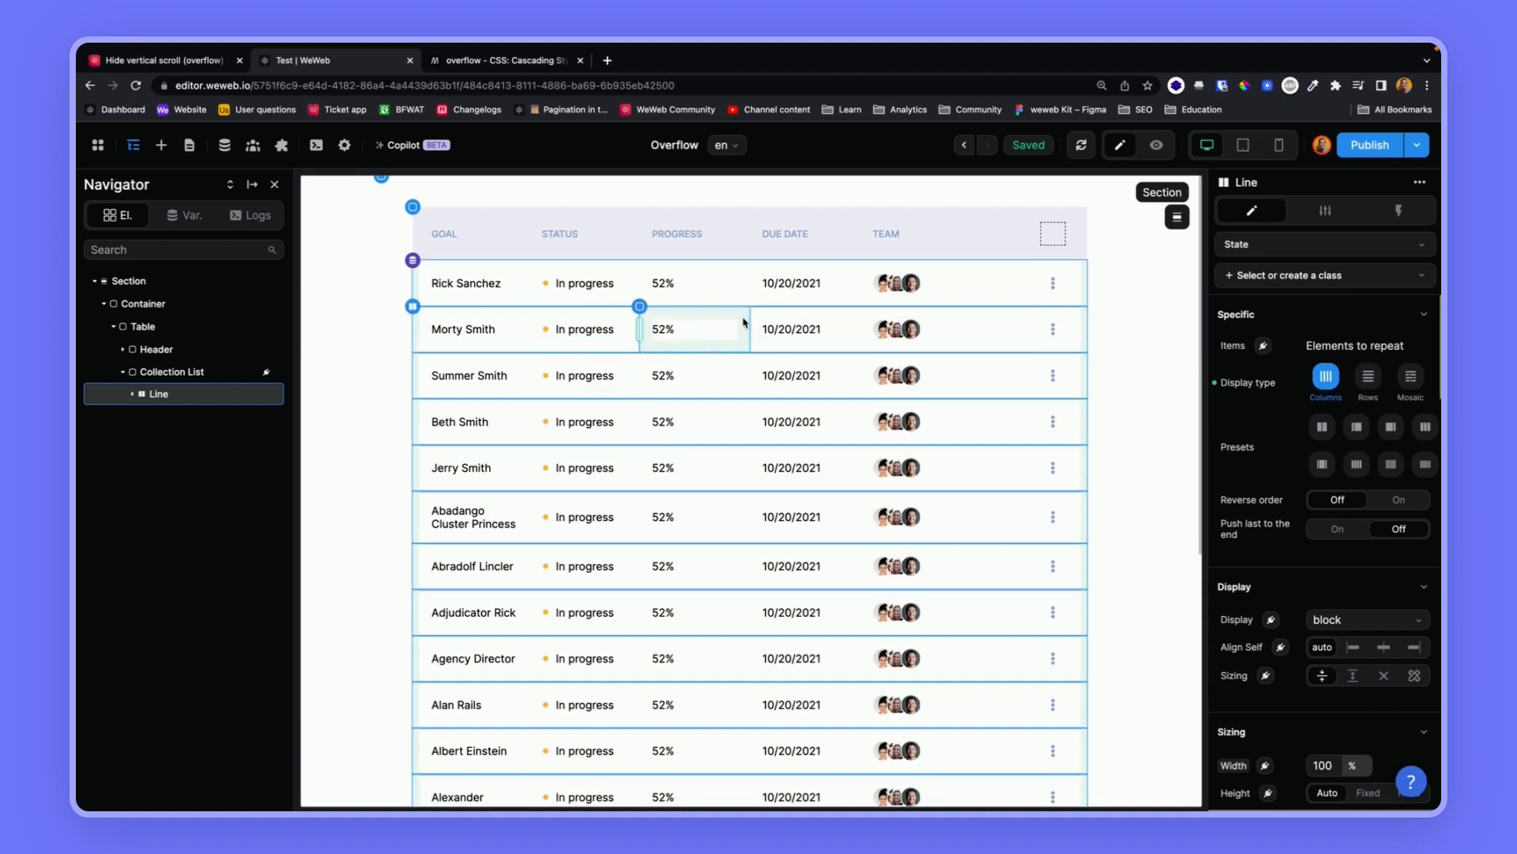
click(172, 371)
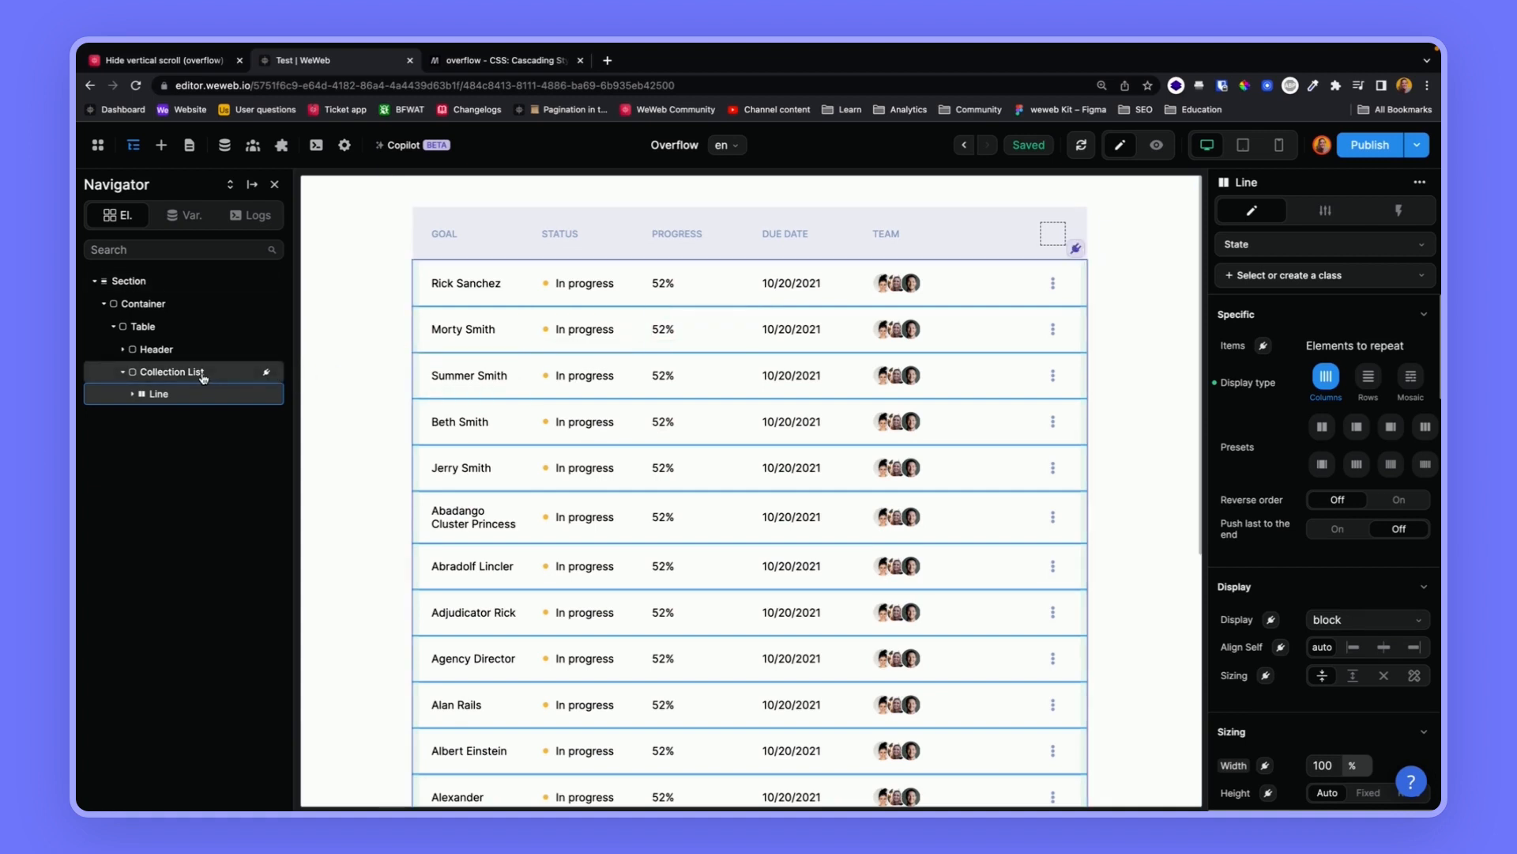
click(173, 372)
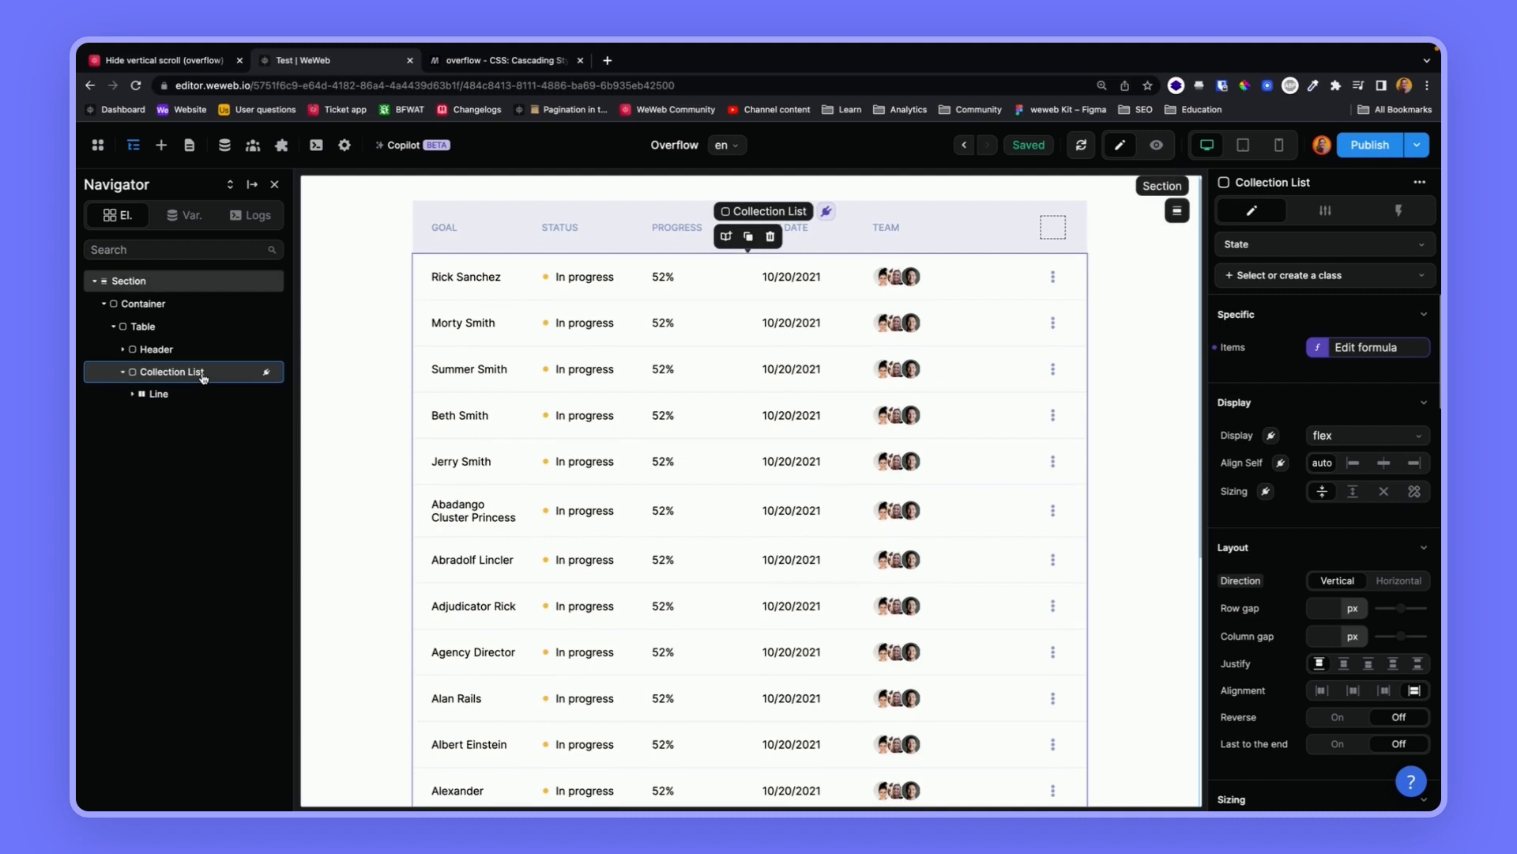
click(143, 326)
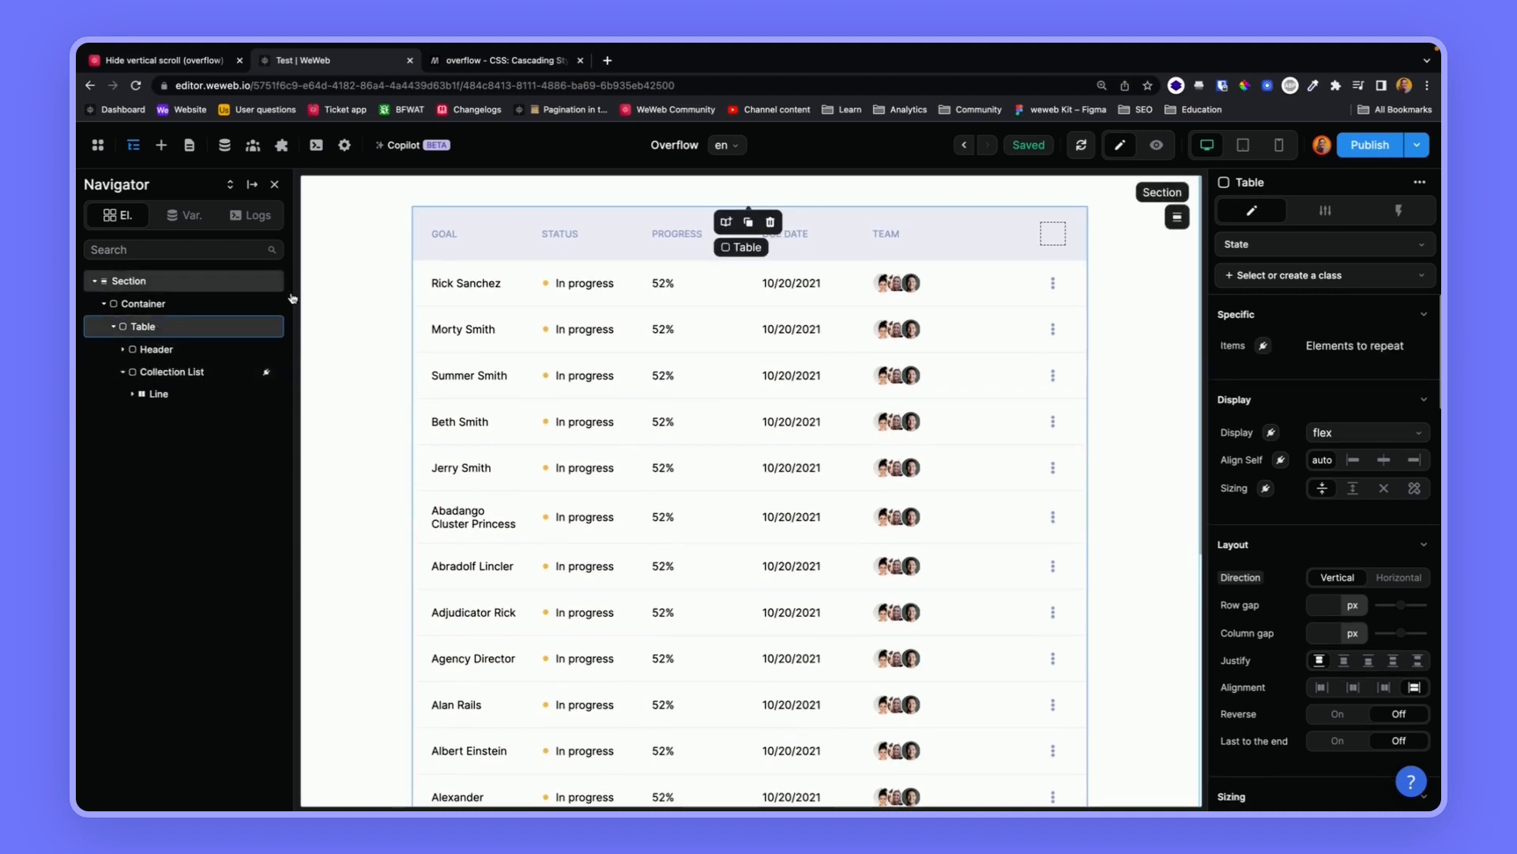
- Set the table to a fixed 500 px height with a light blue background
click(474, 233)
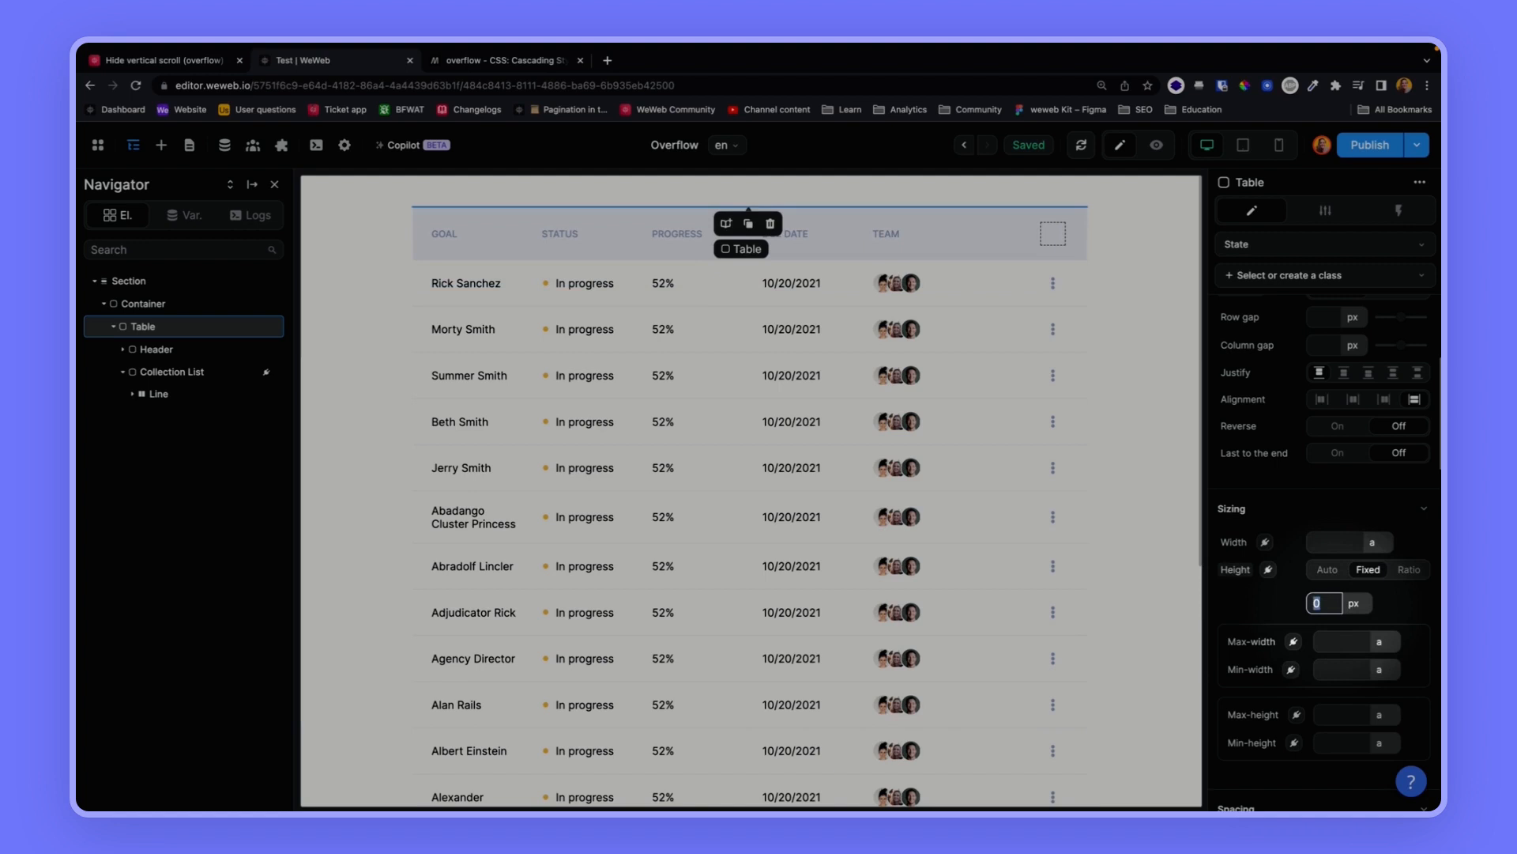
text(500)
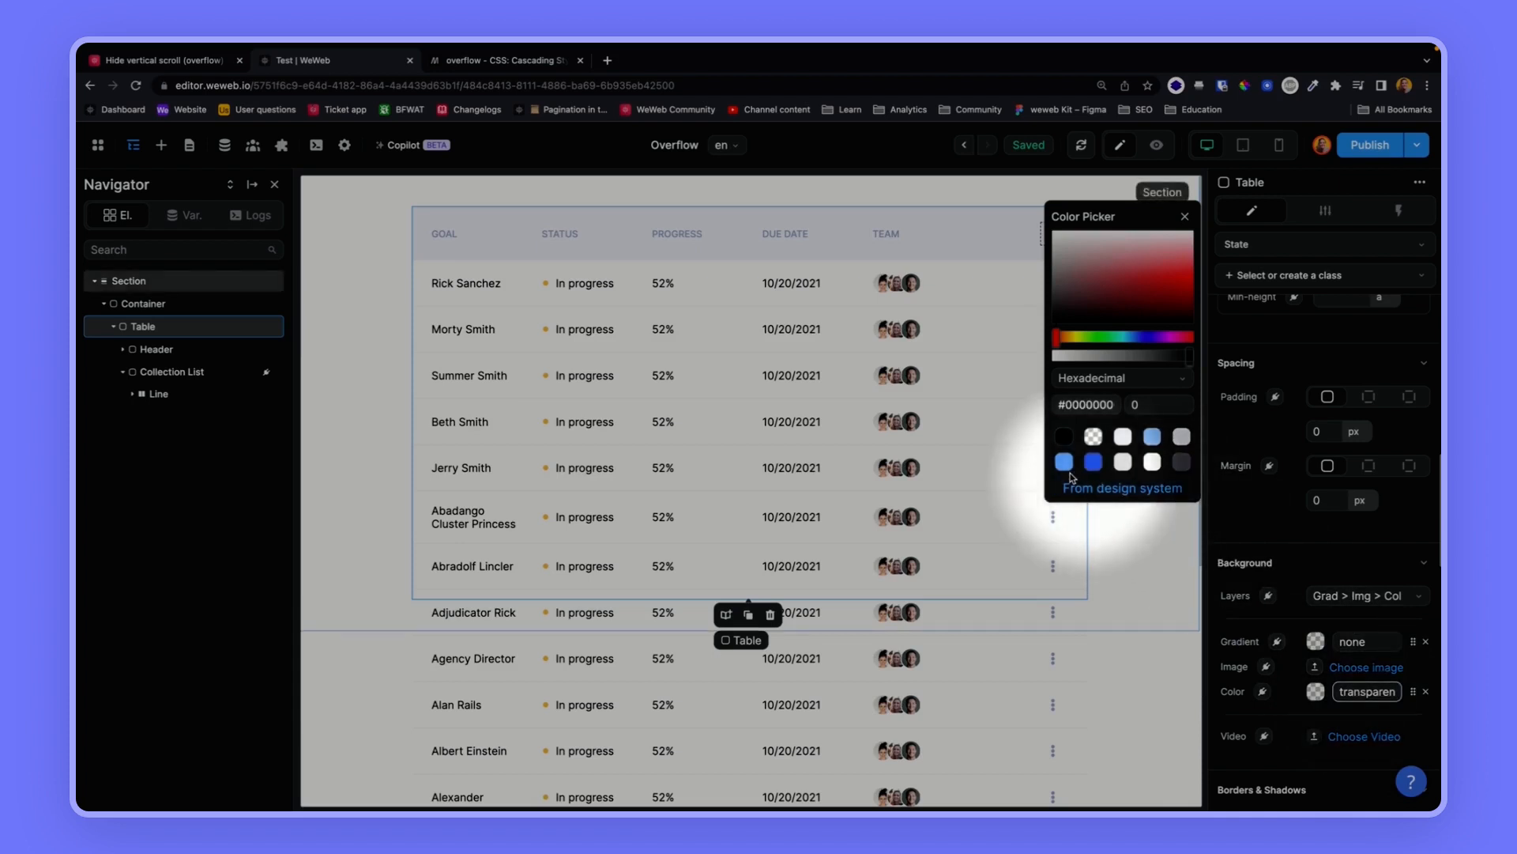
click(1062, 461)
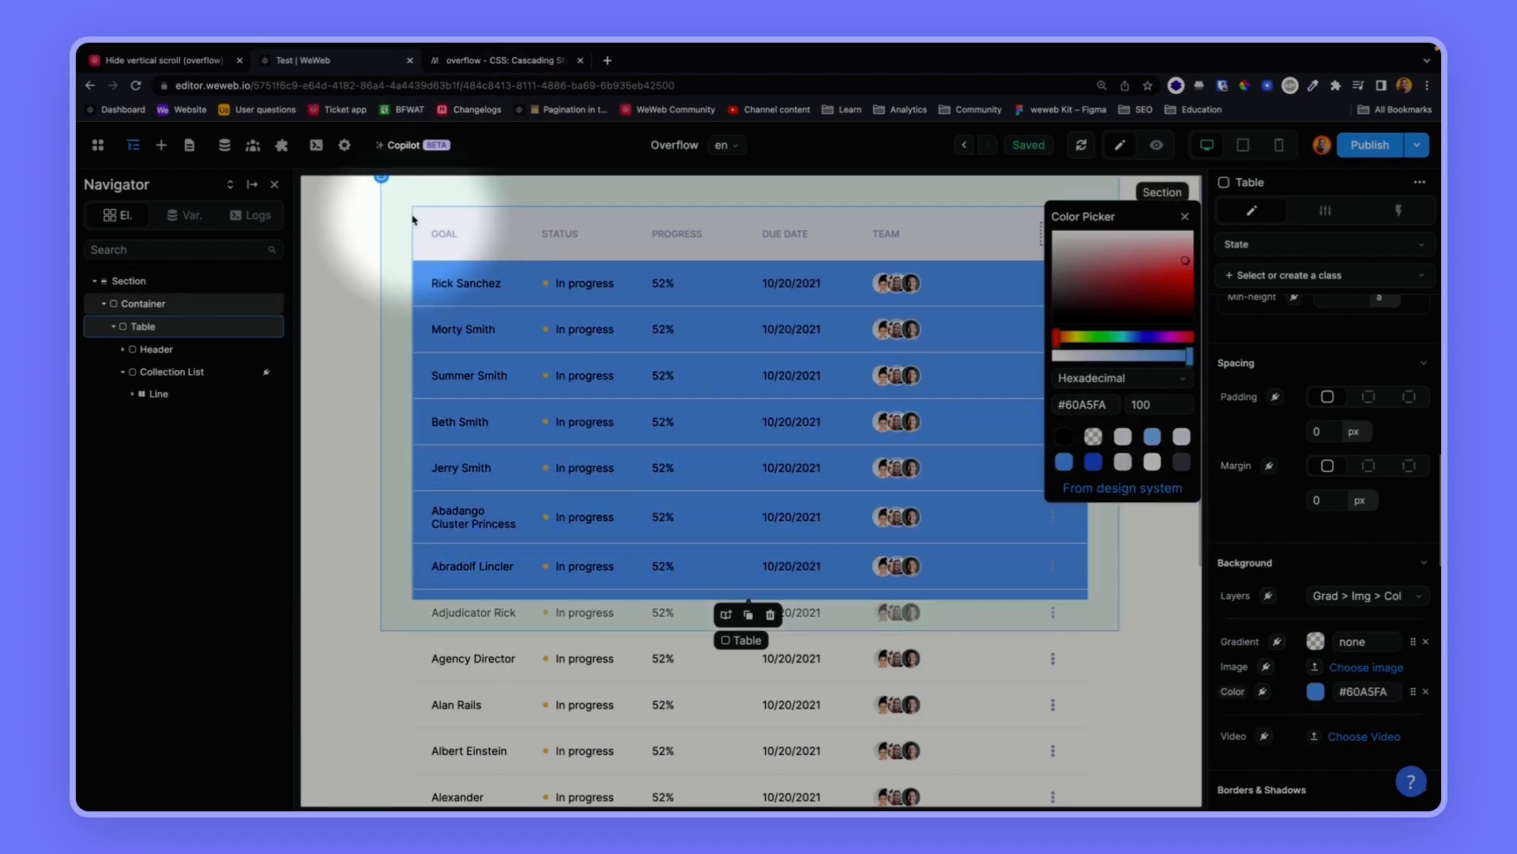
click(155, 349)
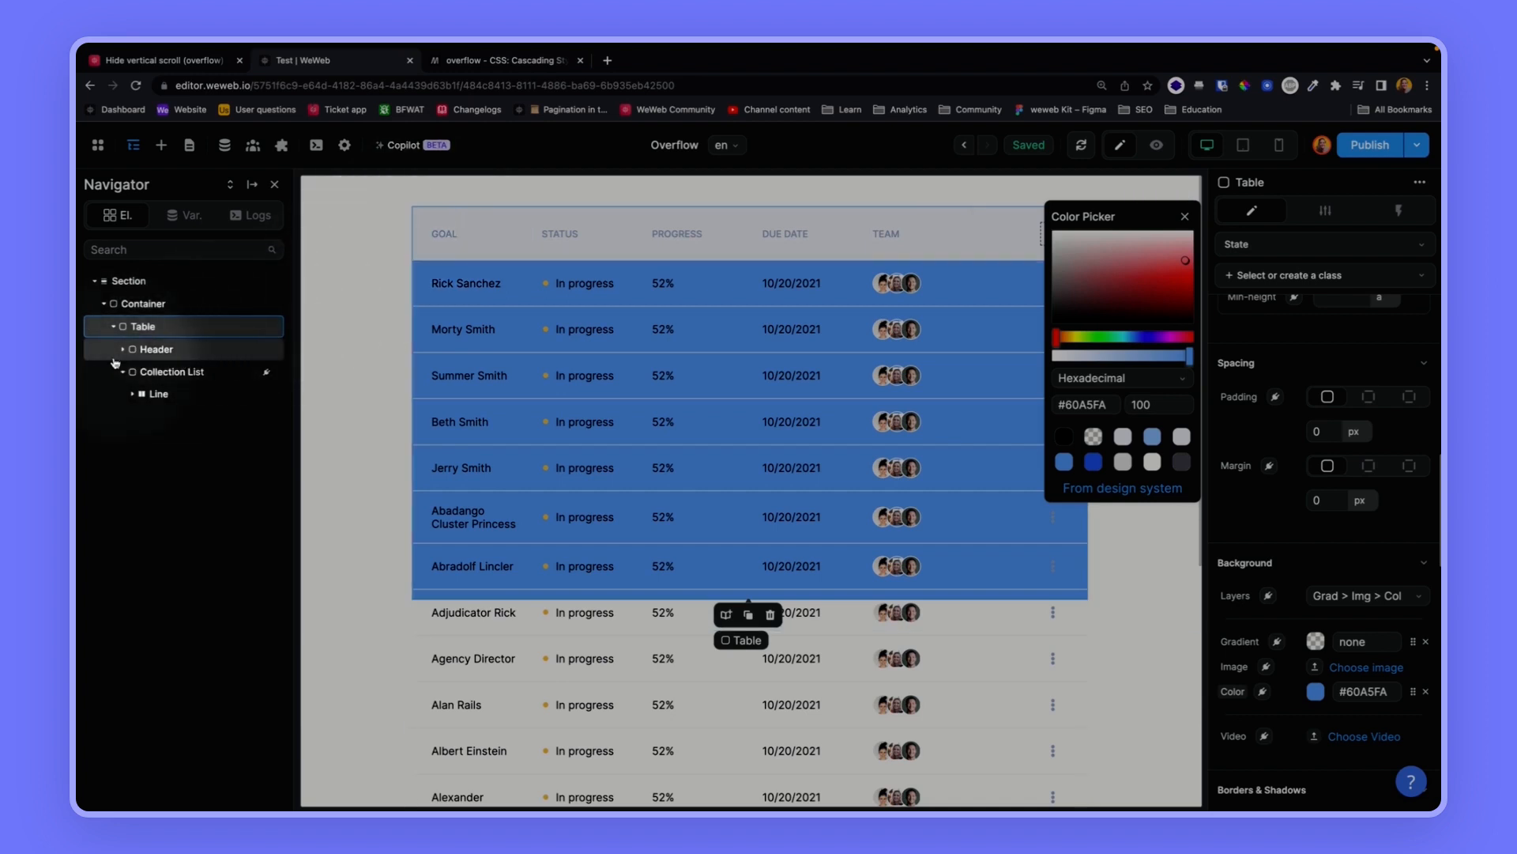
click(156, 349)
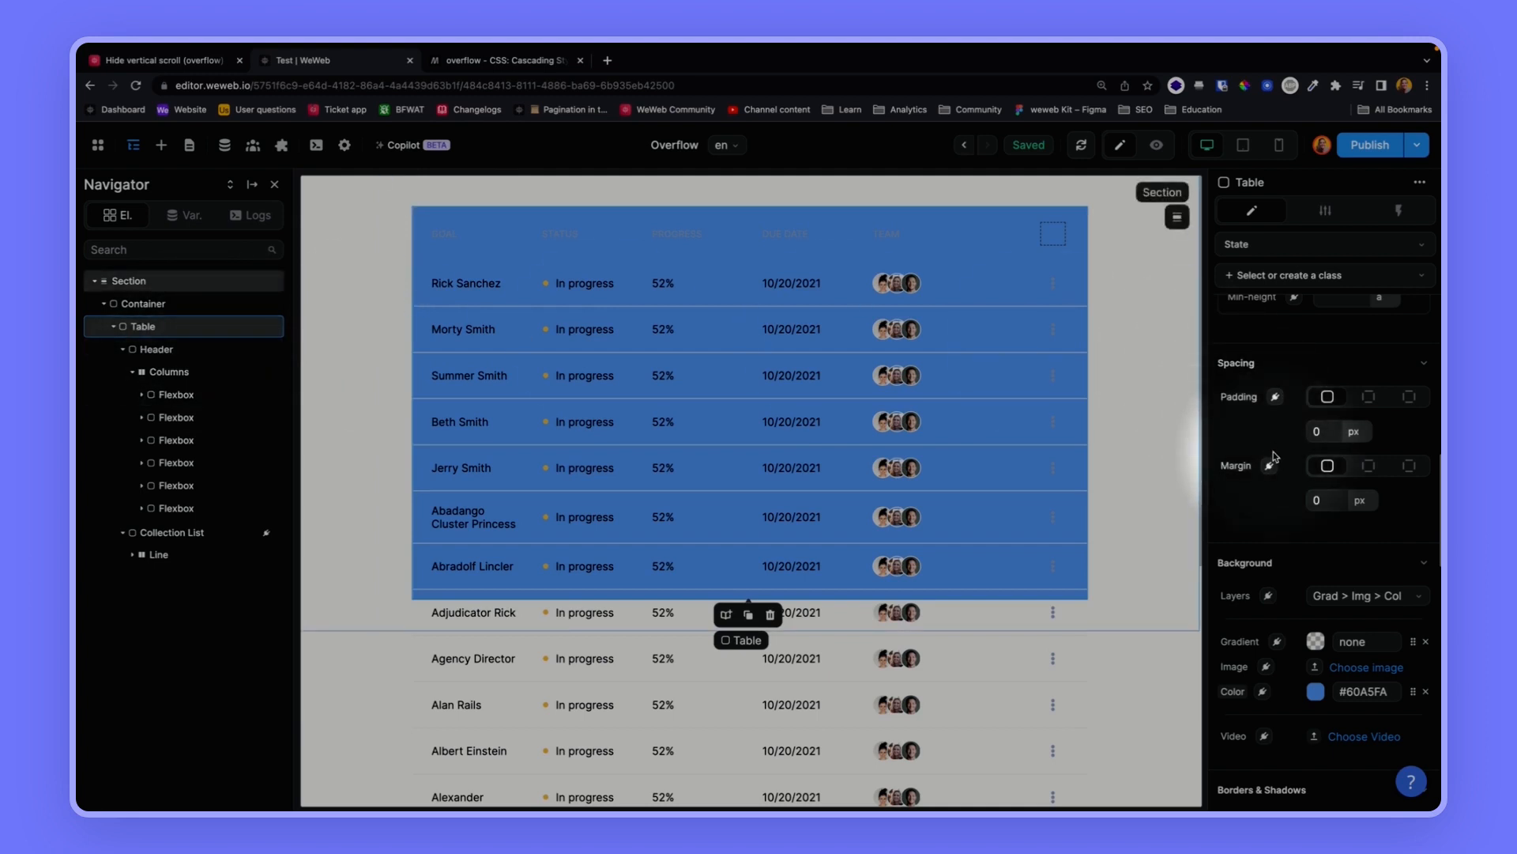
scroll(down, 3)
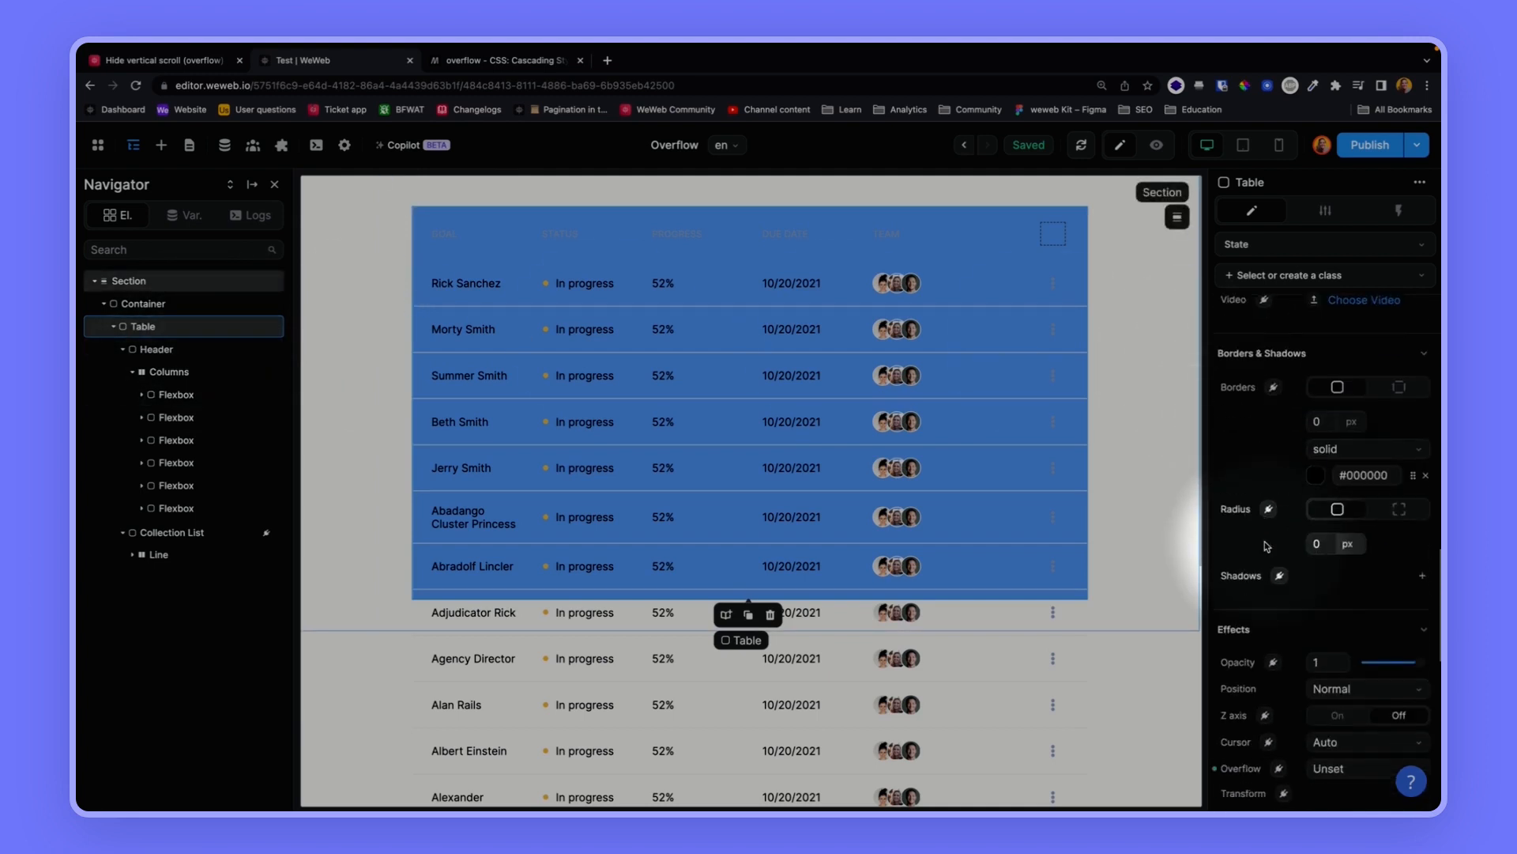
- Try Scroll as the table's overflow, then reset overflow to Unset
click(1366, 595)
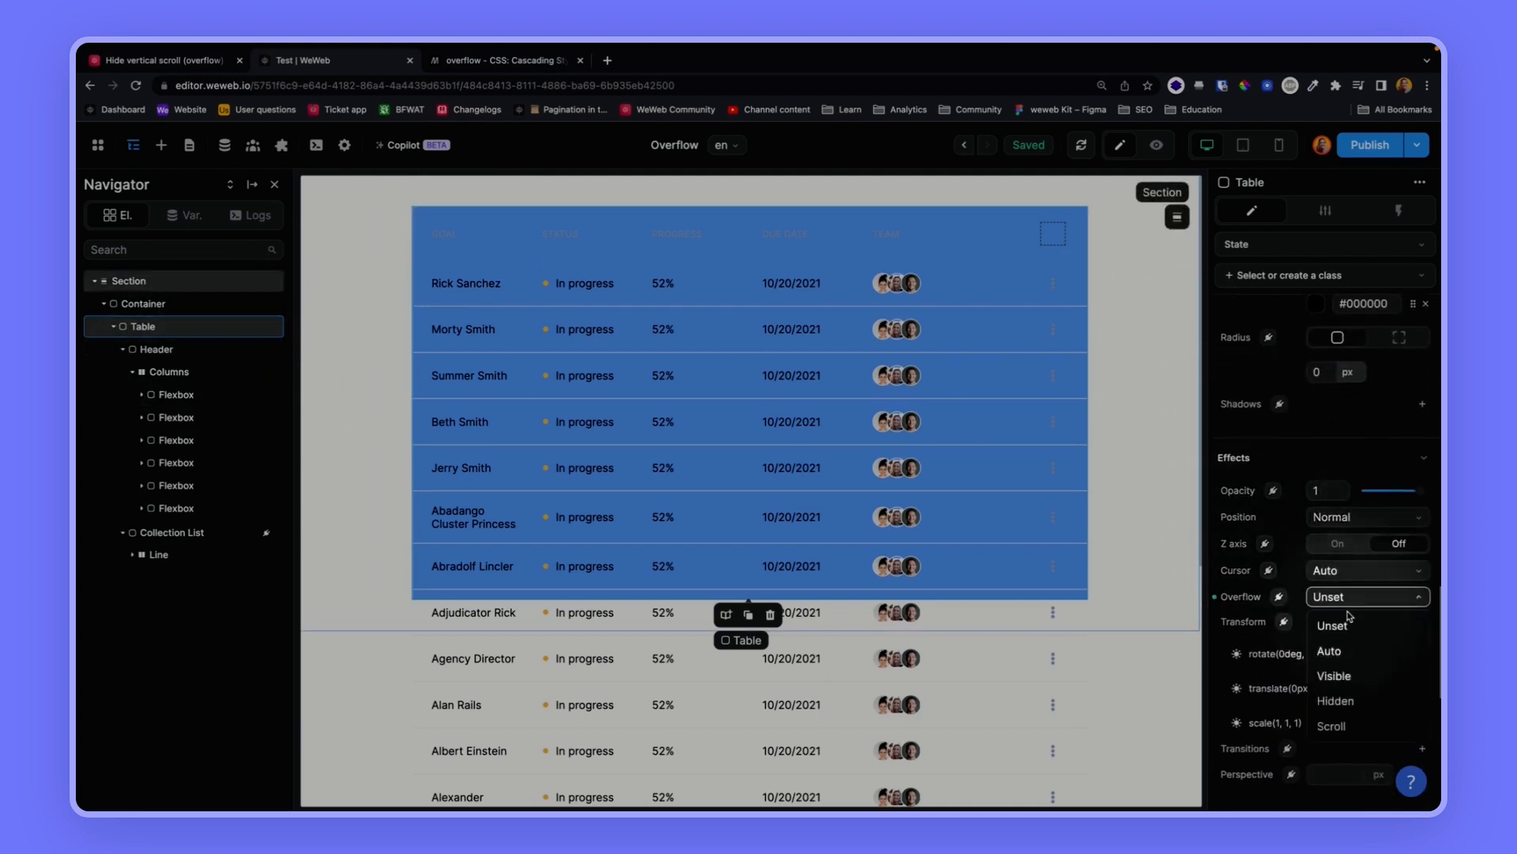
click(1332, 724)
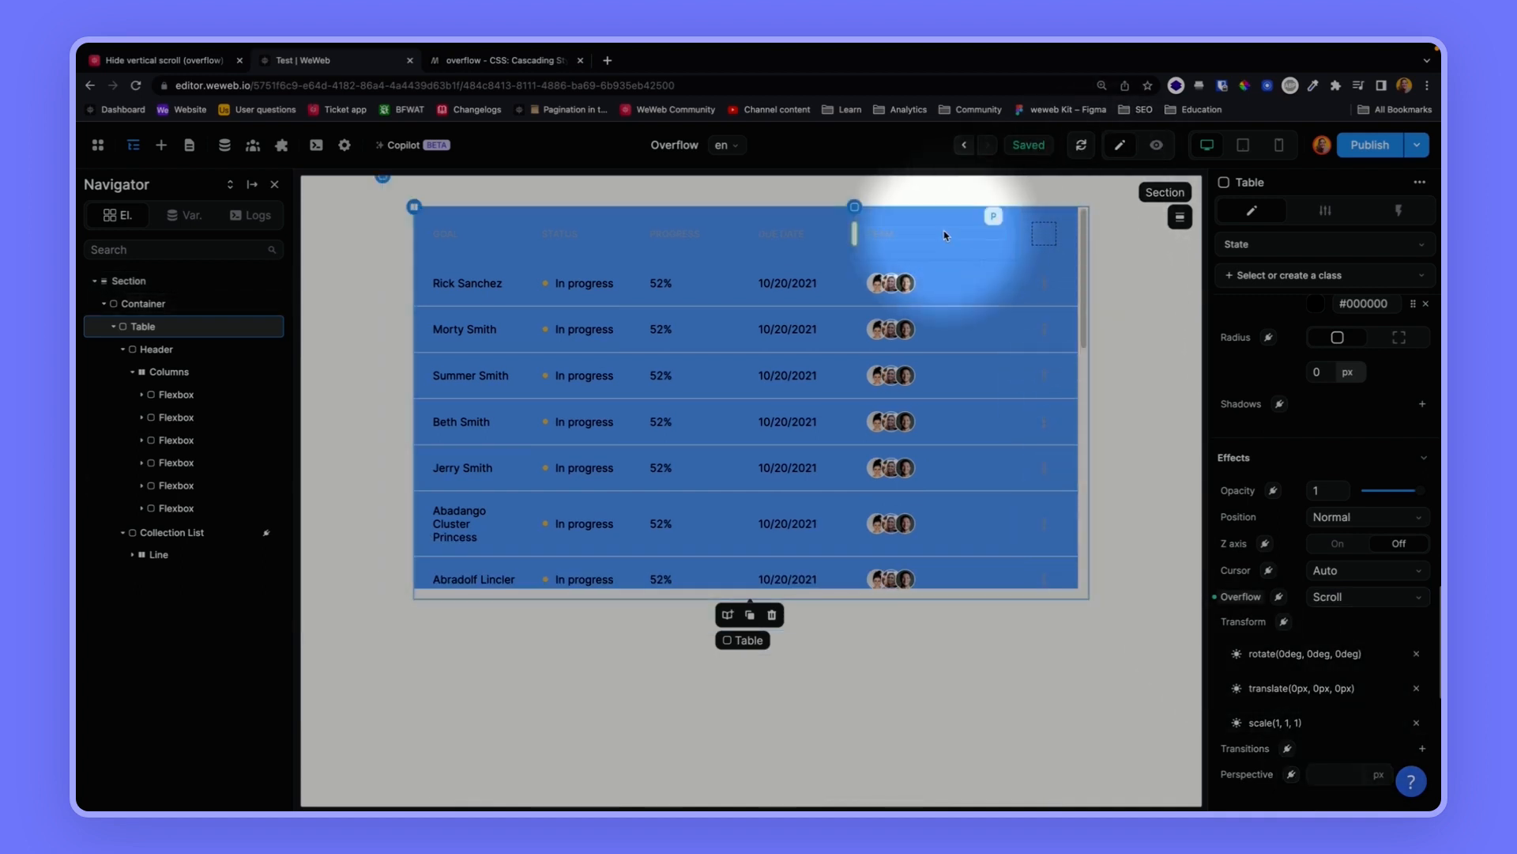
click(1154, 143)
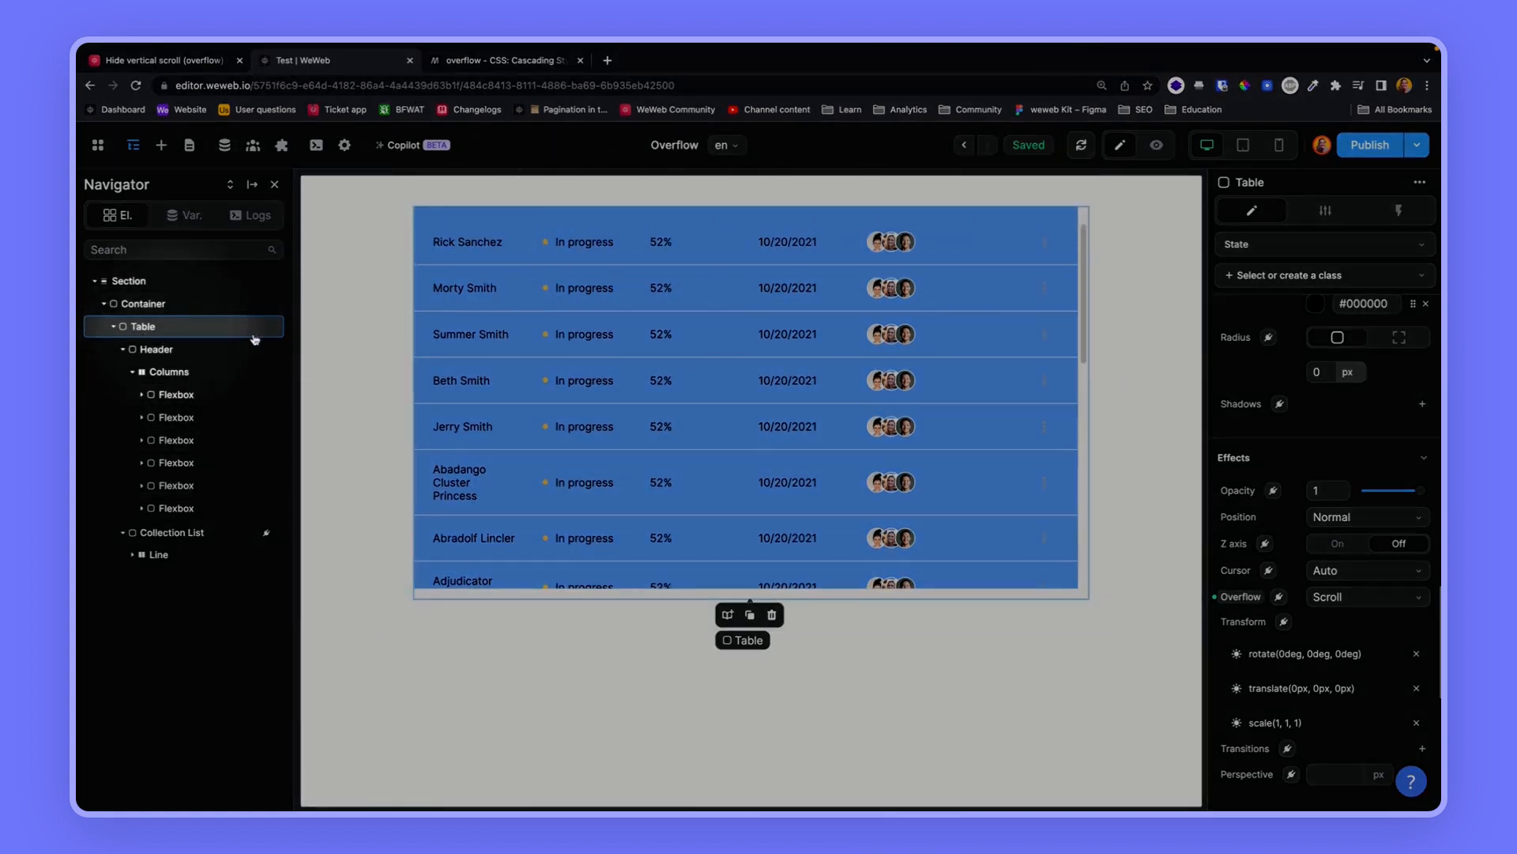
click(1365, 595)
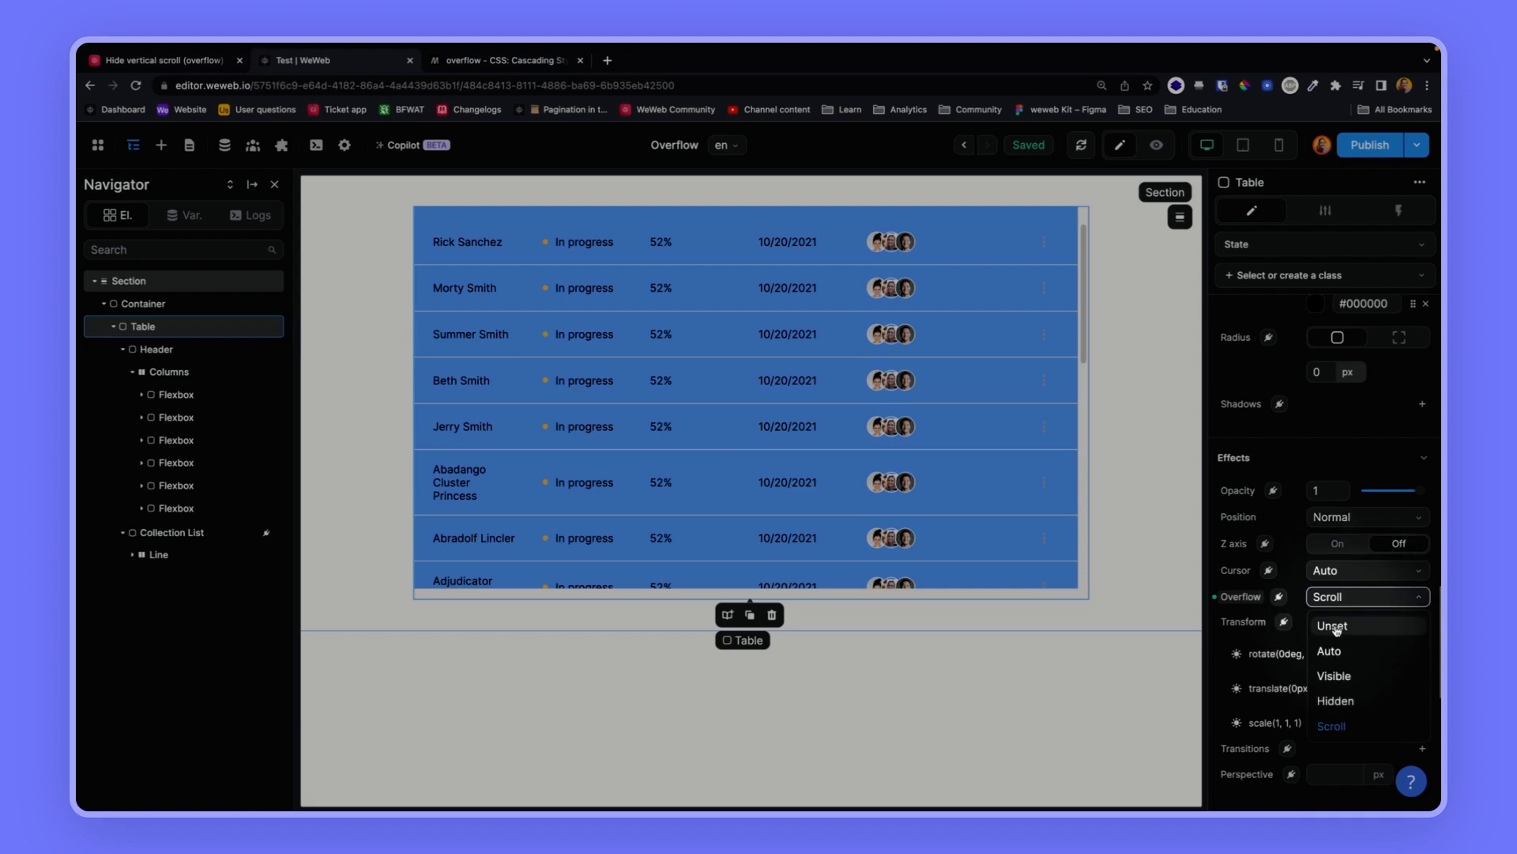
click(1331, 624)
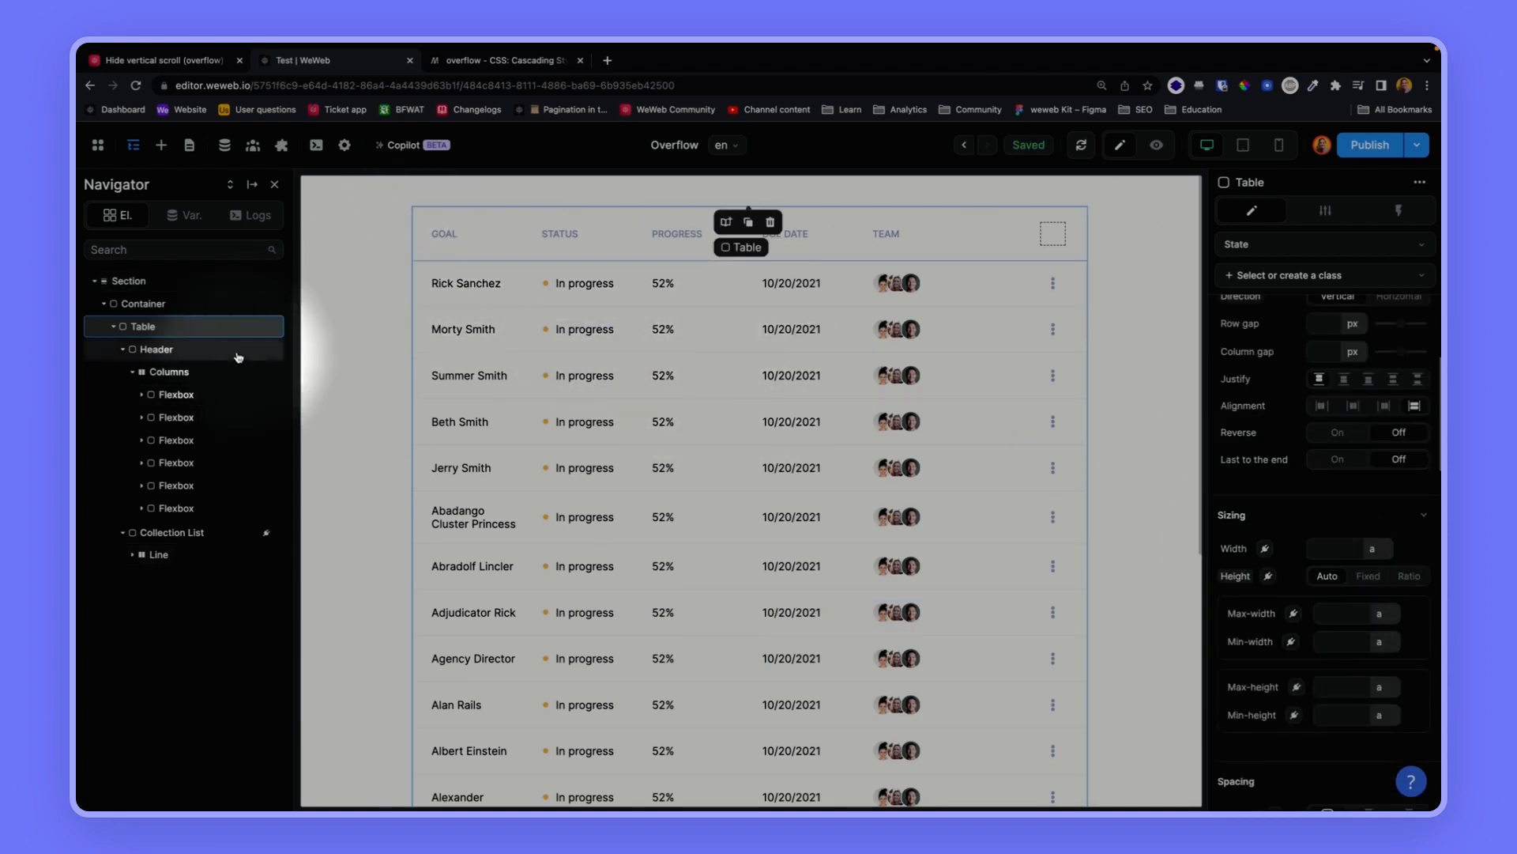
- Select the collection list and set a fixed 500 px height with a pink background
click(122, 350)
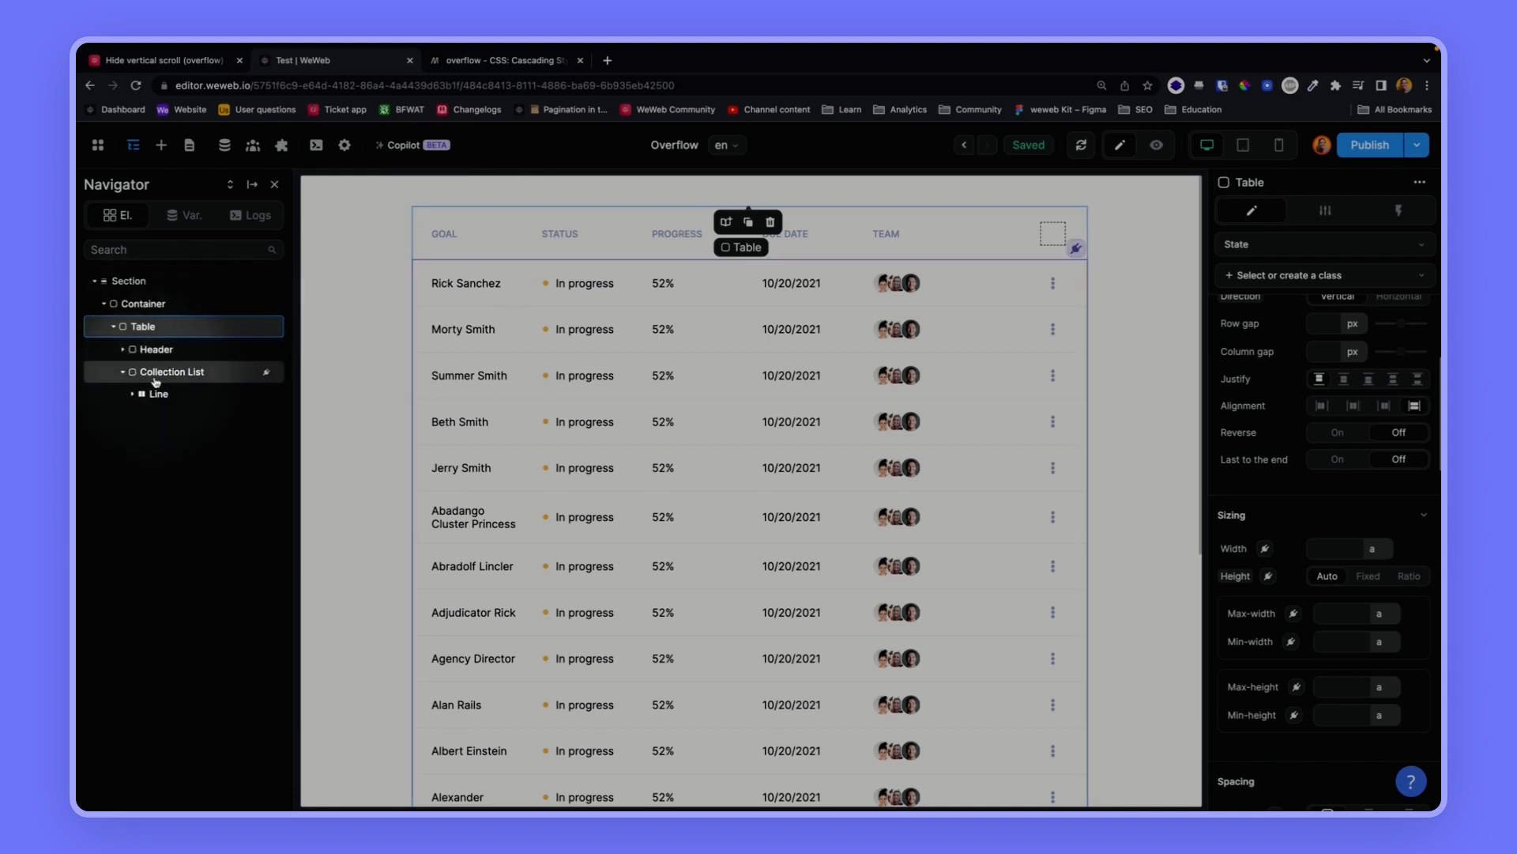
click(173, 371)
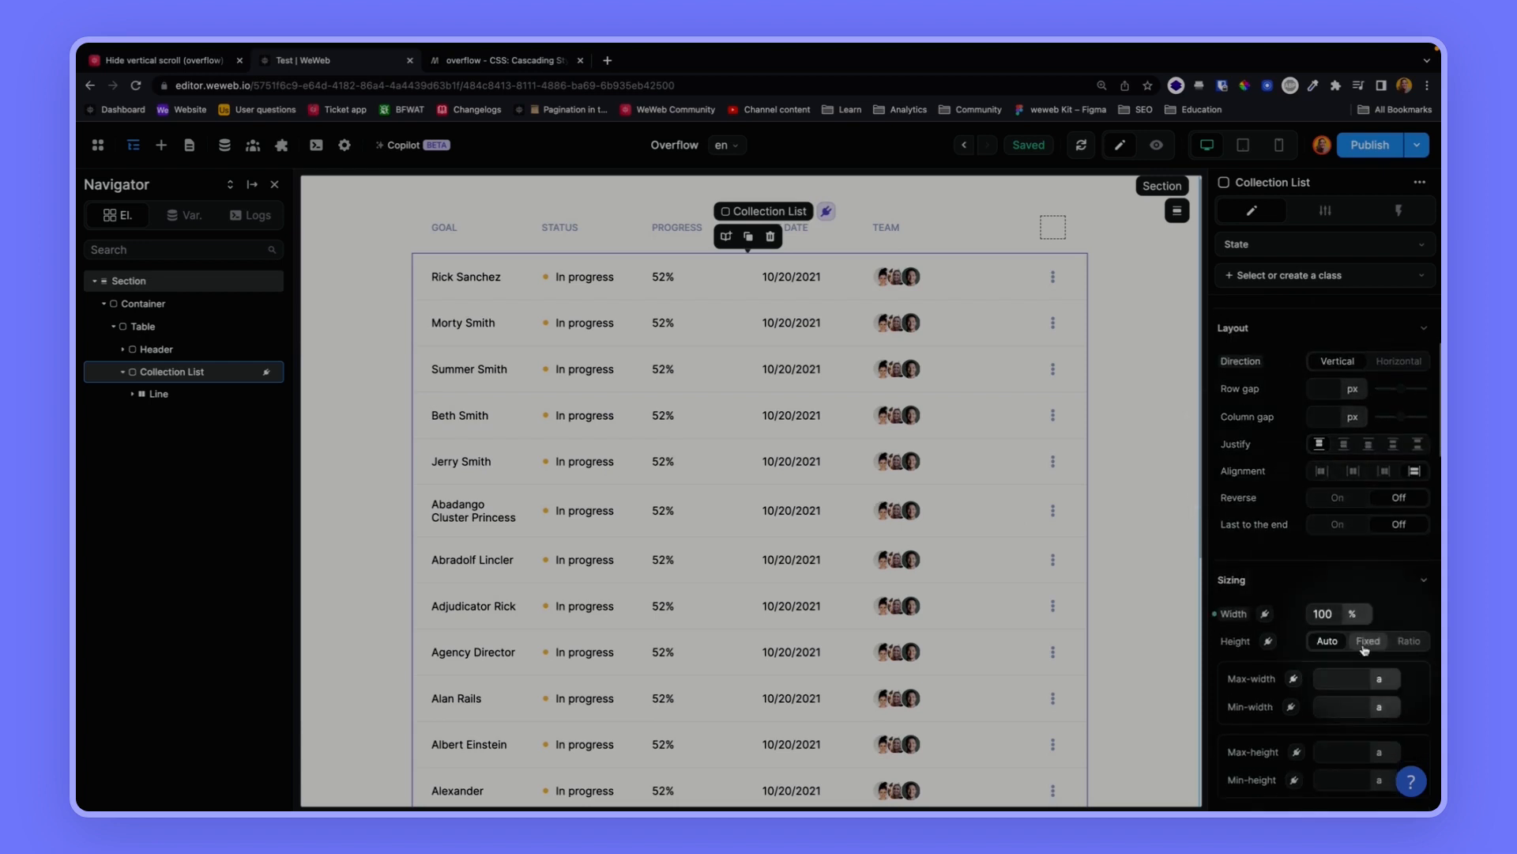
click(1367, 641)
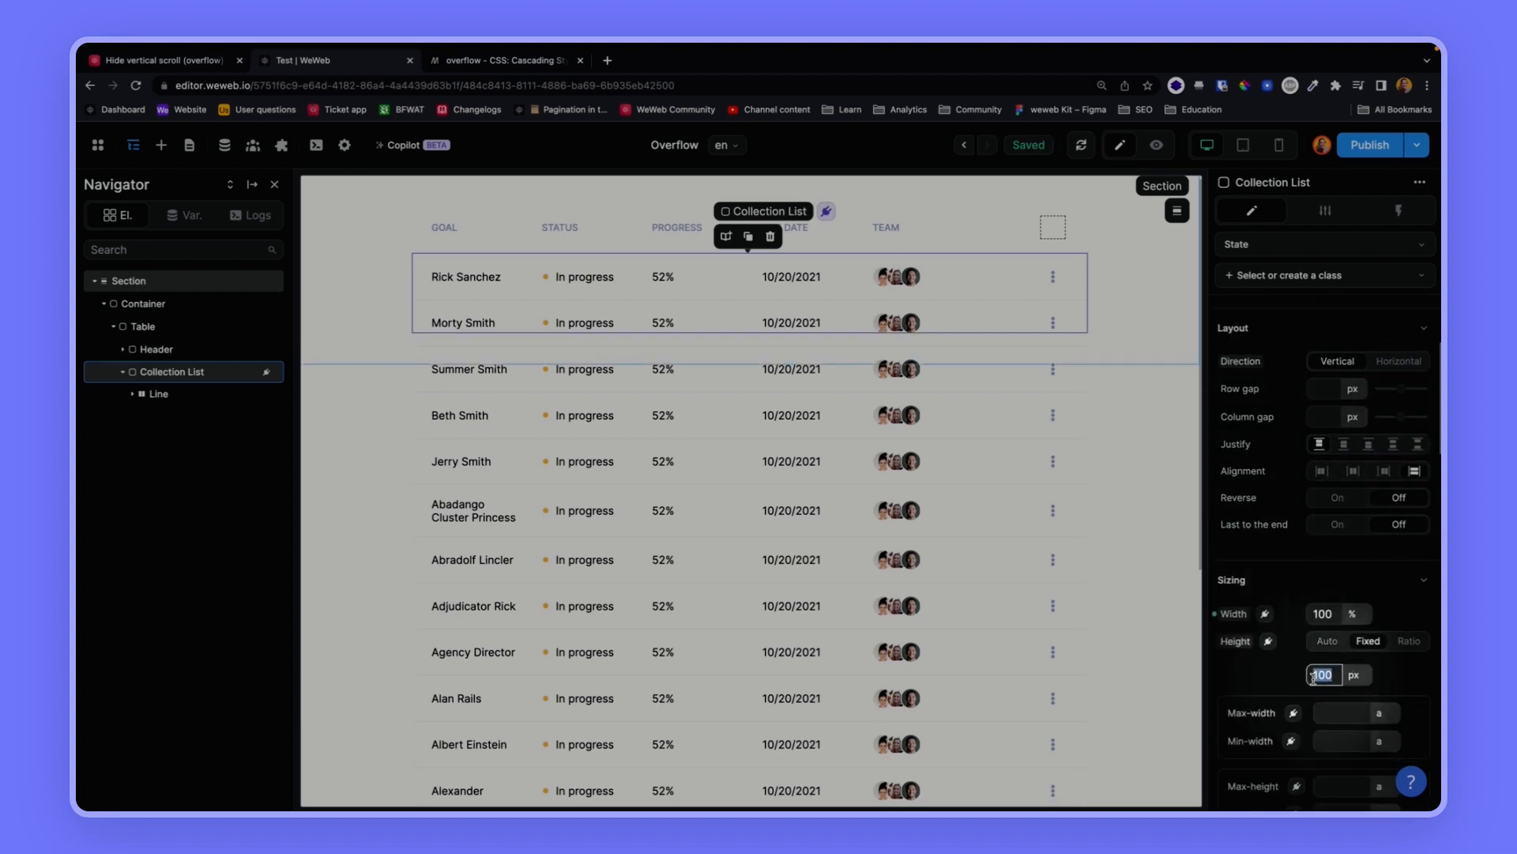
text(500)
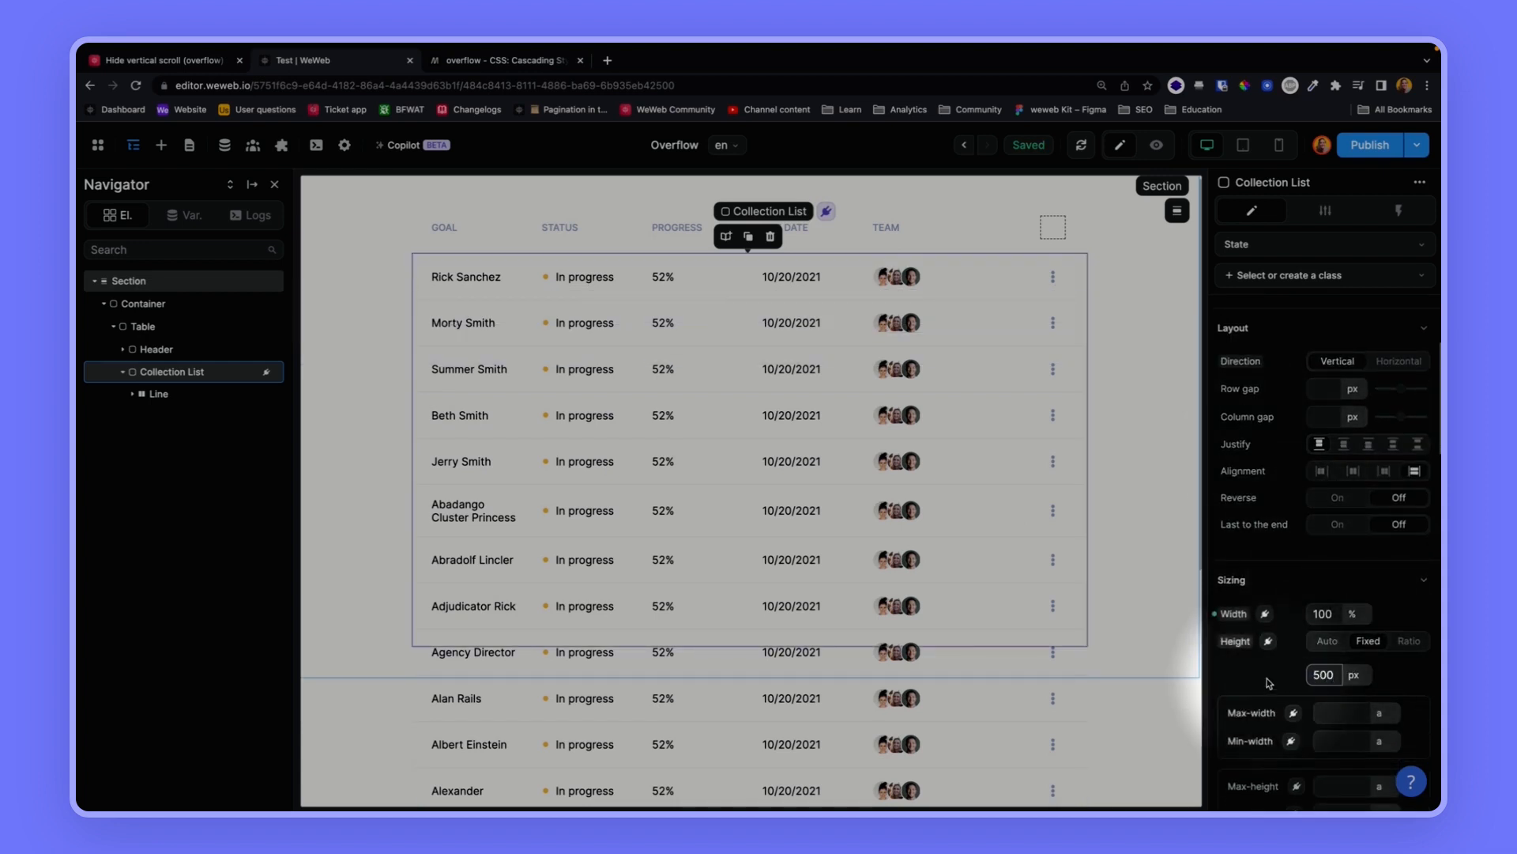
scroll(down, 3)
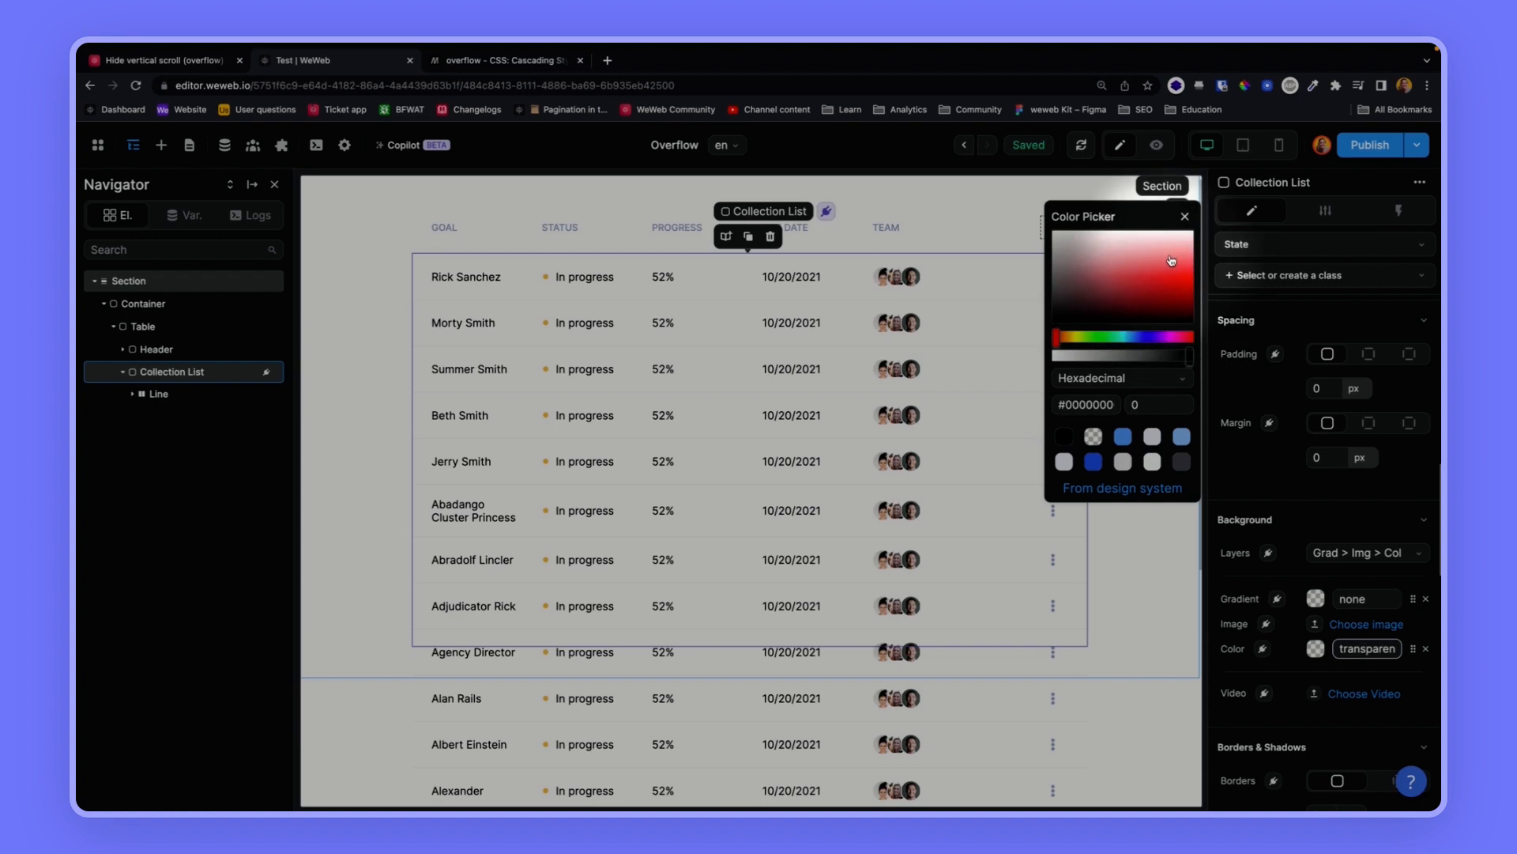
click(1169, 250)
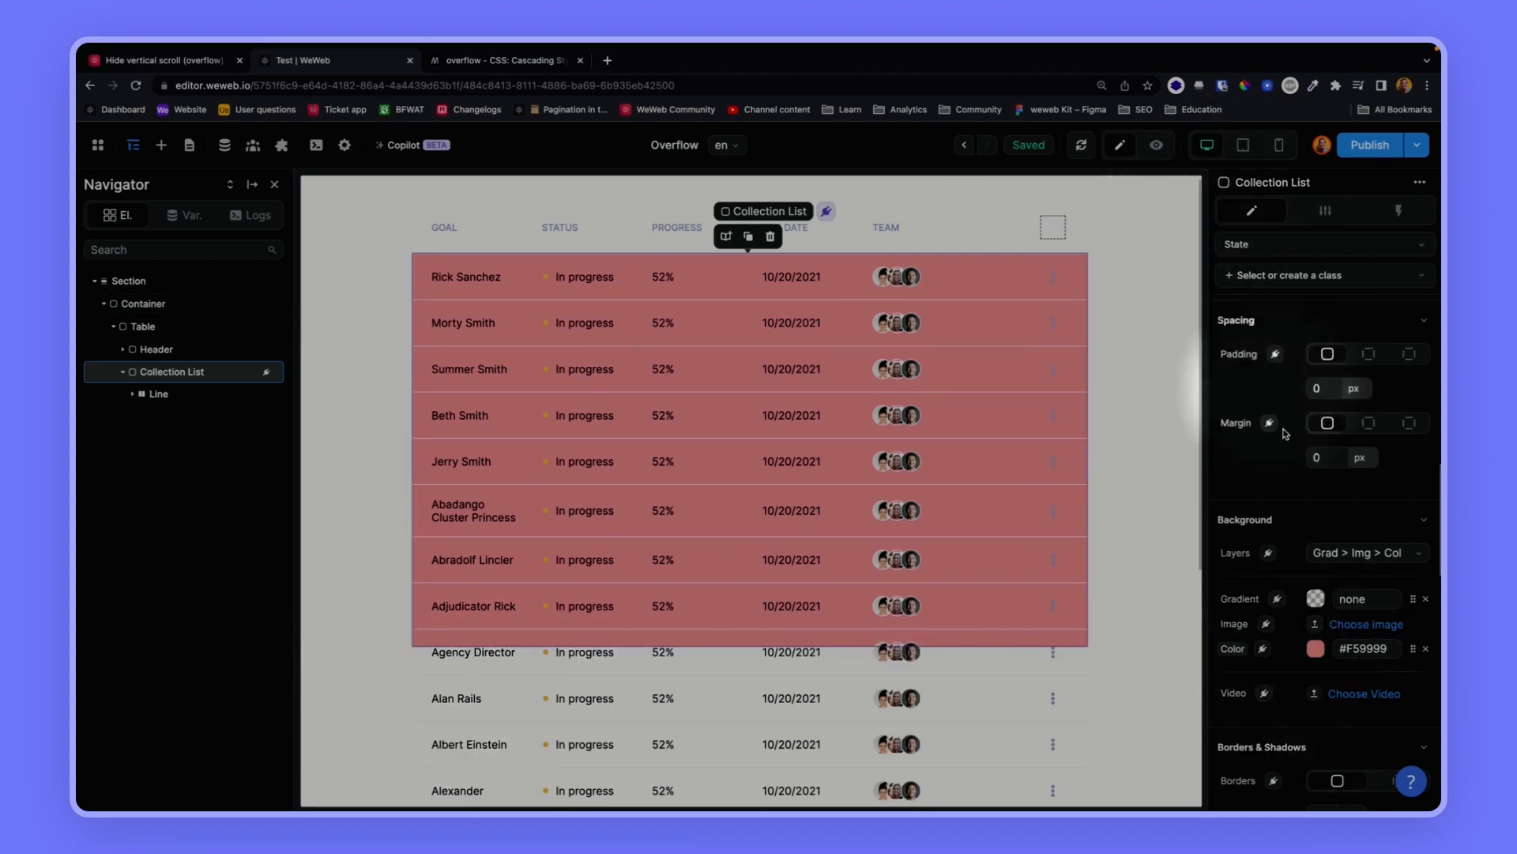
scroll(down, 3)
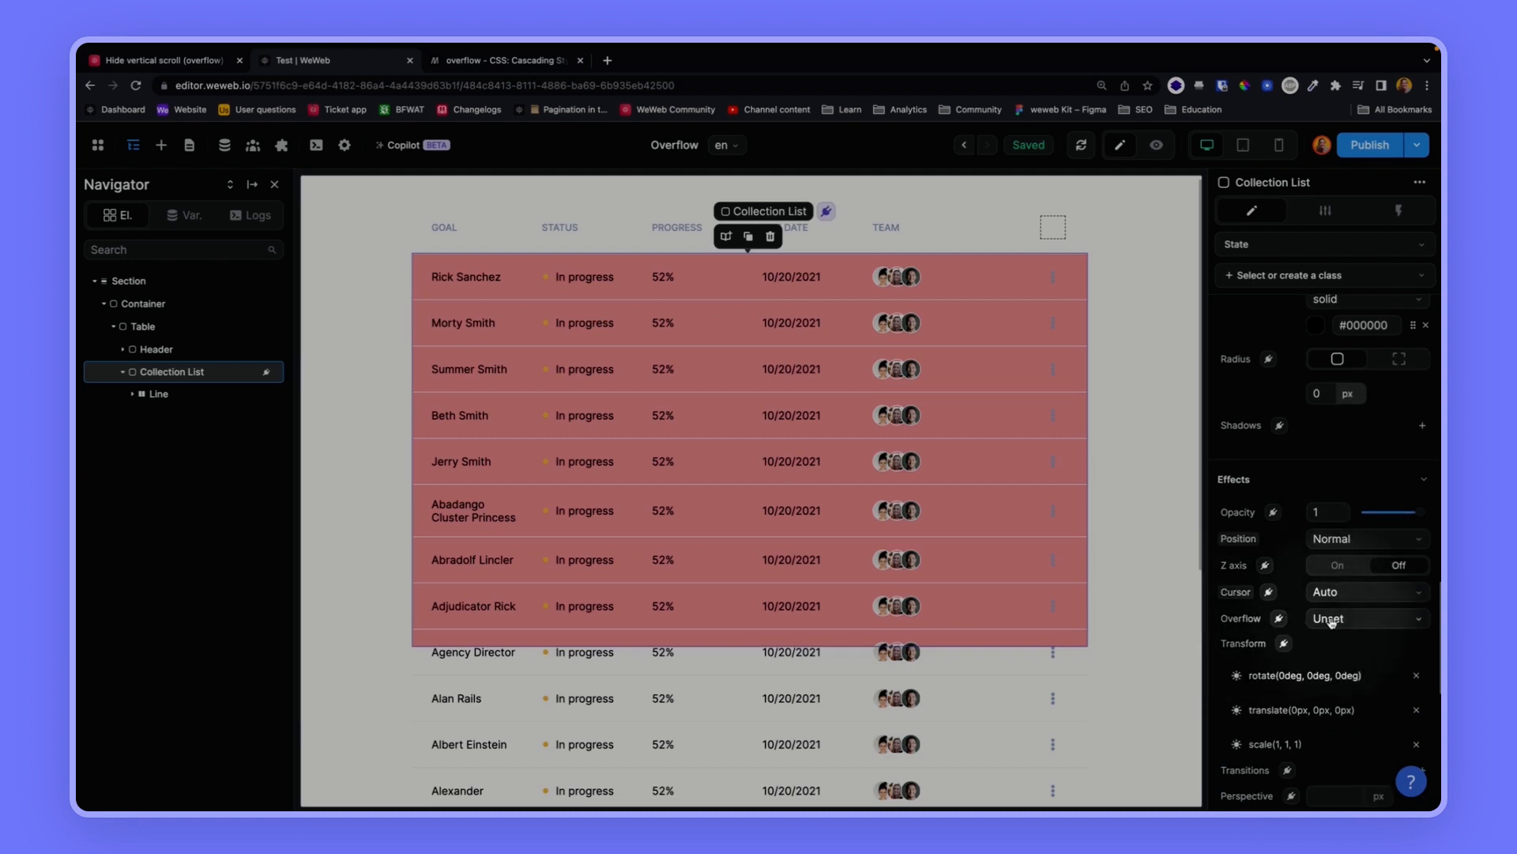
- Set the collection list's overflow to Scroll, then reselect the table
click(1365, 618)
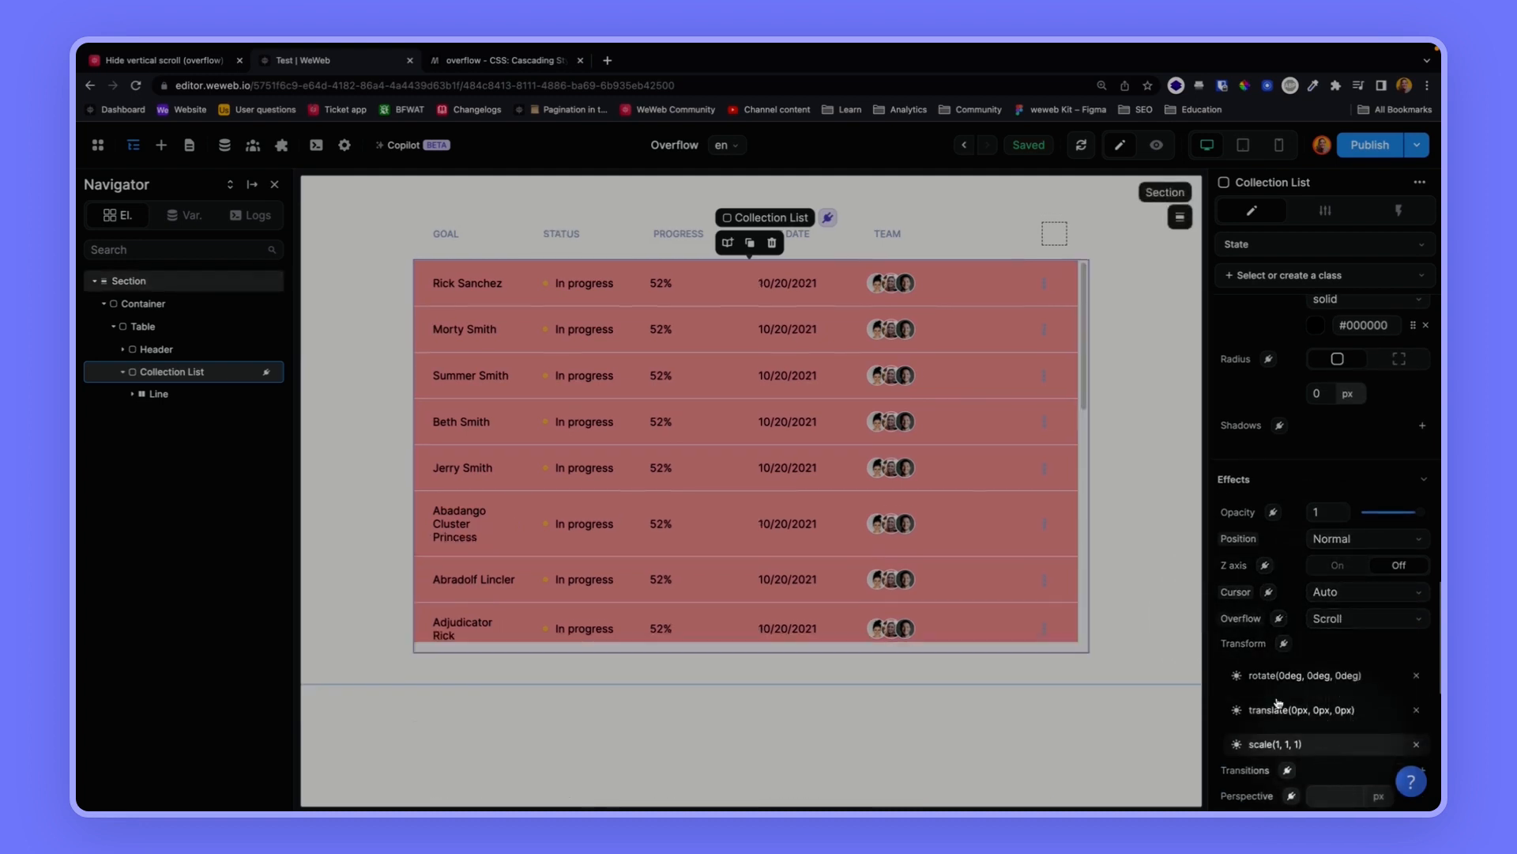
click(787, 328)
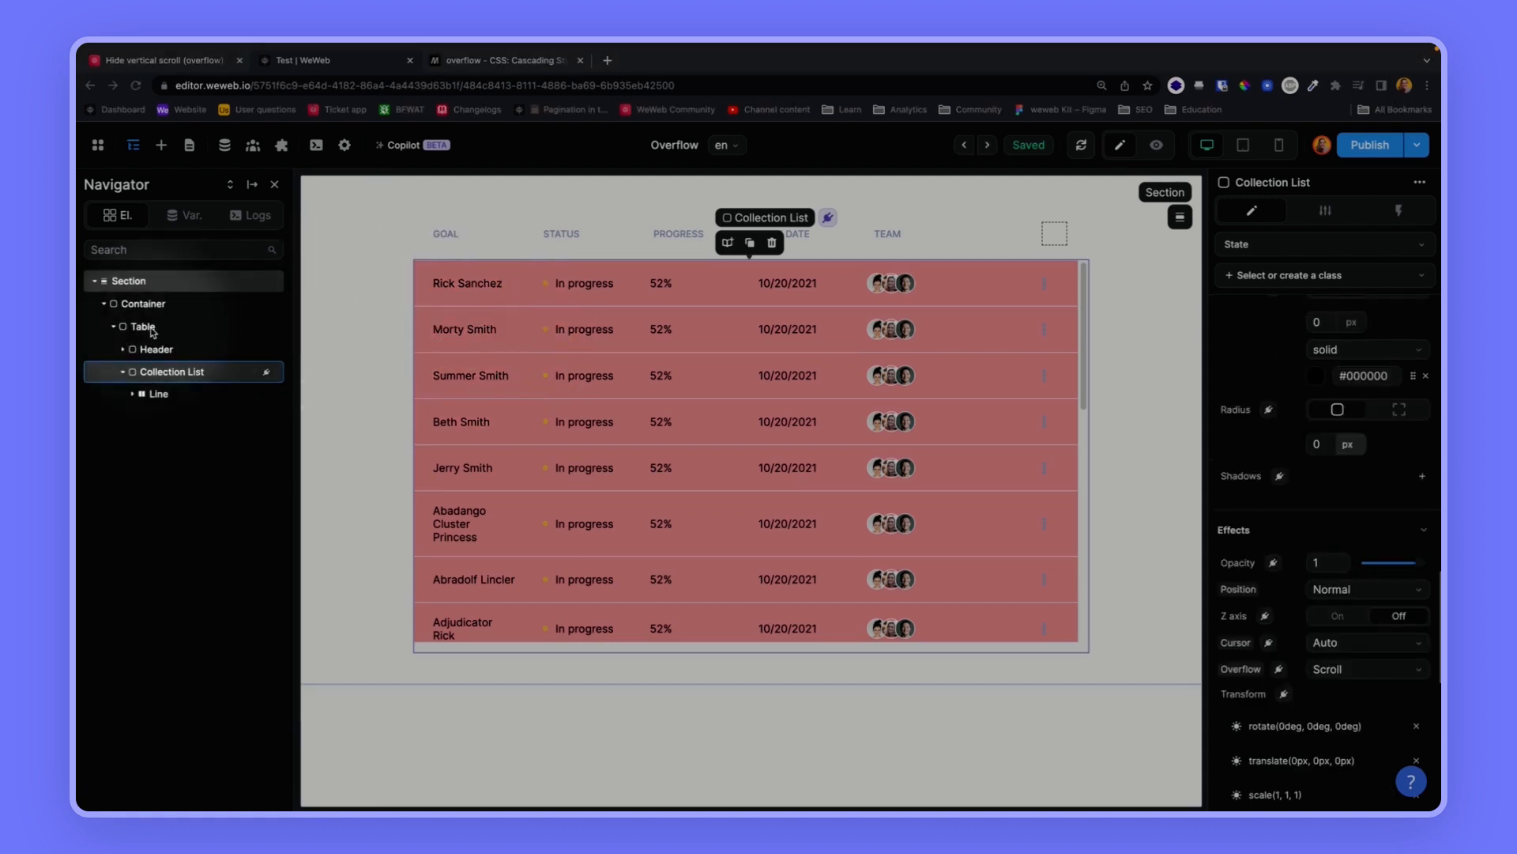
click(143, 327)
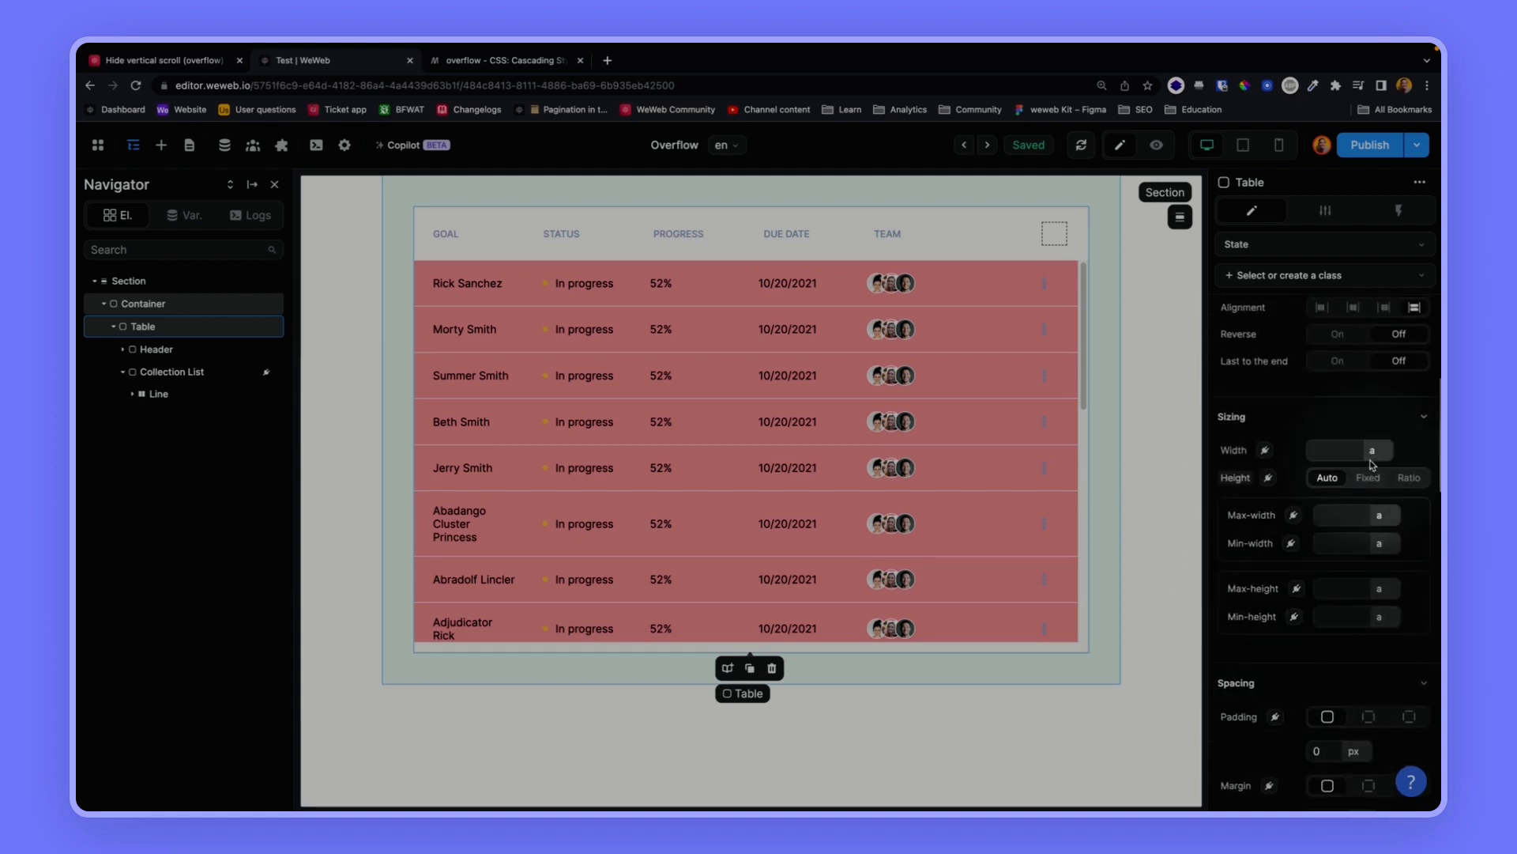
- Set the table width to 500 px and the header to a fixed 900 px width
text(0)
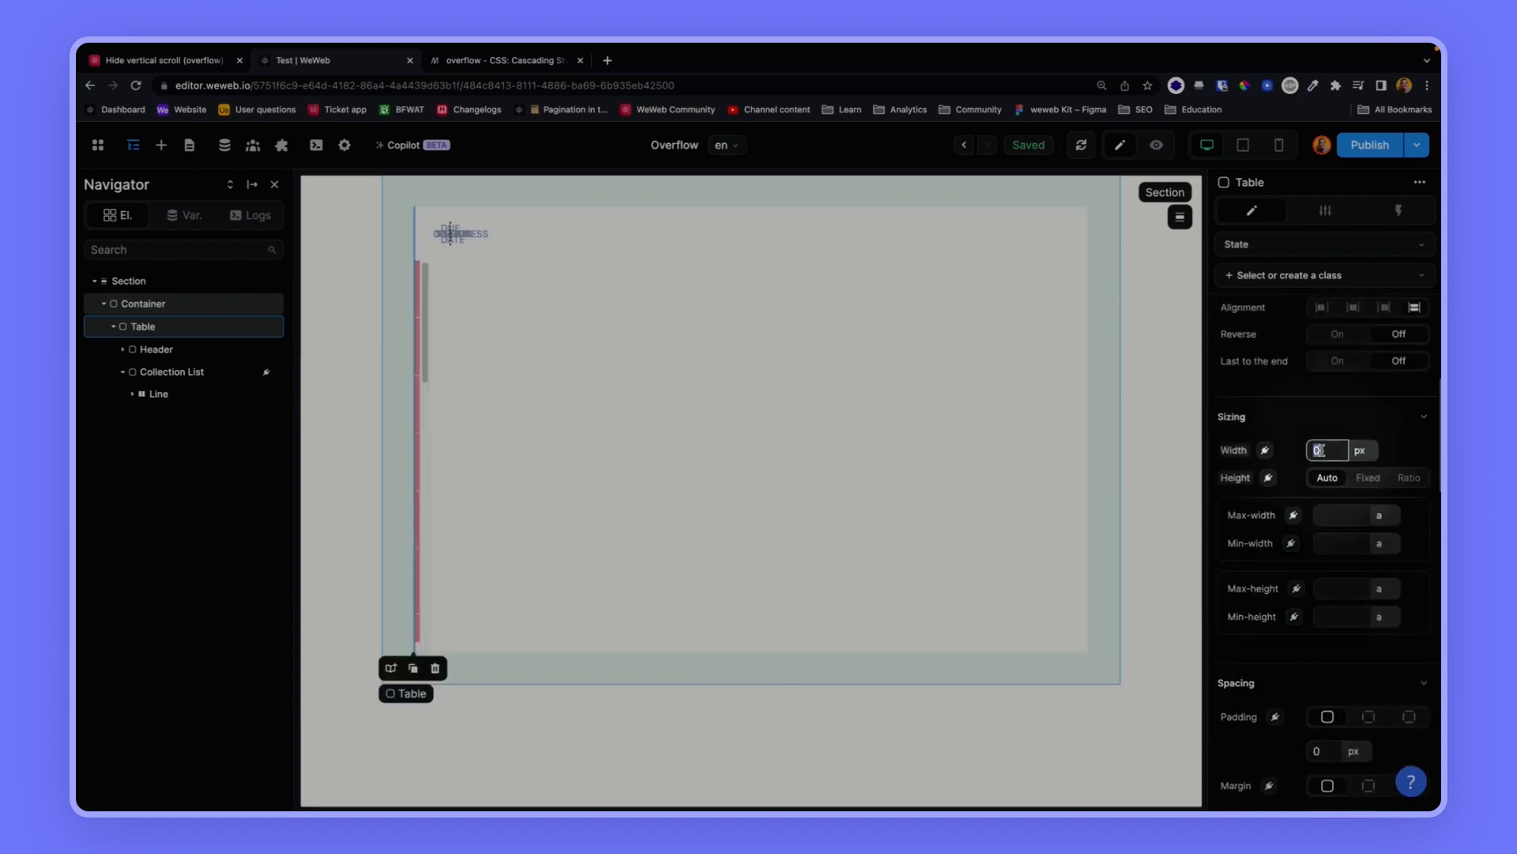
text(500)
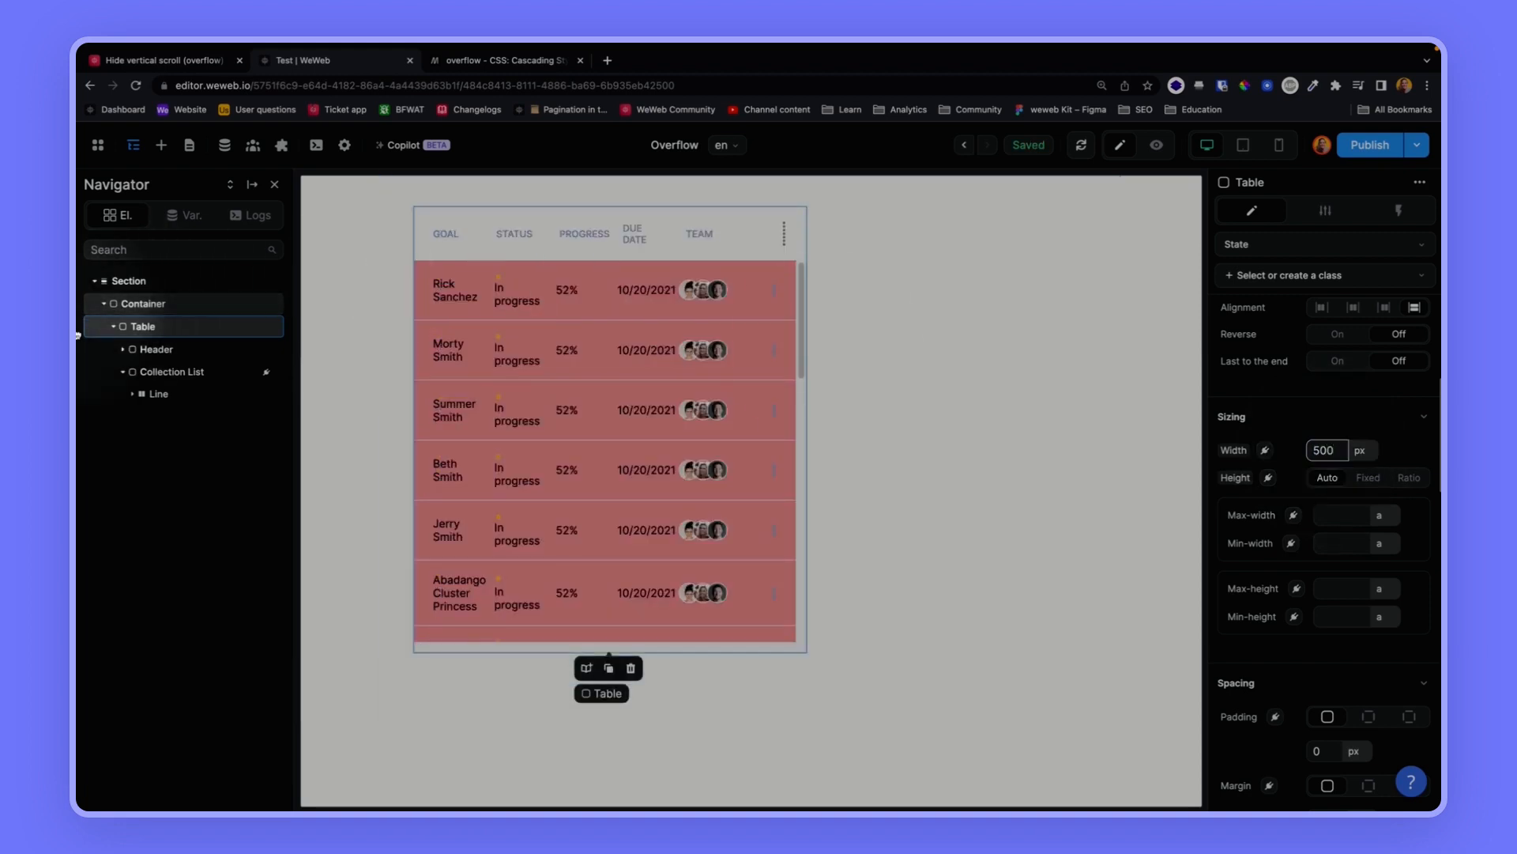
click(156, 350)
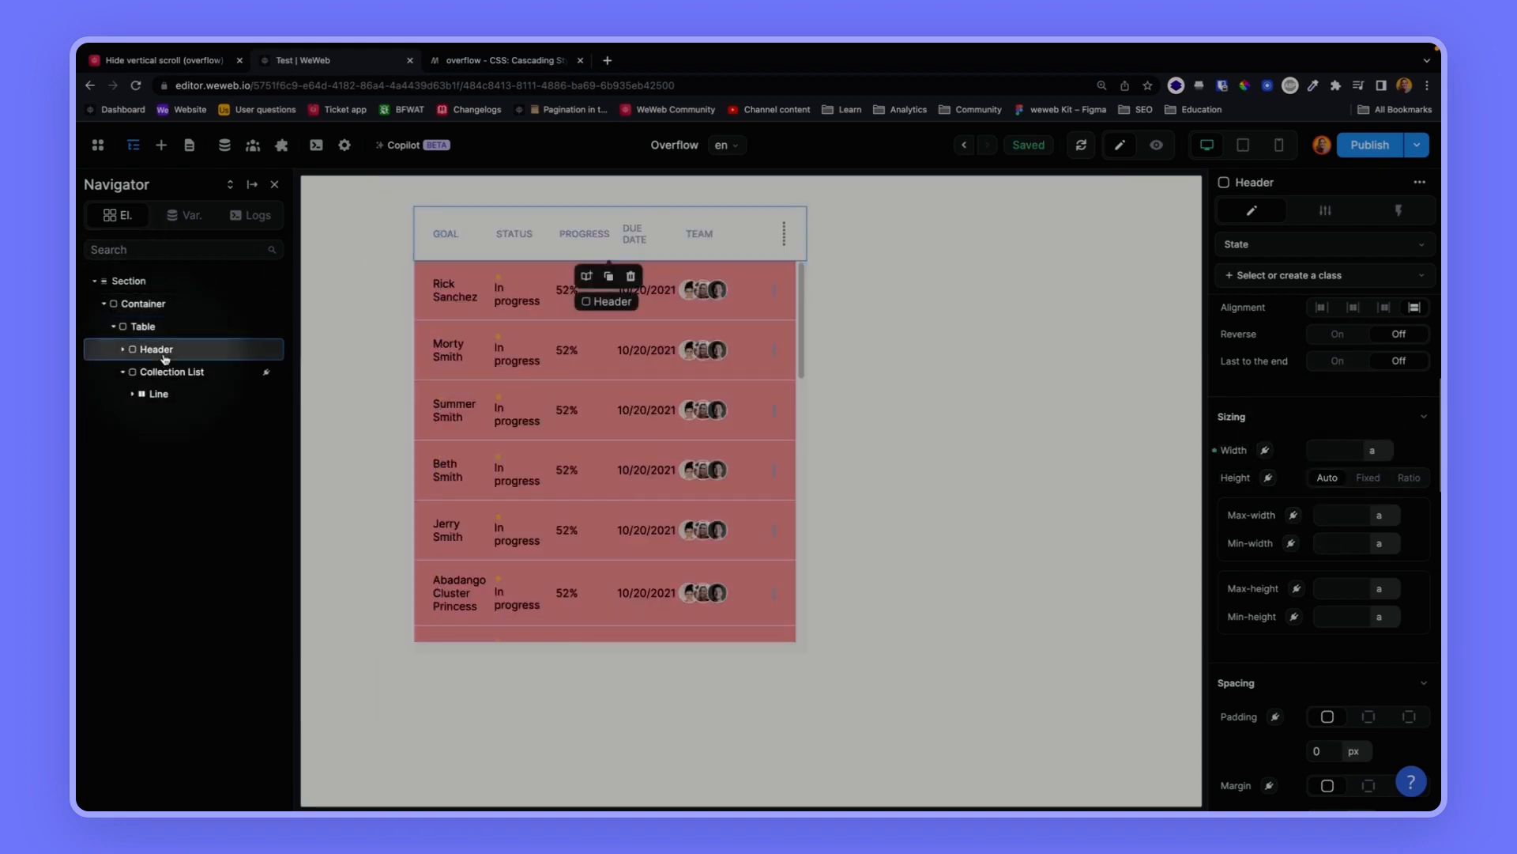
click(174, 371)
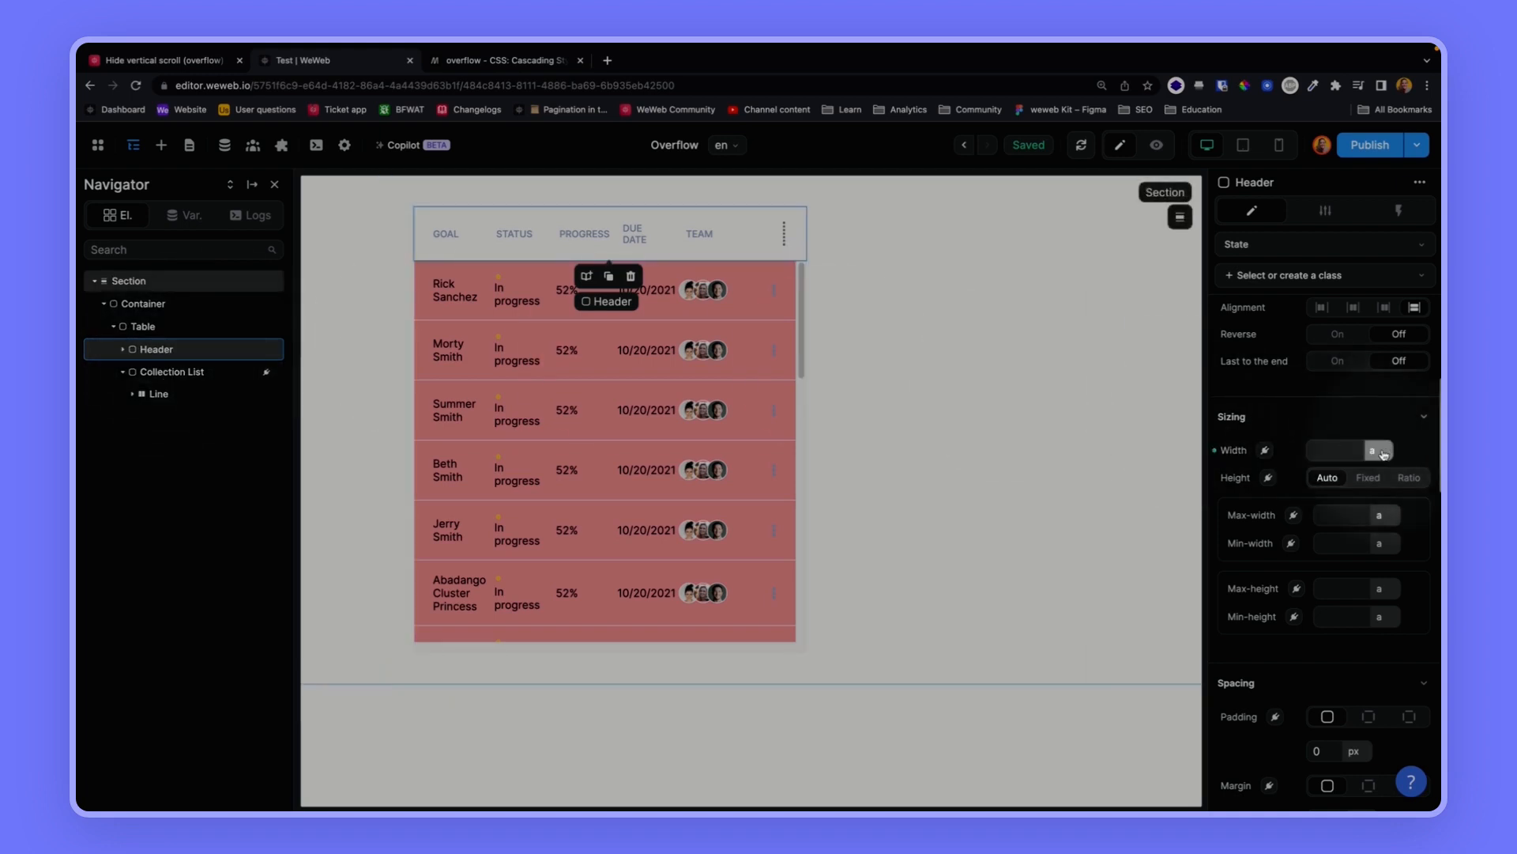
click(1339, 450)
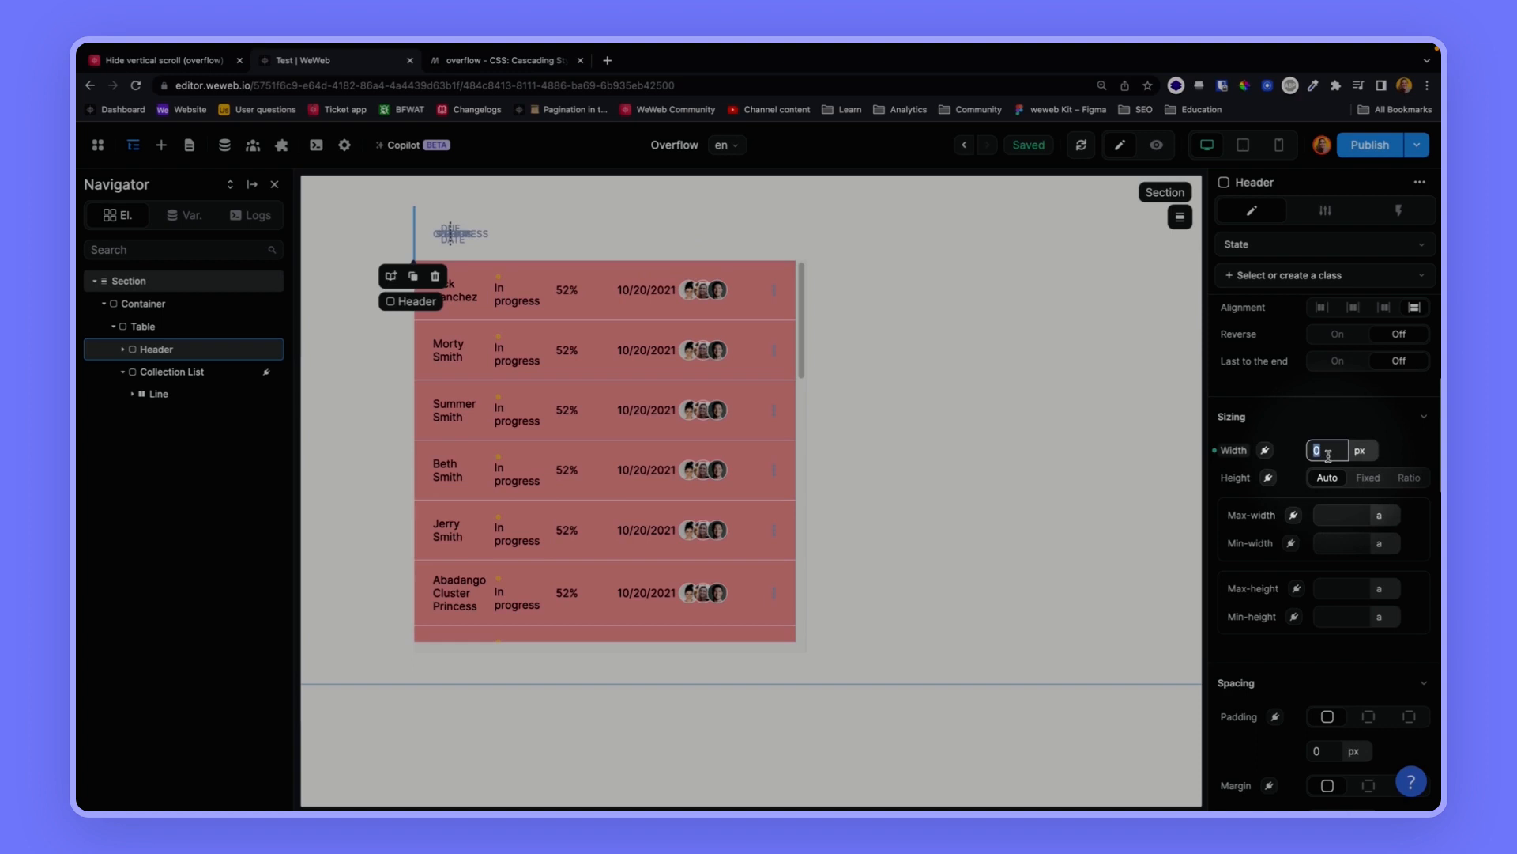
text(900)
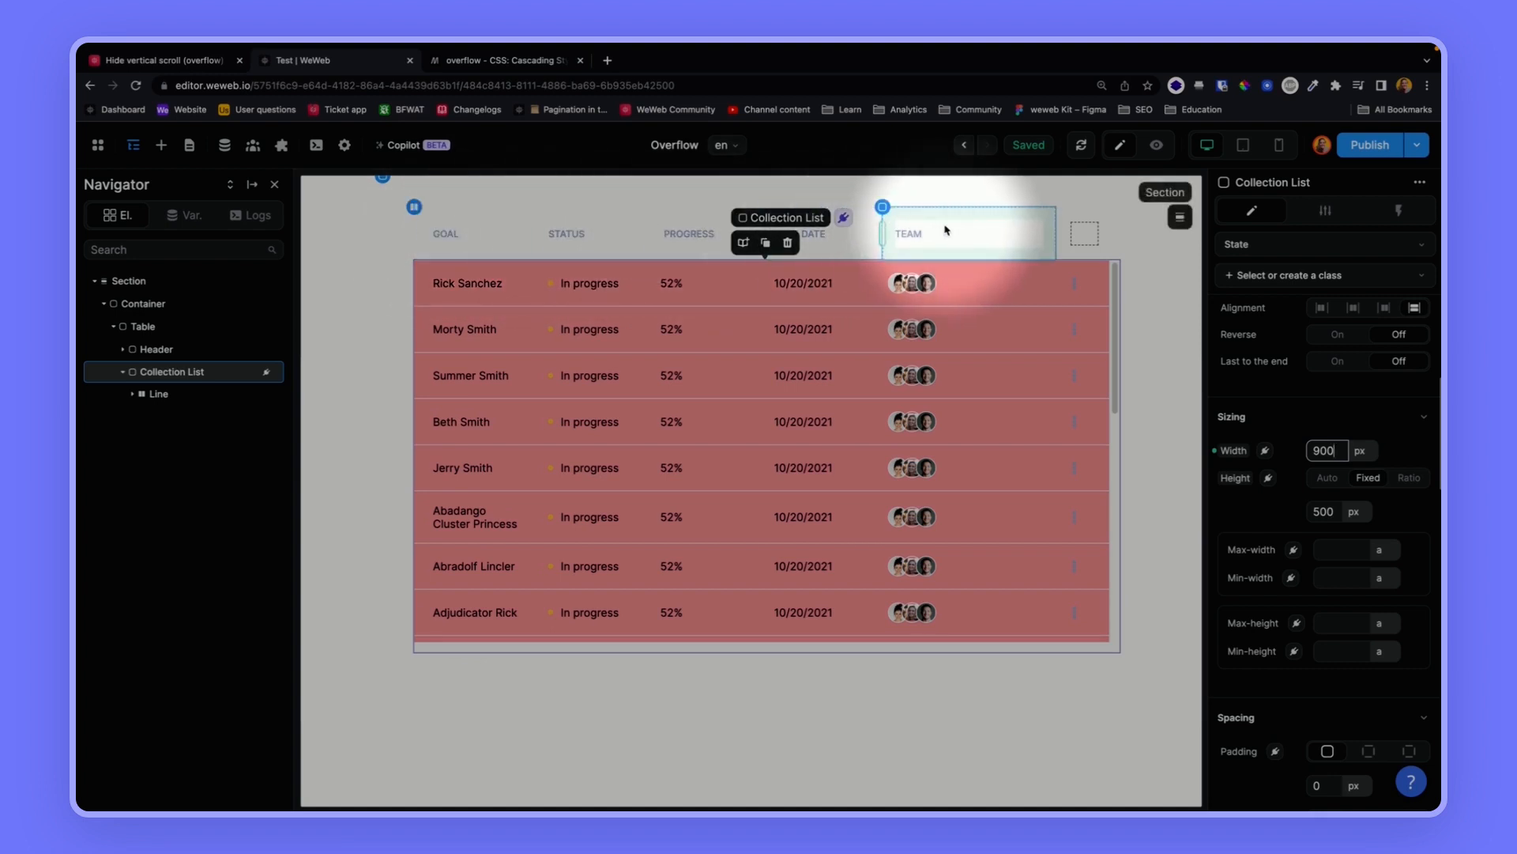
- Give the table 40 px of padding on all sides
click(143, 326)
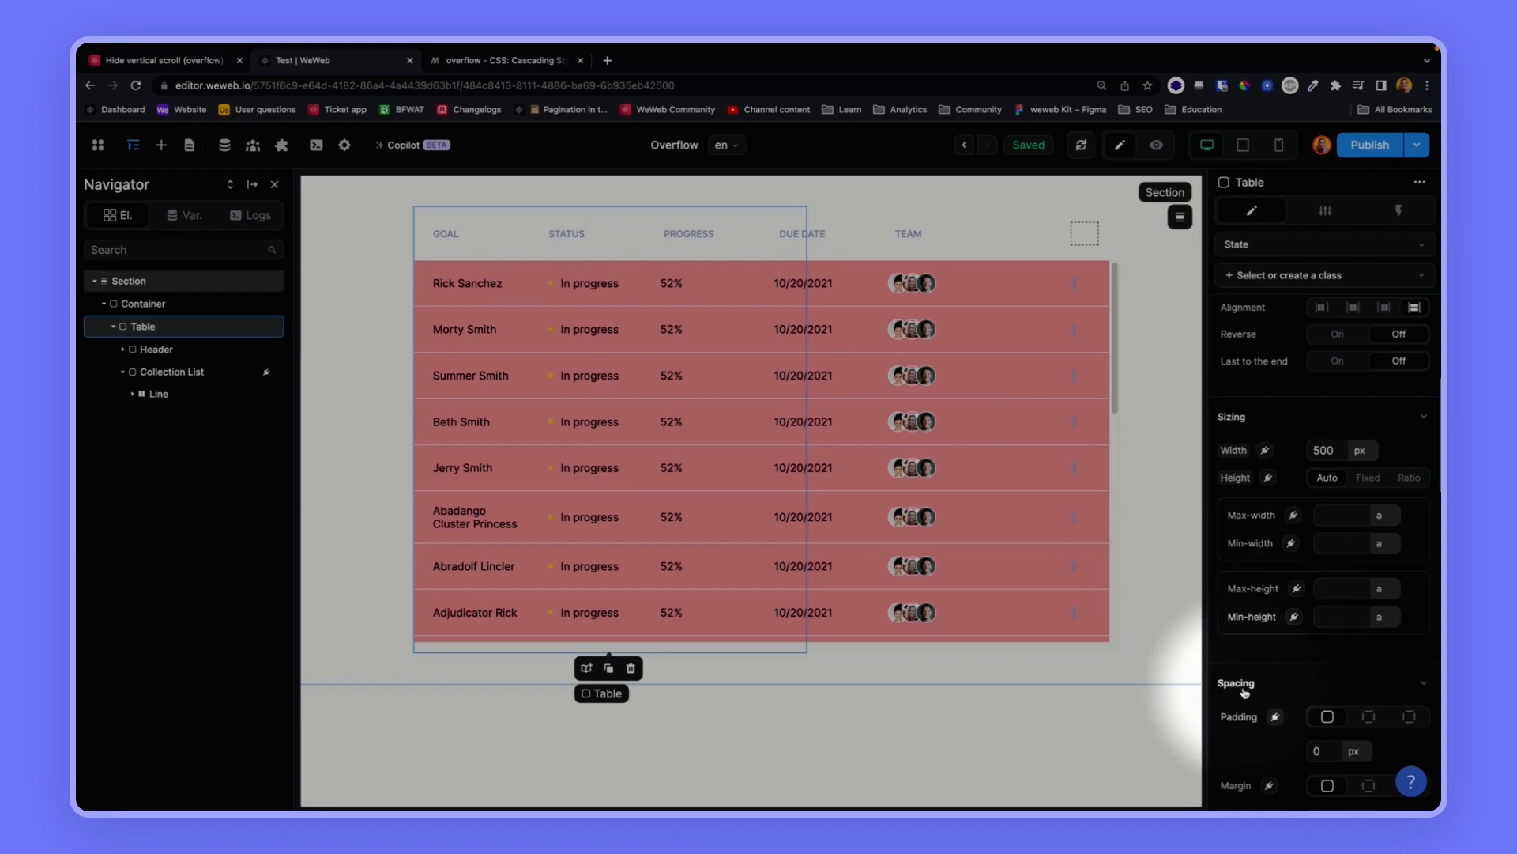
click(1323, 750)
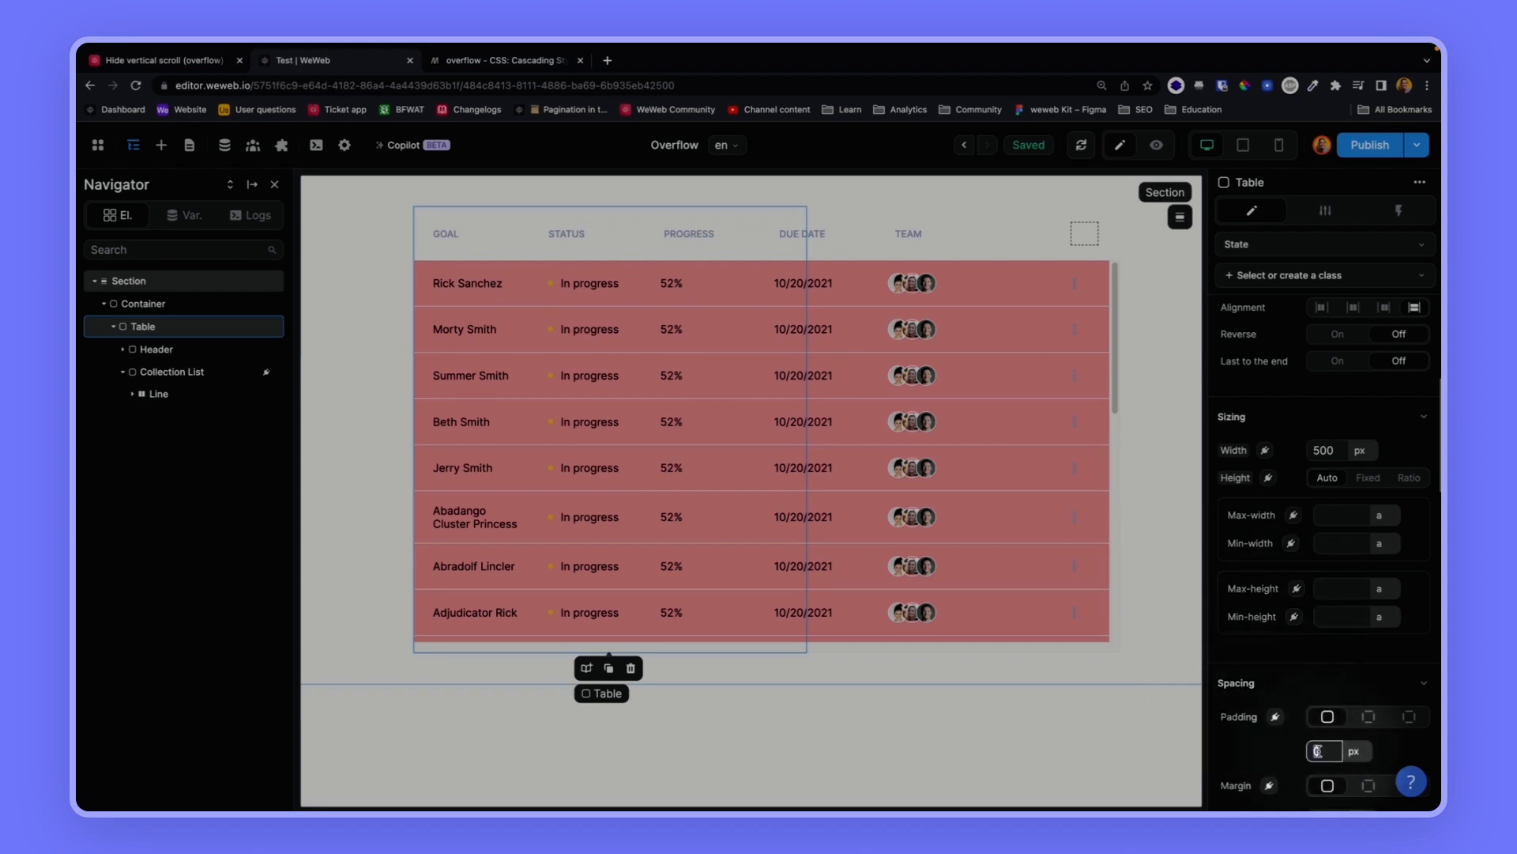
text(40)
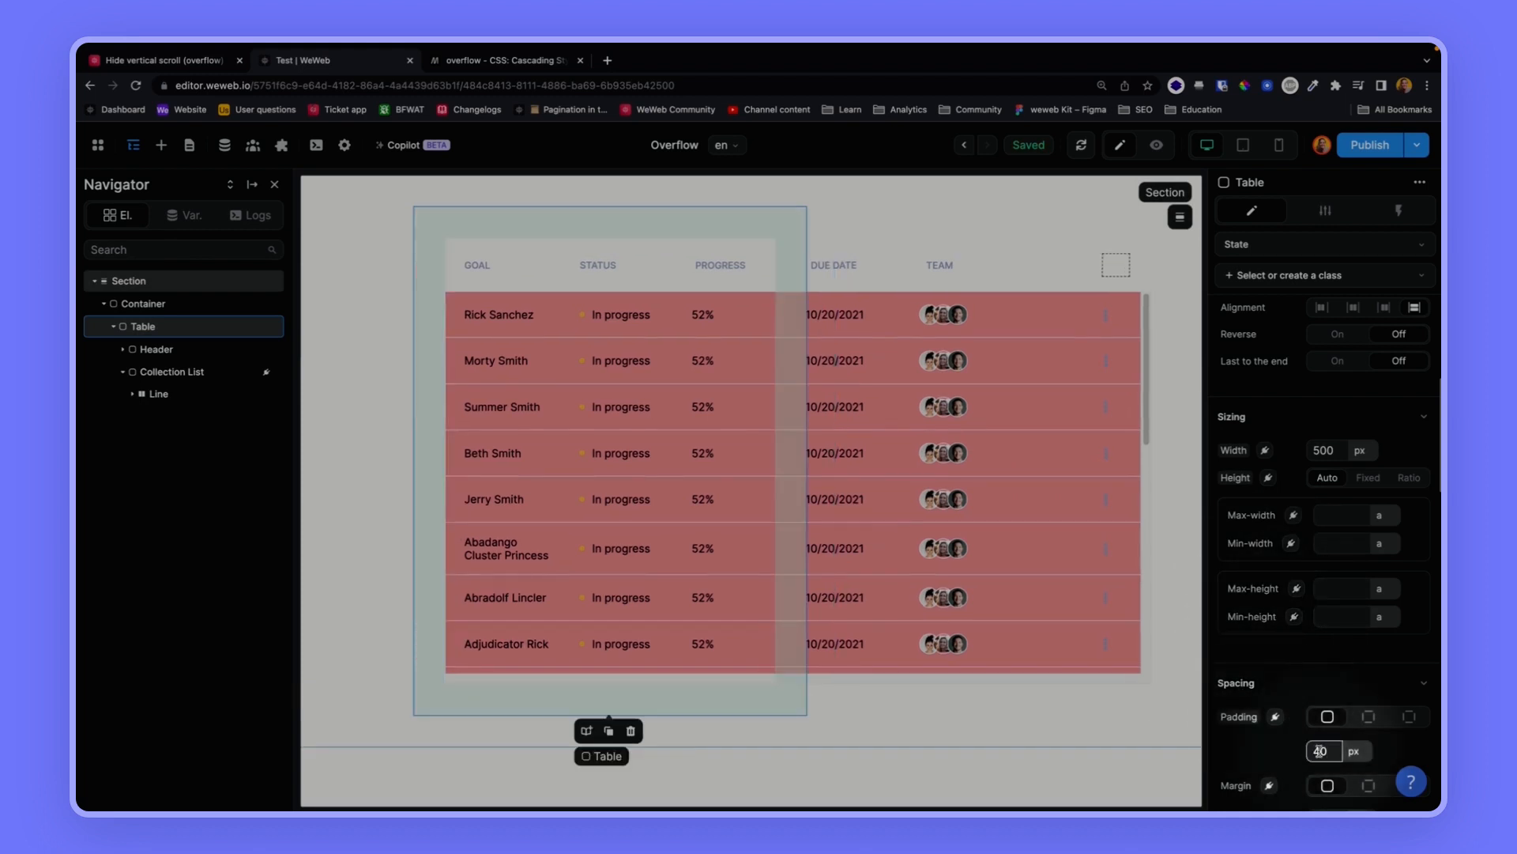
click(1237, 682)
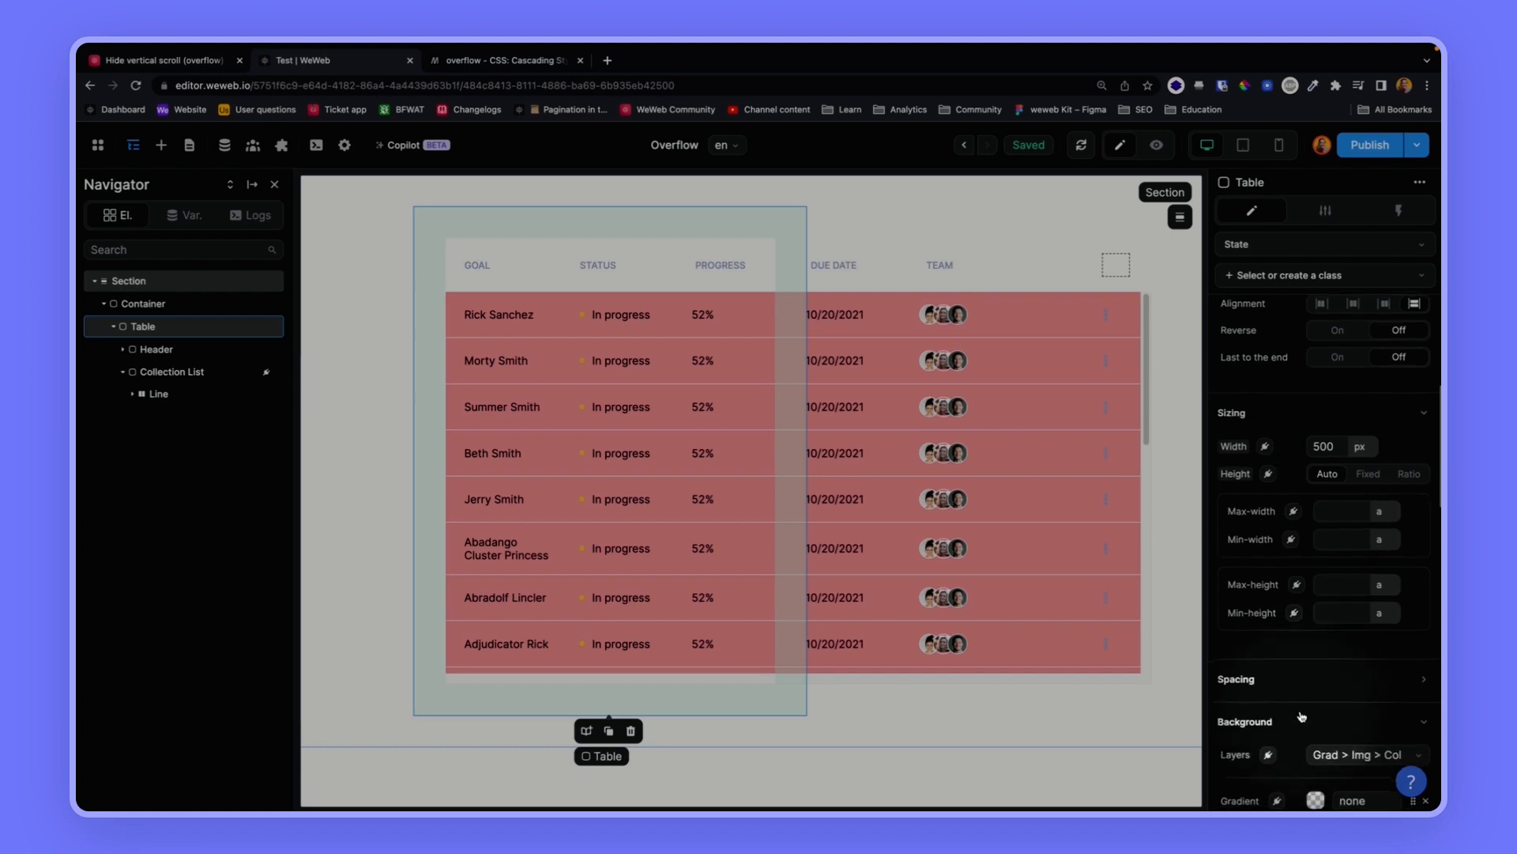
click(1315, 706)
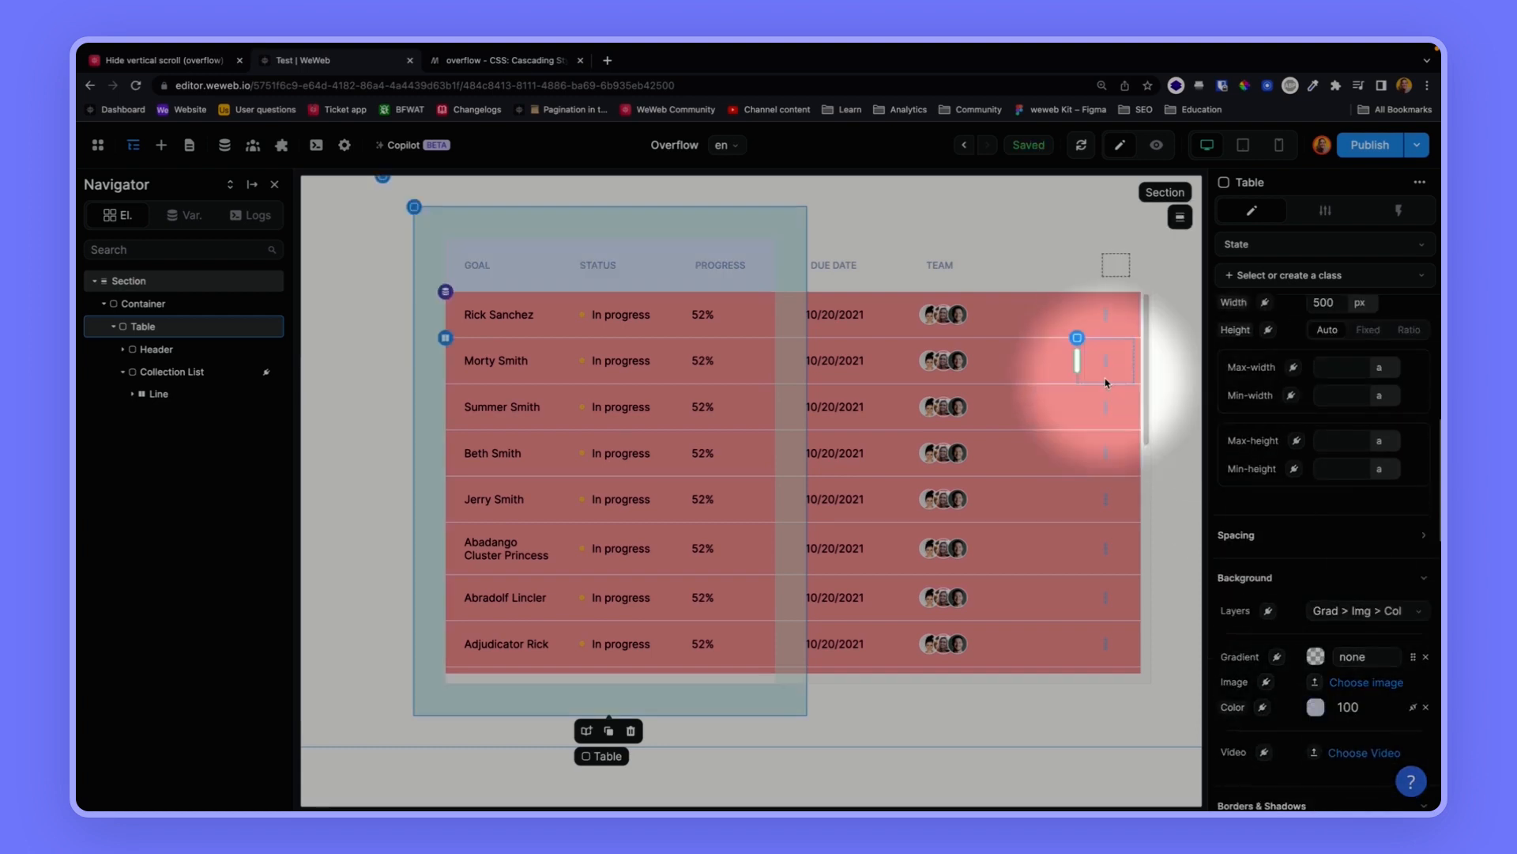
click(703, 360)
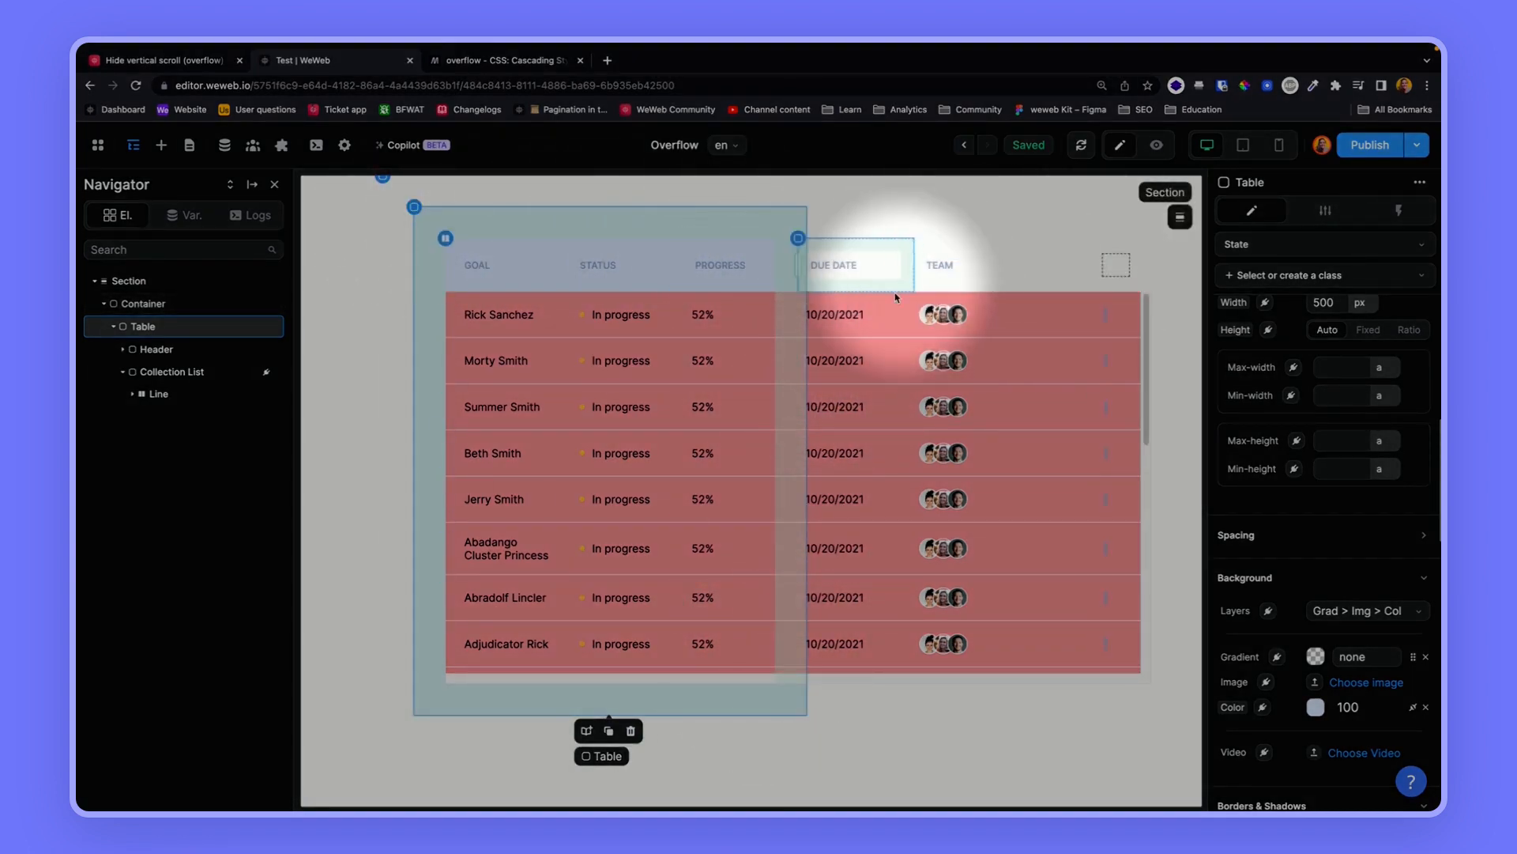
click(958, 361)
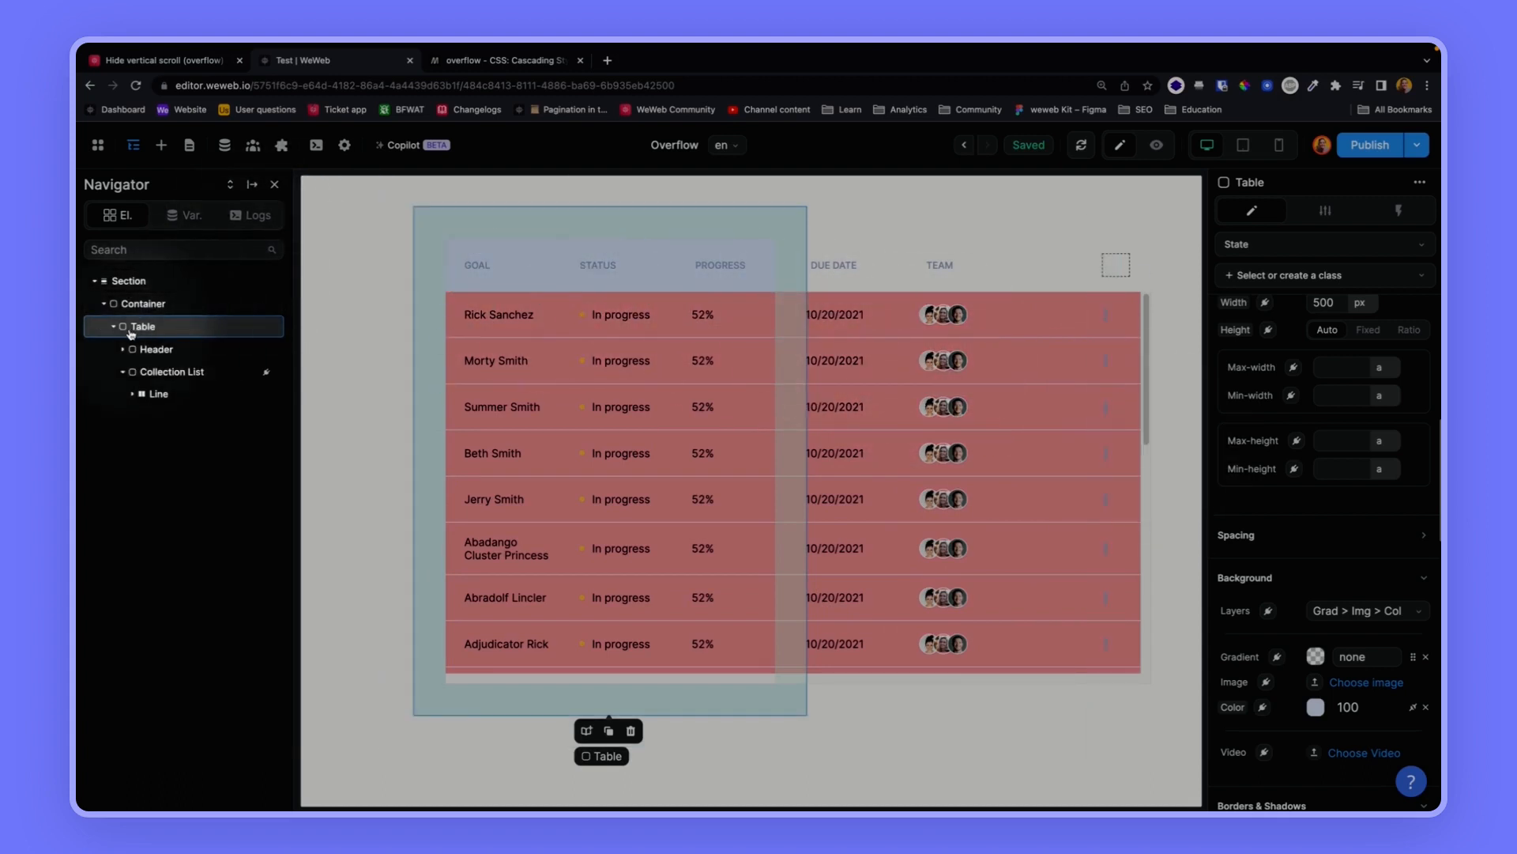
- Set the table's overflow to Scroll and preview the page
scroll(down, 3)
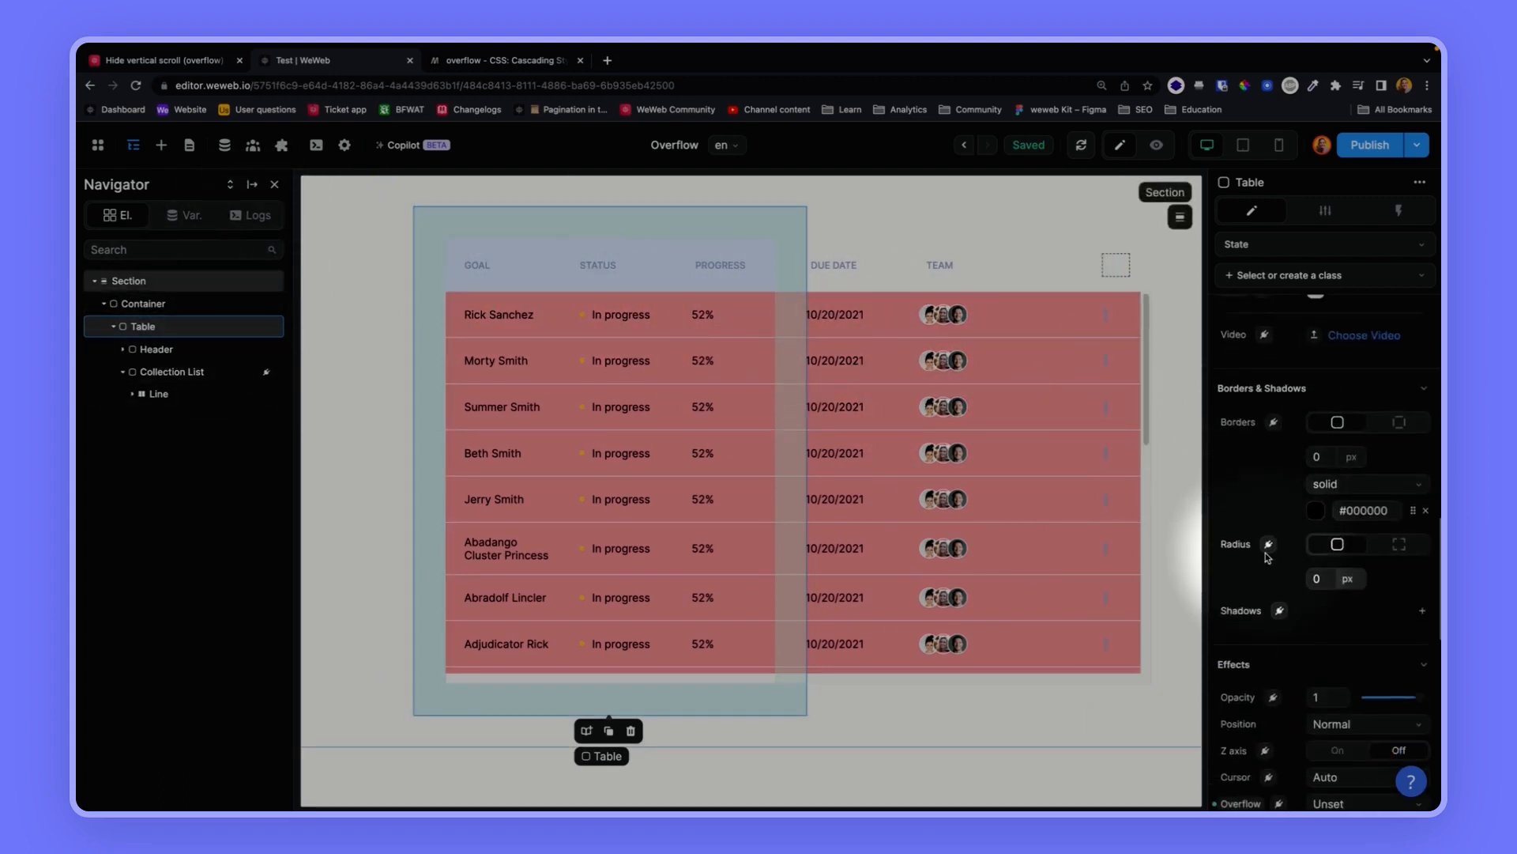
scroll(down, 3)
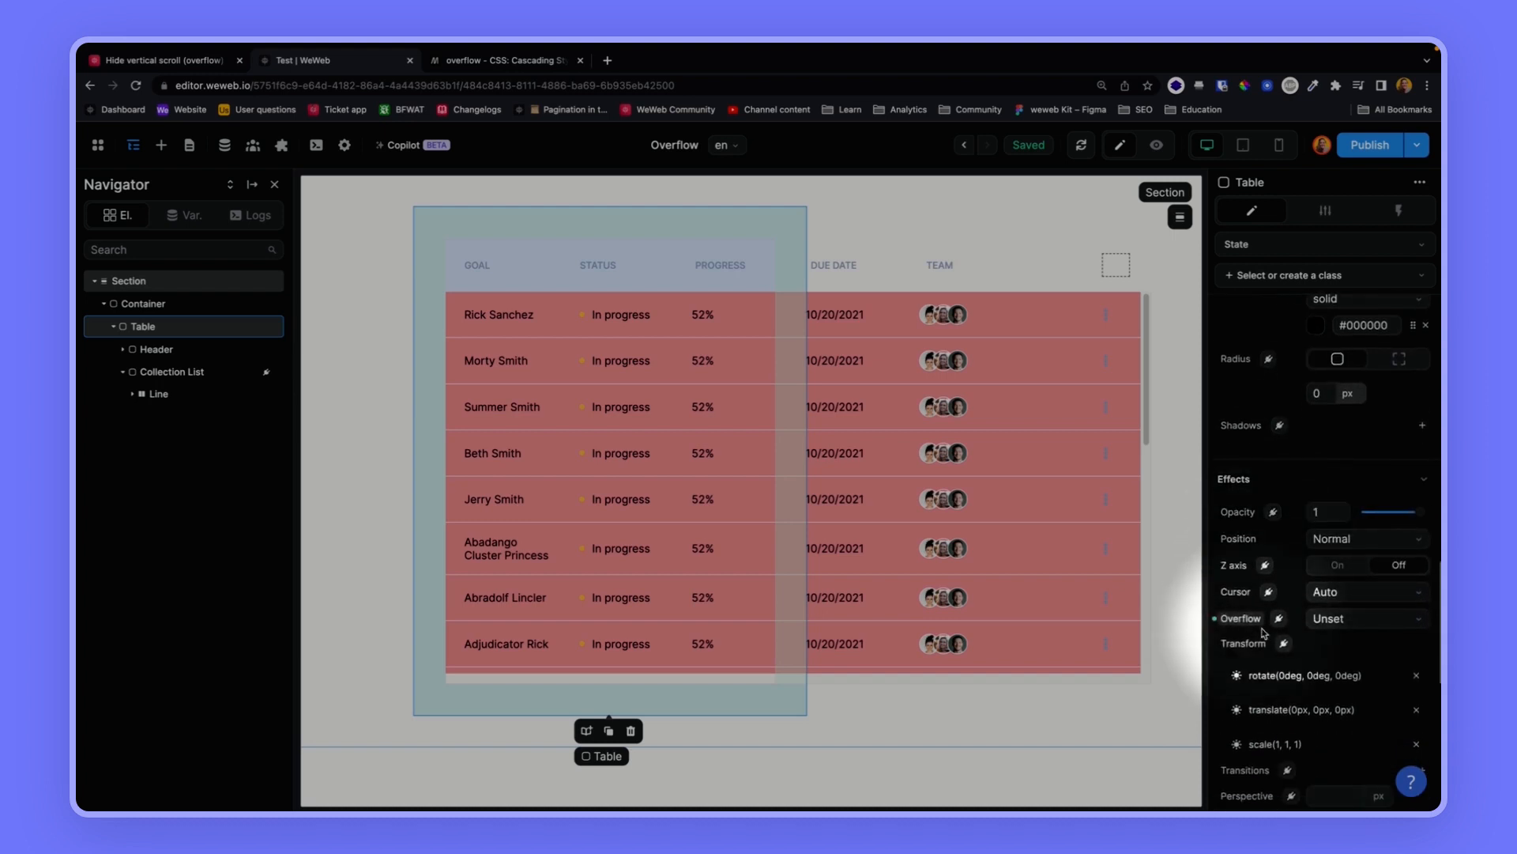
click(1365, 617)
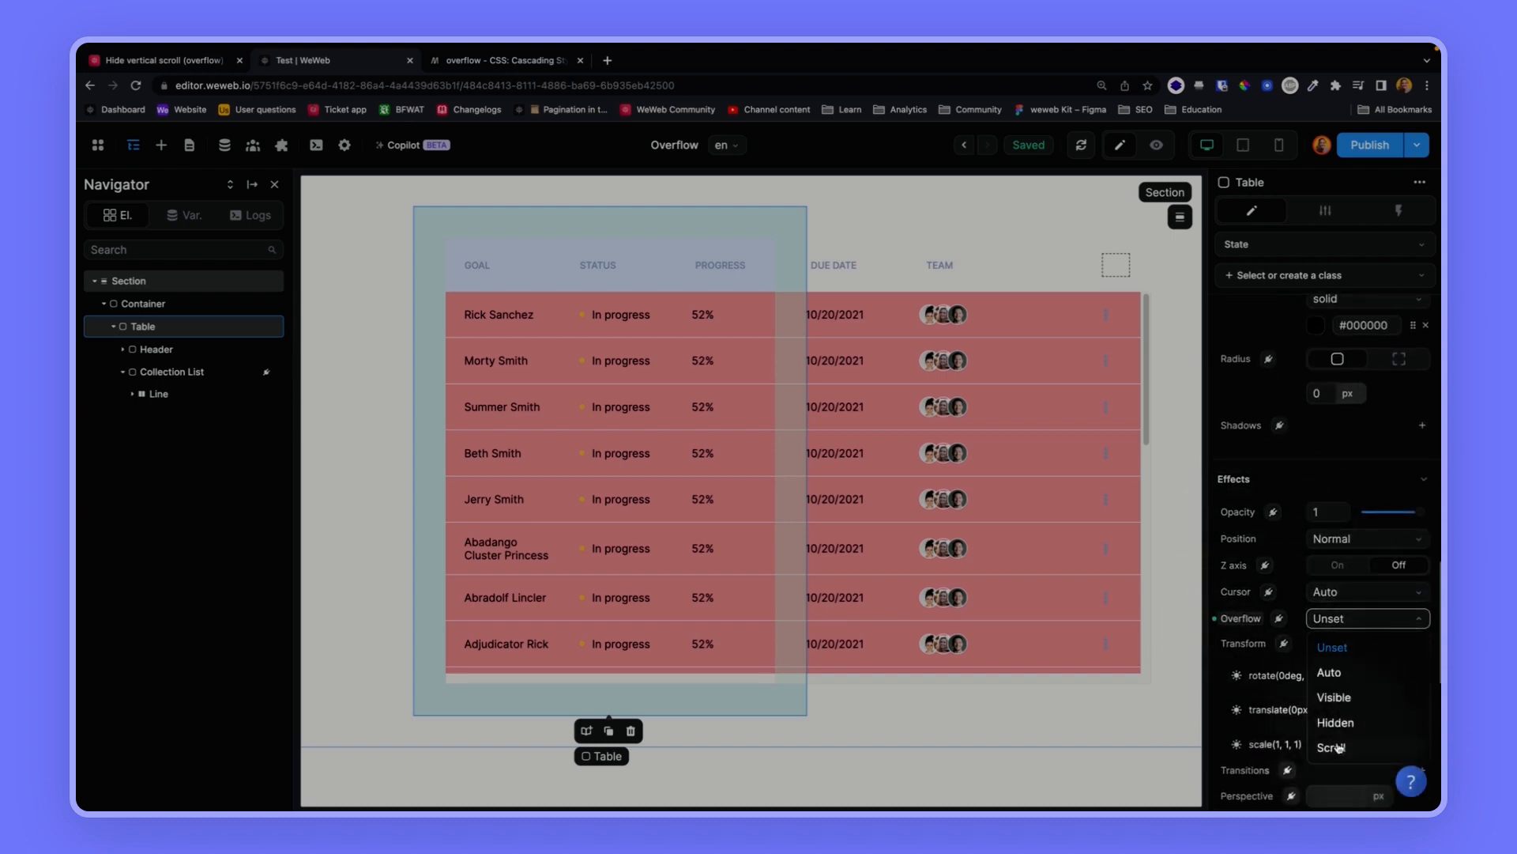
click(1332, 746)
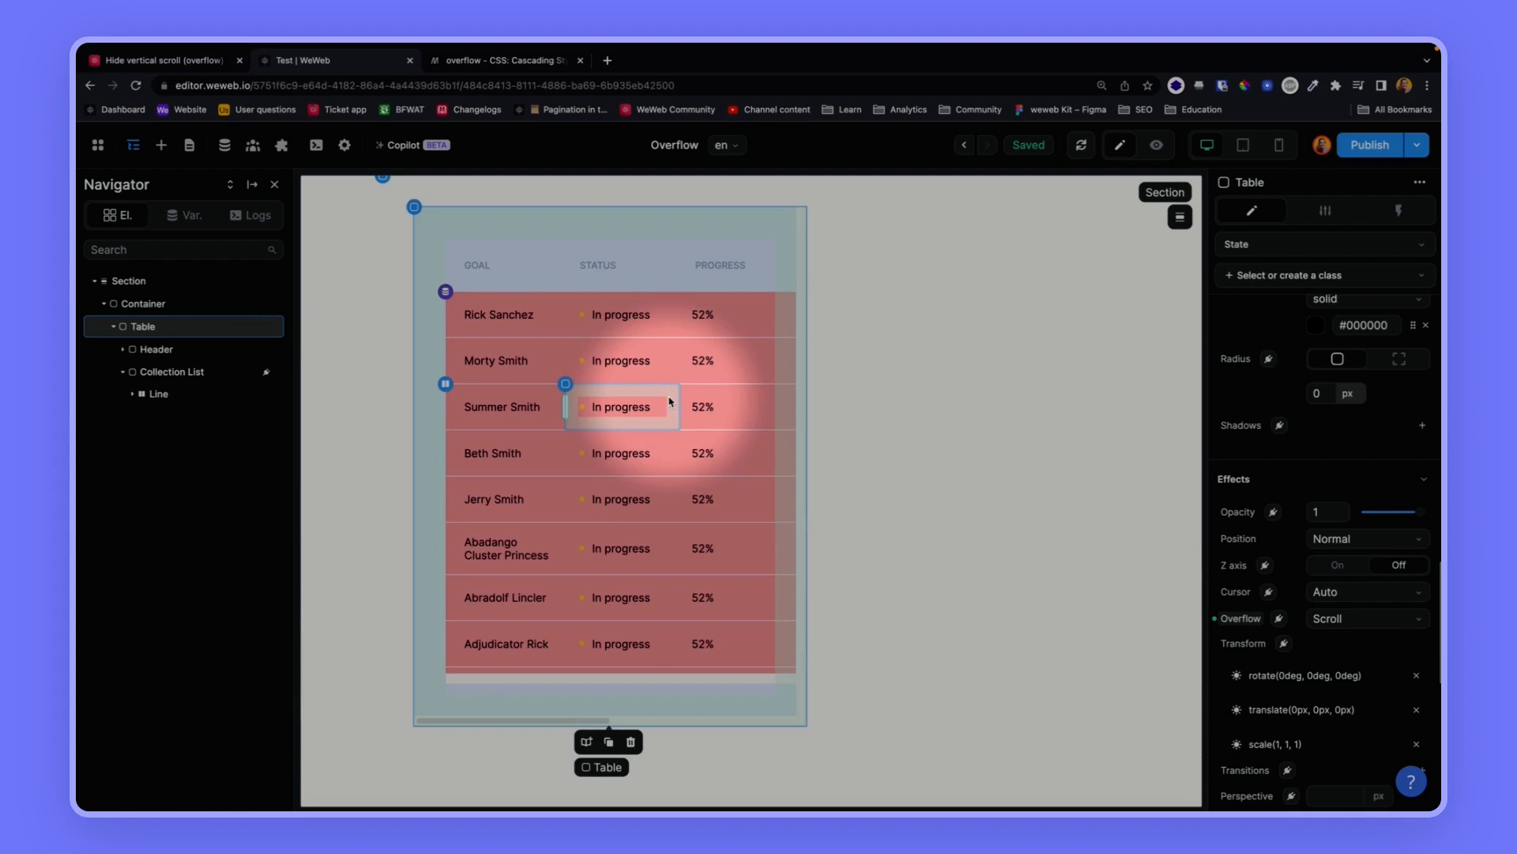
click(1155, 146)
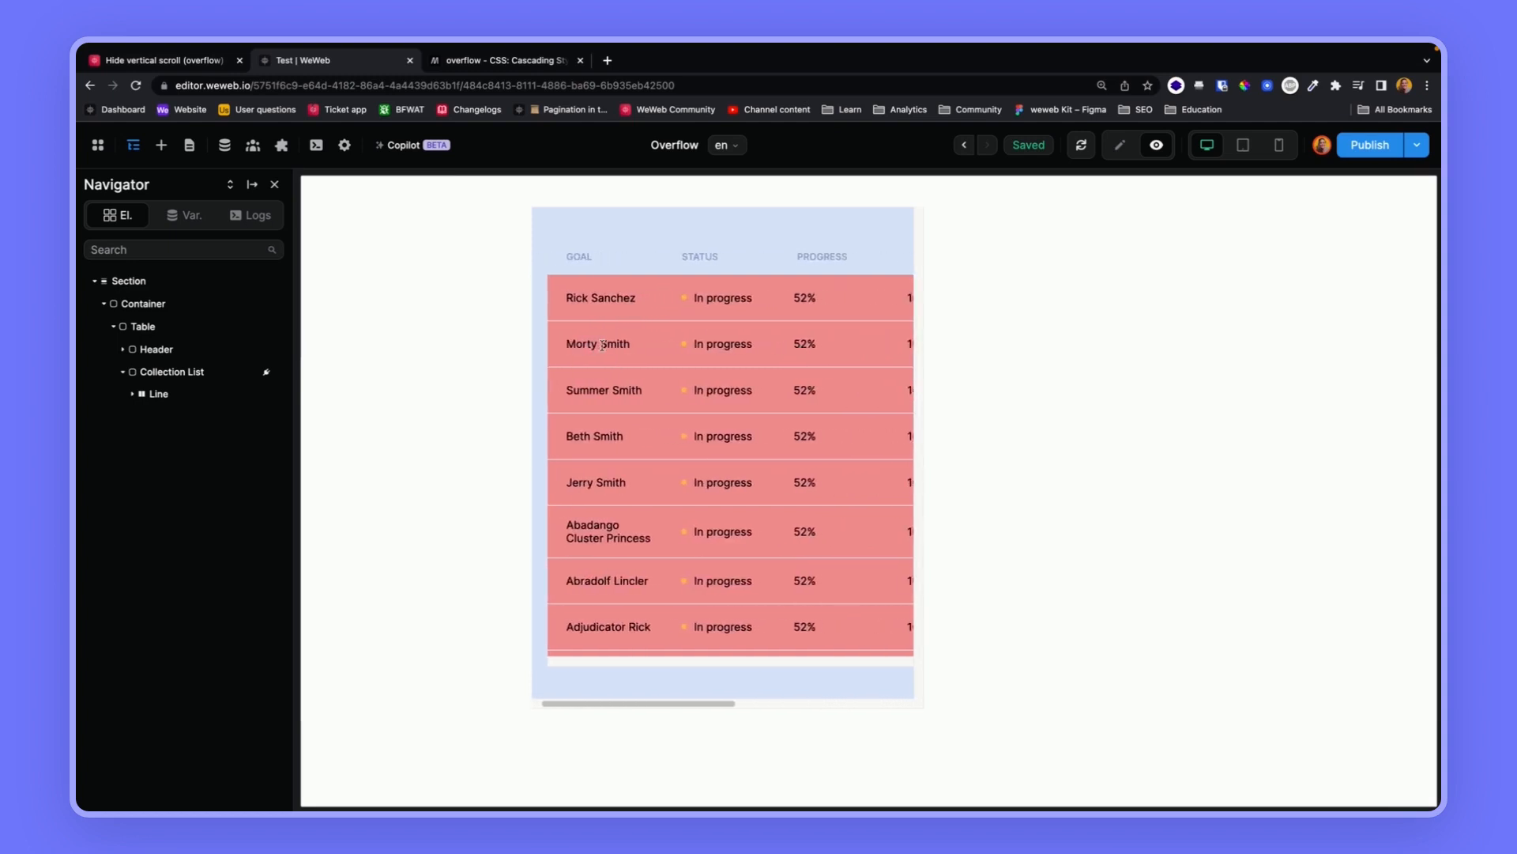
- Scroll the previewed table right to reveal Due Date and Team, then return to editing
scroll(right, 3)
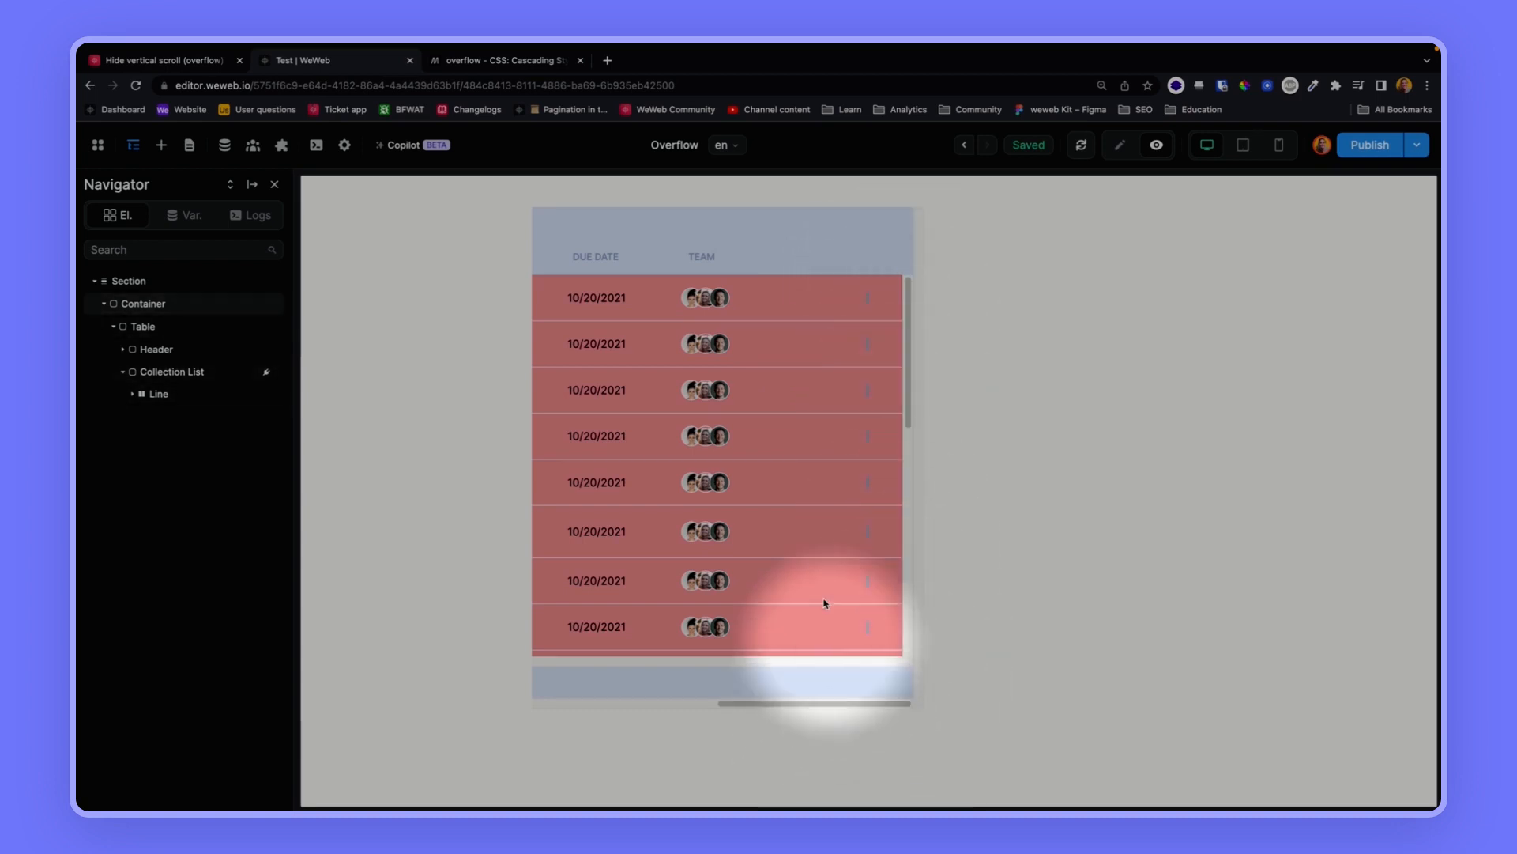
click(142, 326)
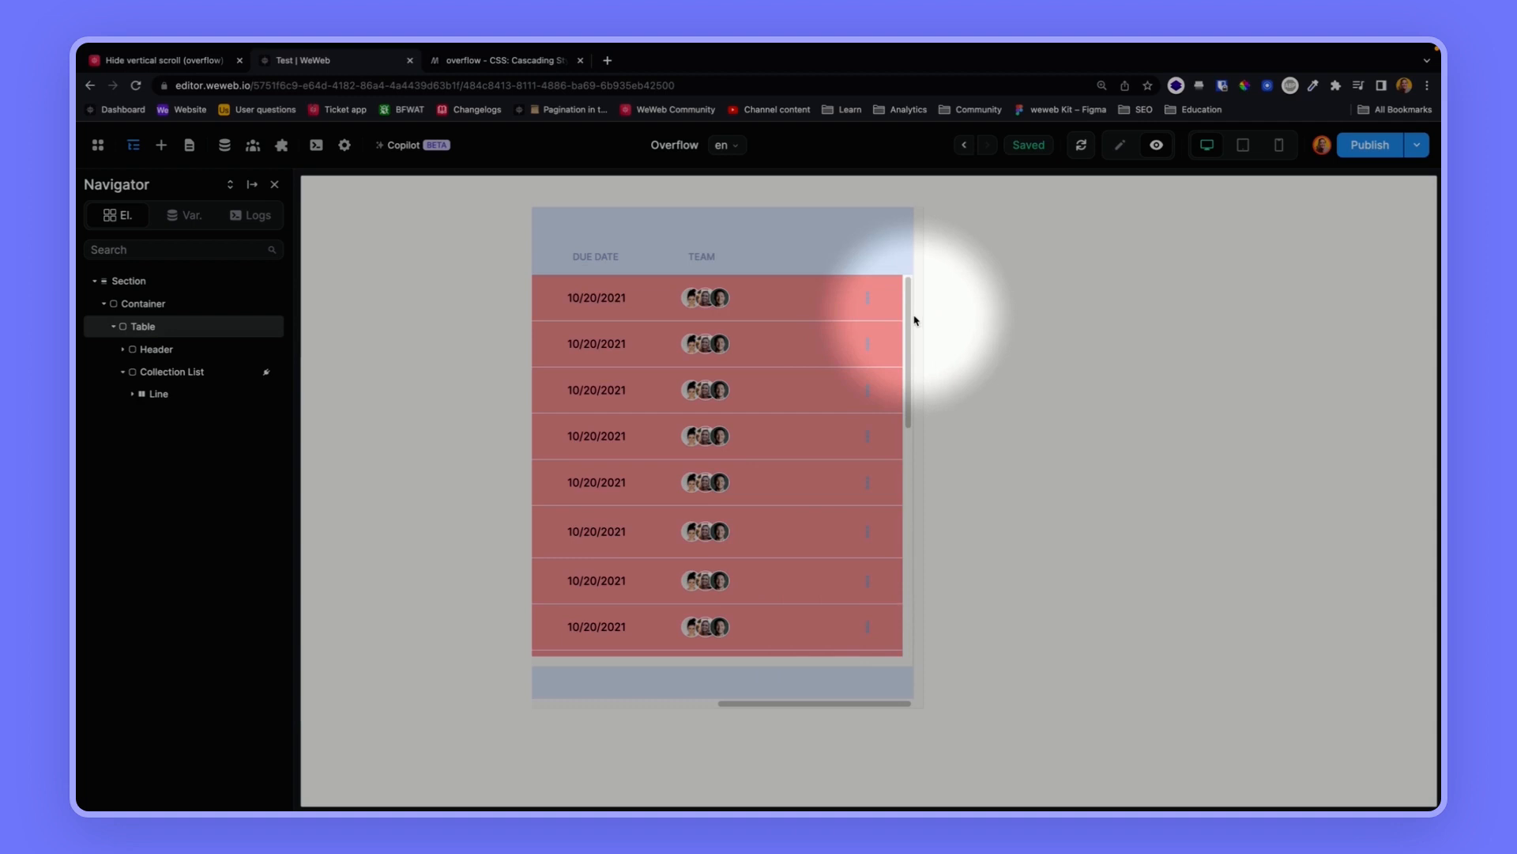
click(1121, 146)
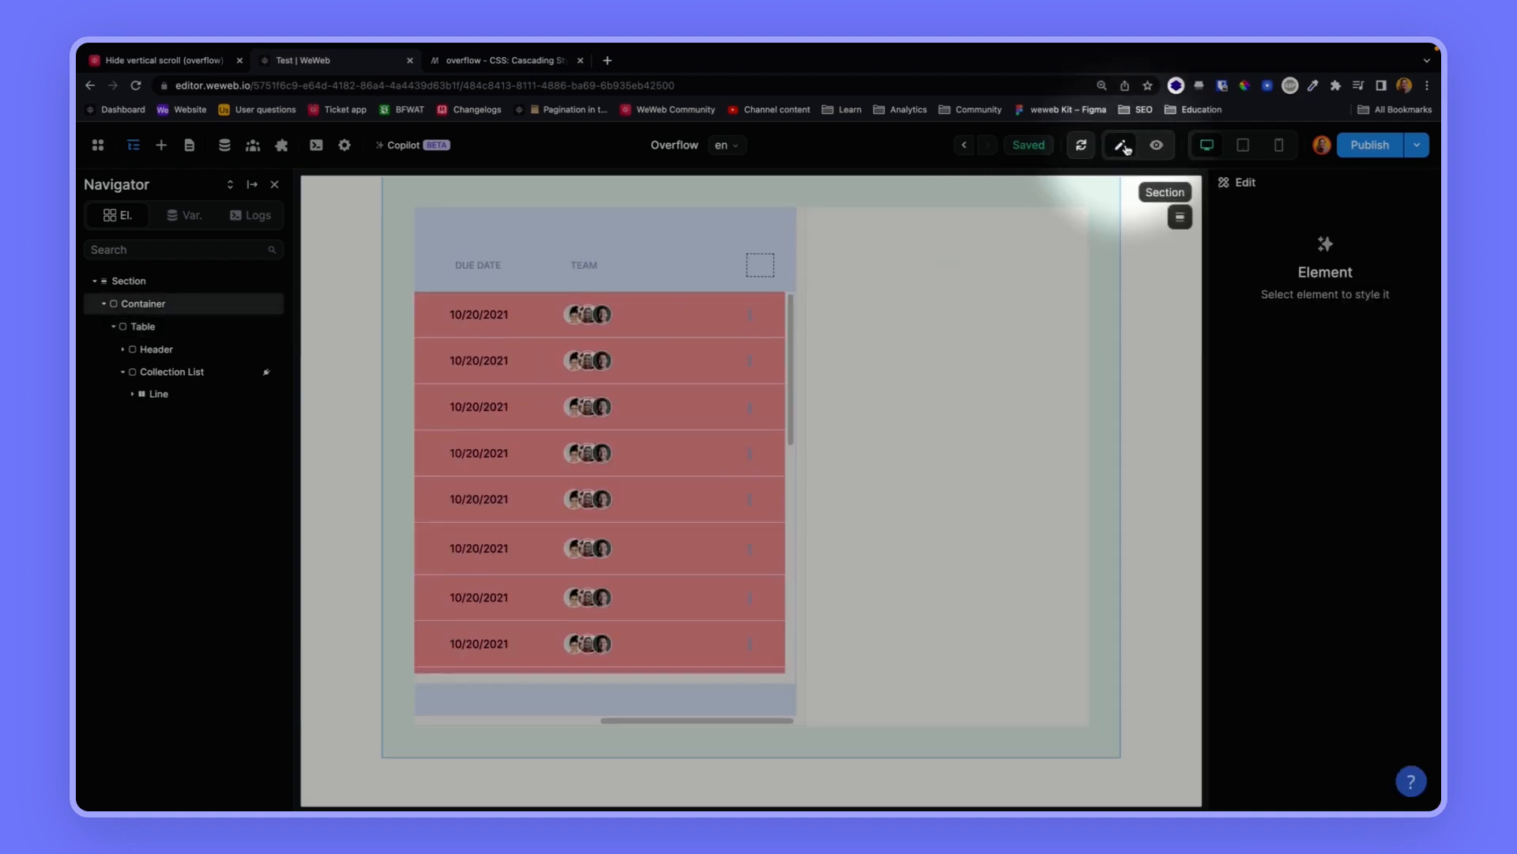
- Check the collection list's Effects overflow setting, then switch to the MDN overflow tab
click(172, 371)
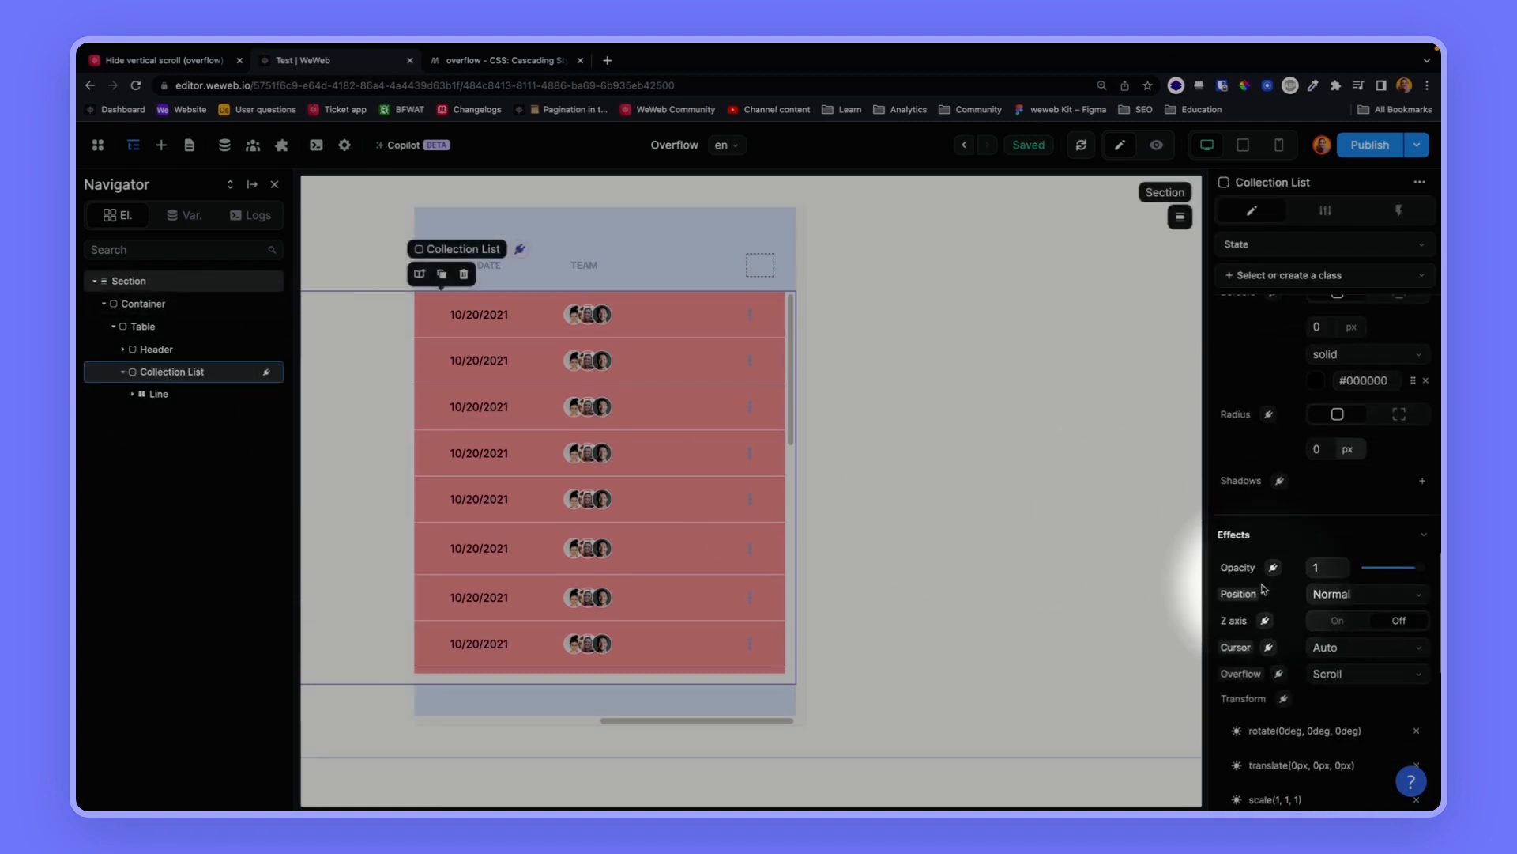
scroll(down, 3)
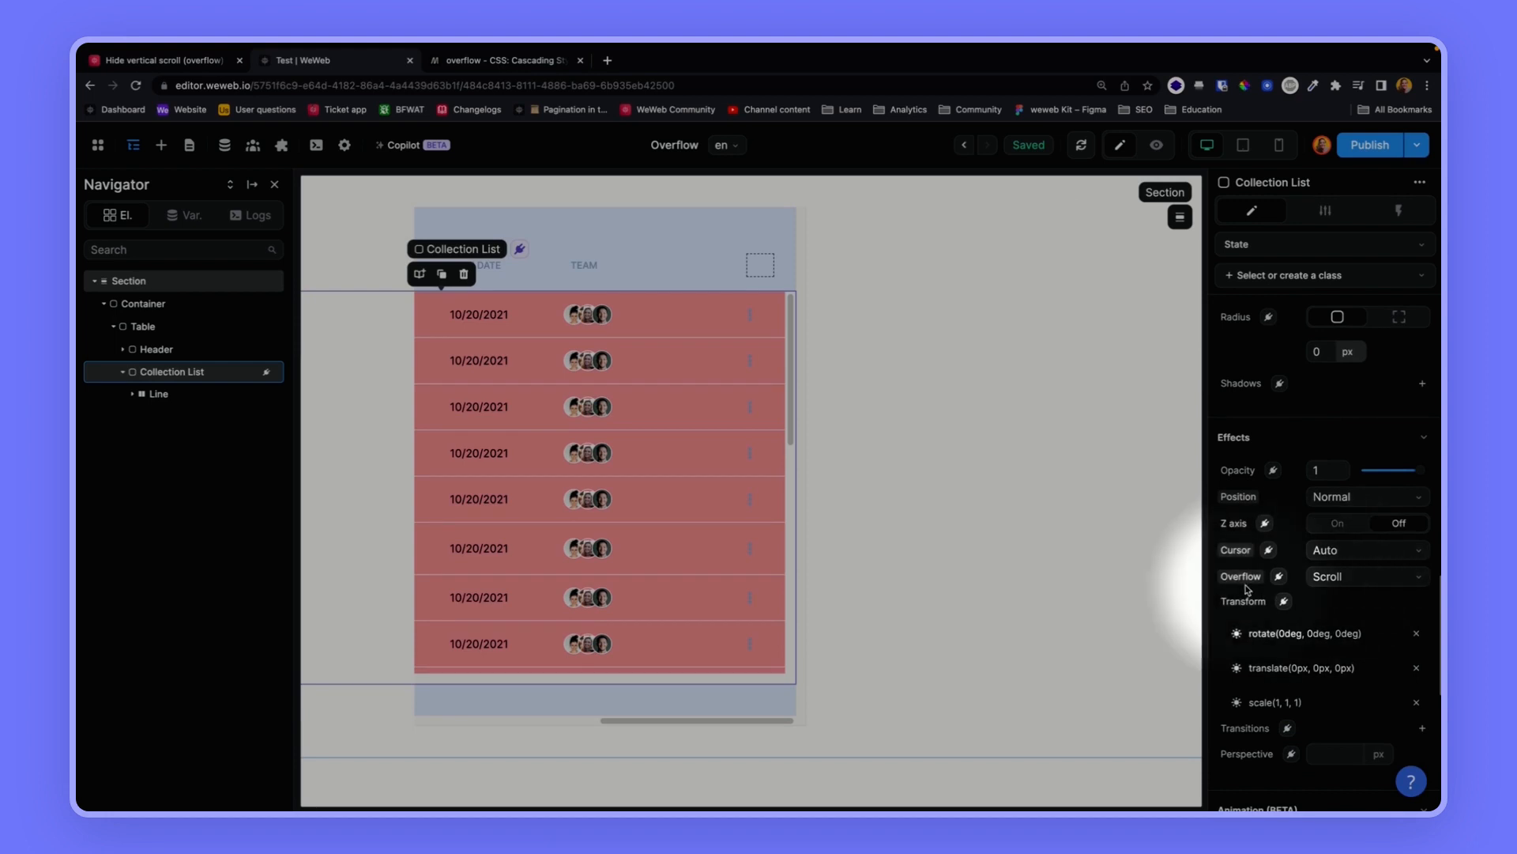
click(503, 60)
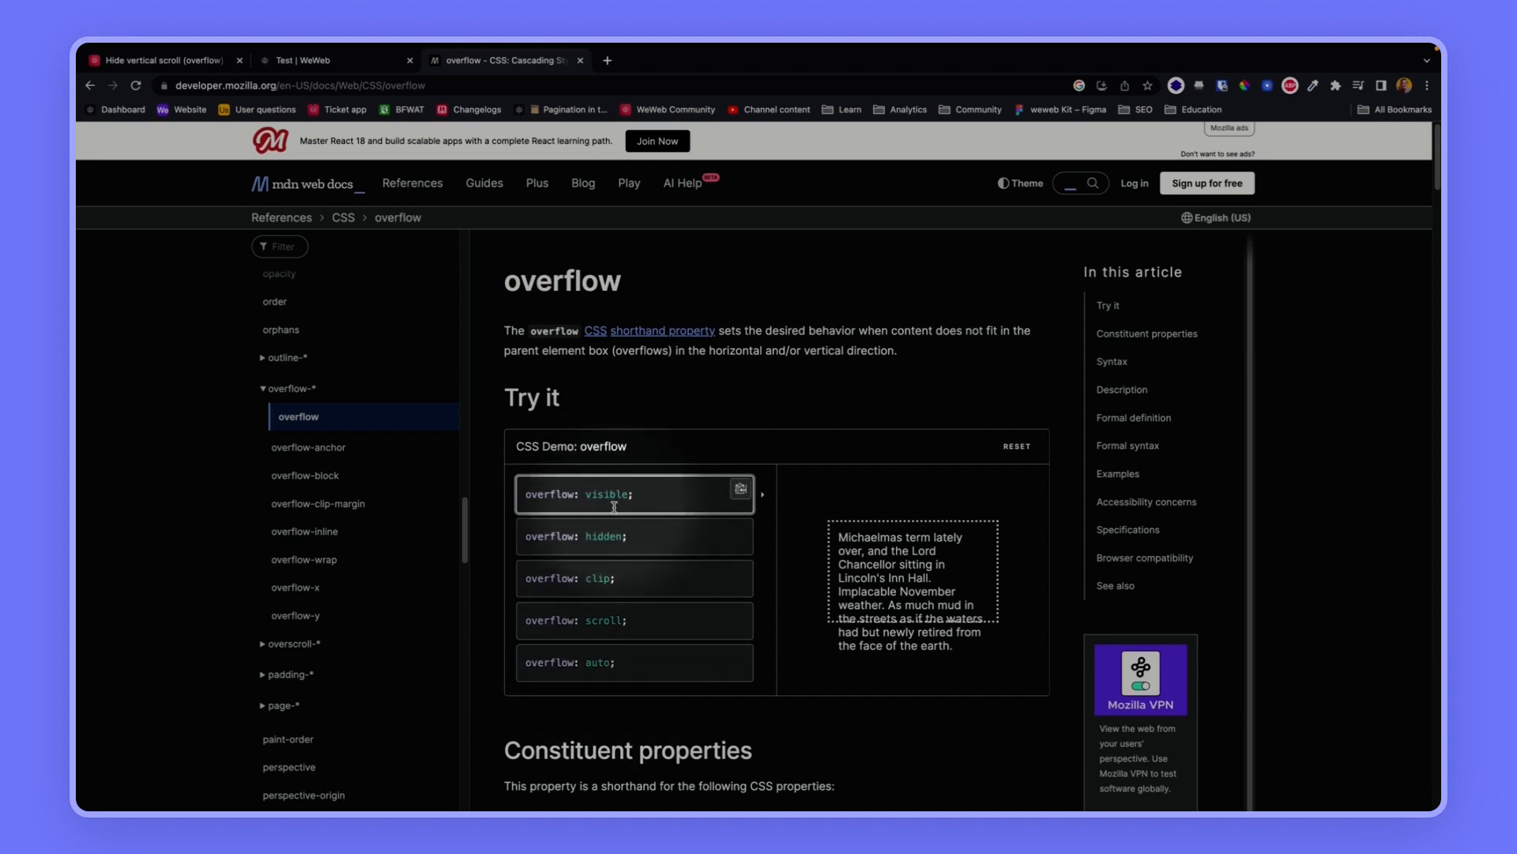
- Read the MDN overflow reference, then go back to the WeWeb project tab
scroll(down, 3)
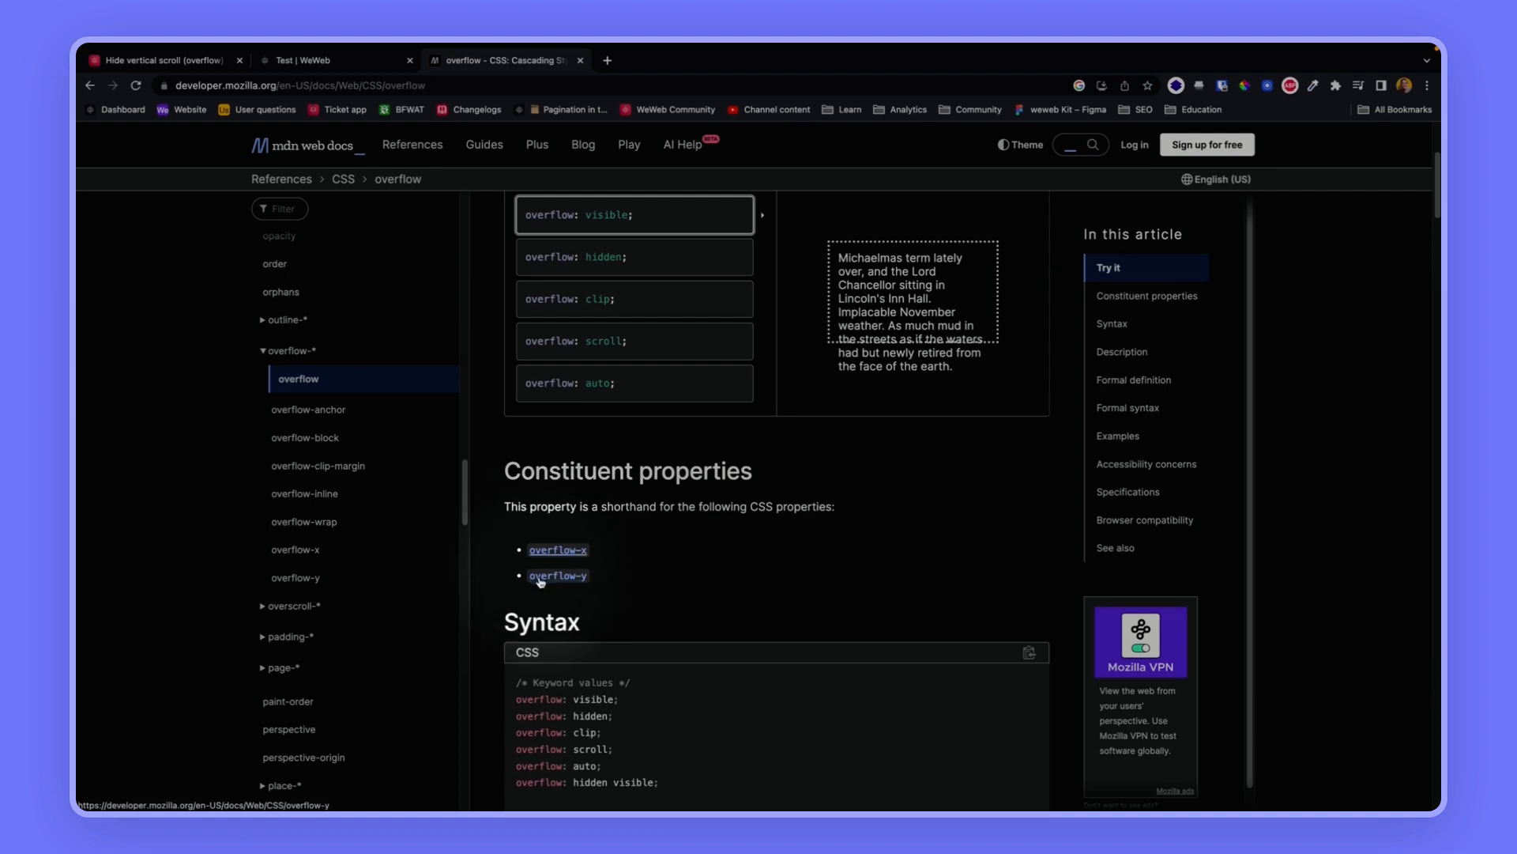
mouse_move(588, 562)
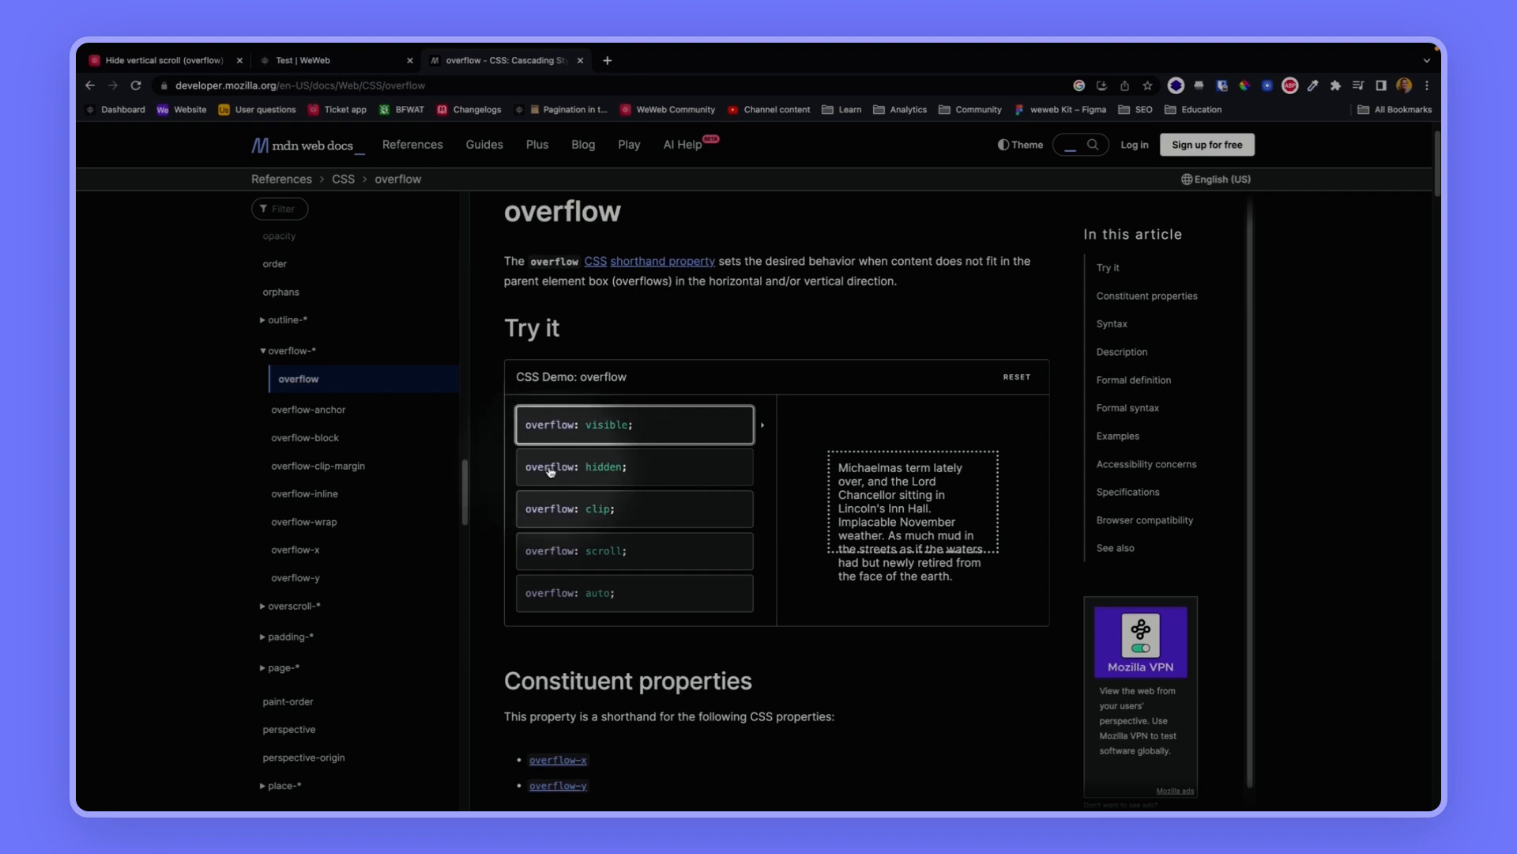
click(334, 60)
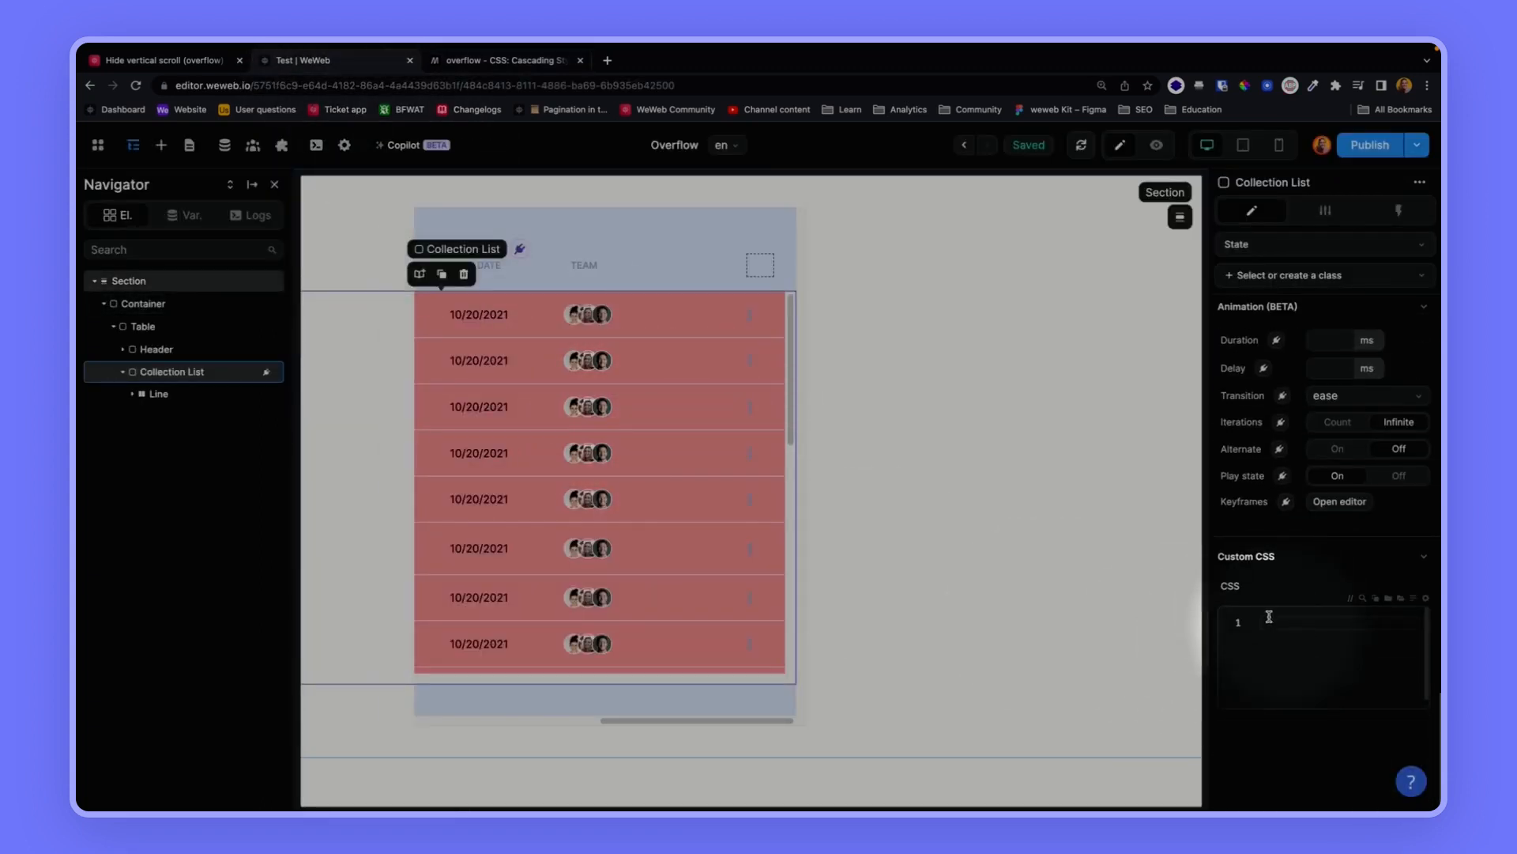
- Add custom CSS 'overflow-x: hidden' to the Table element
click(143, 325)
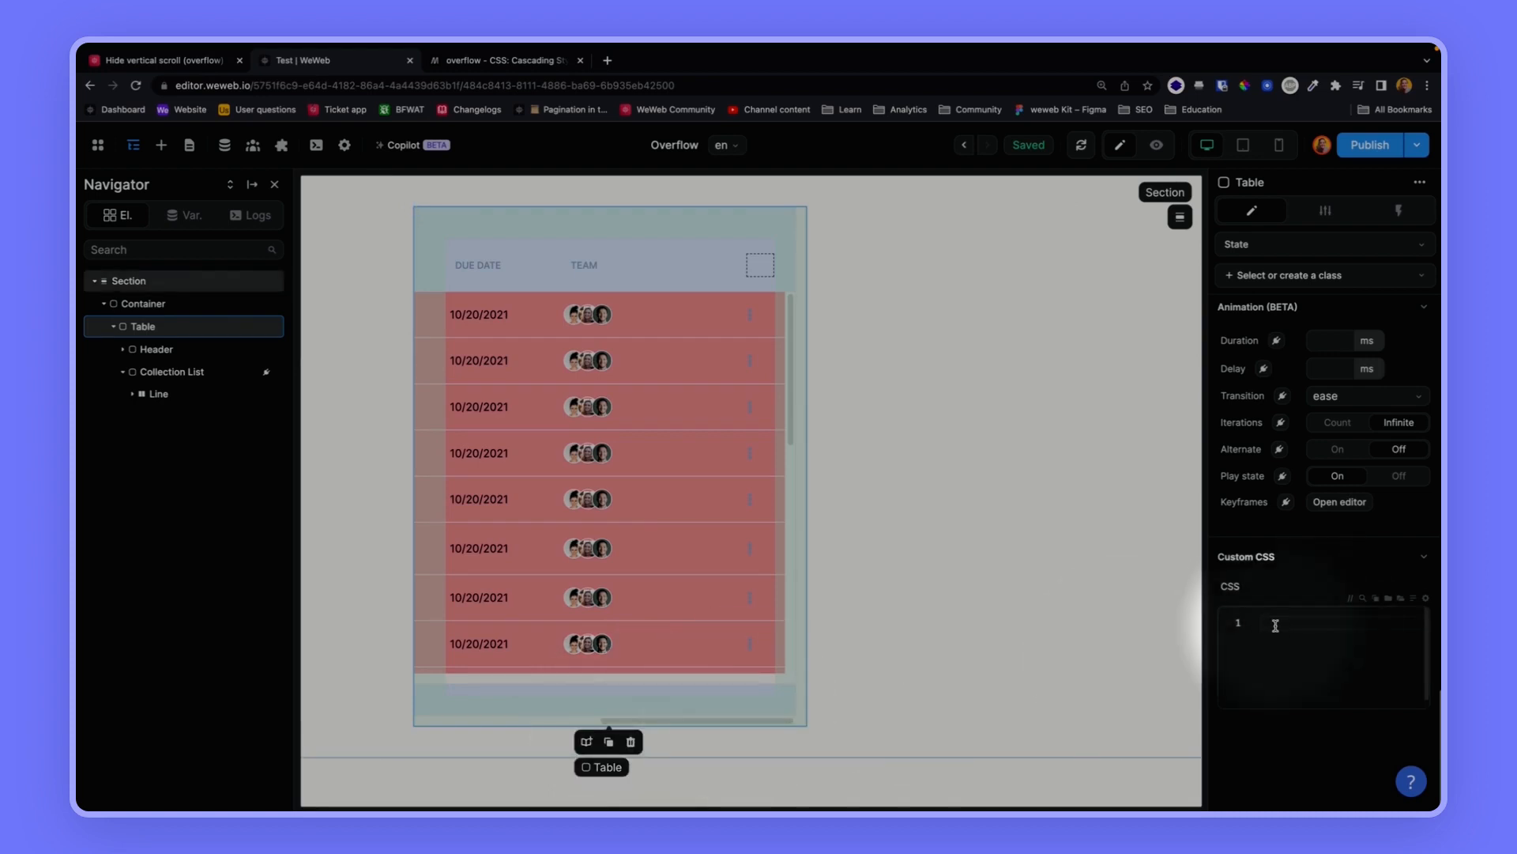
text(overflow-x:)
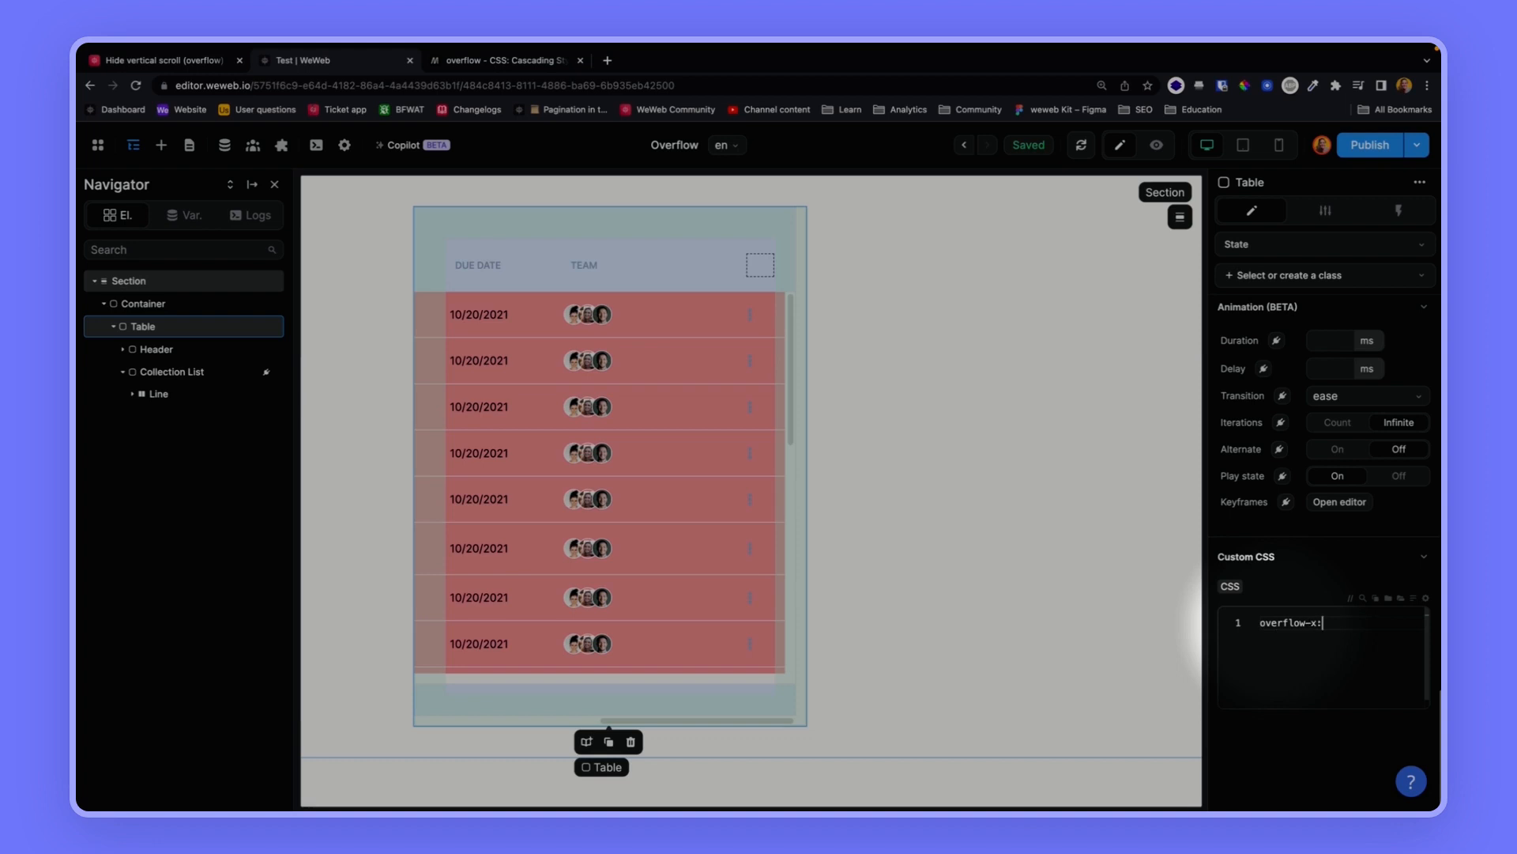
text(hidden)
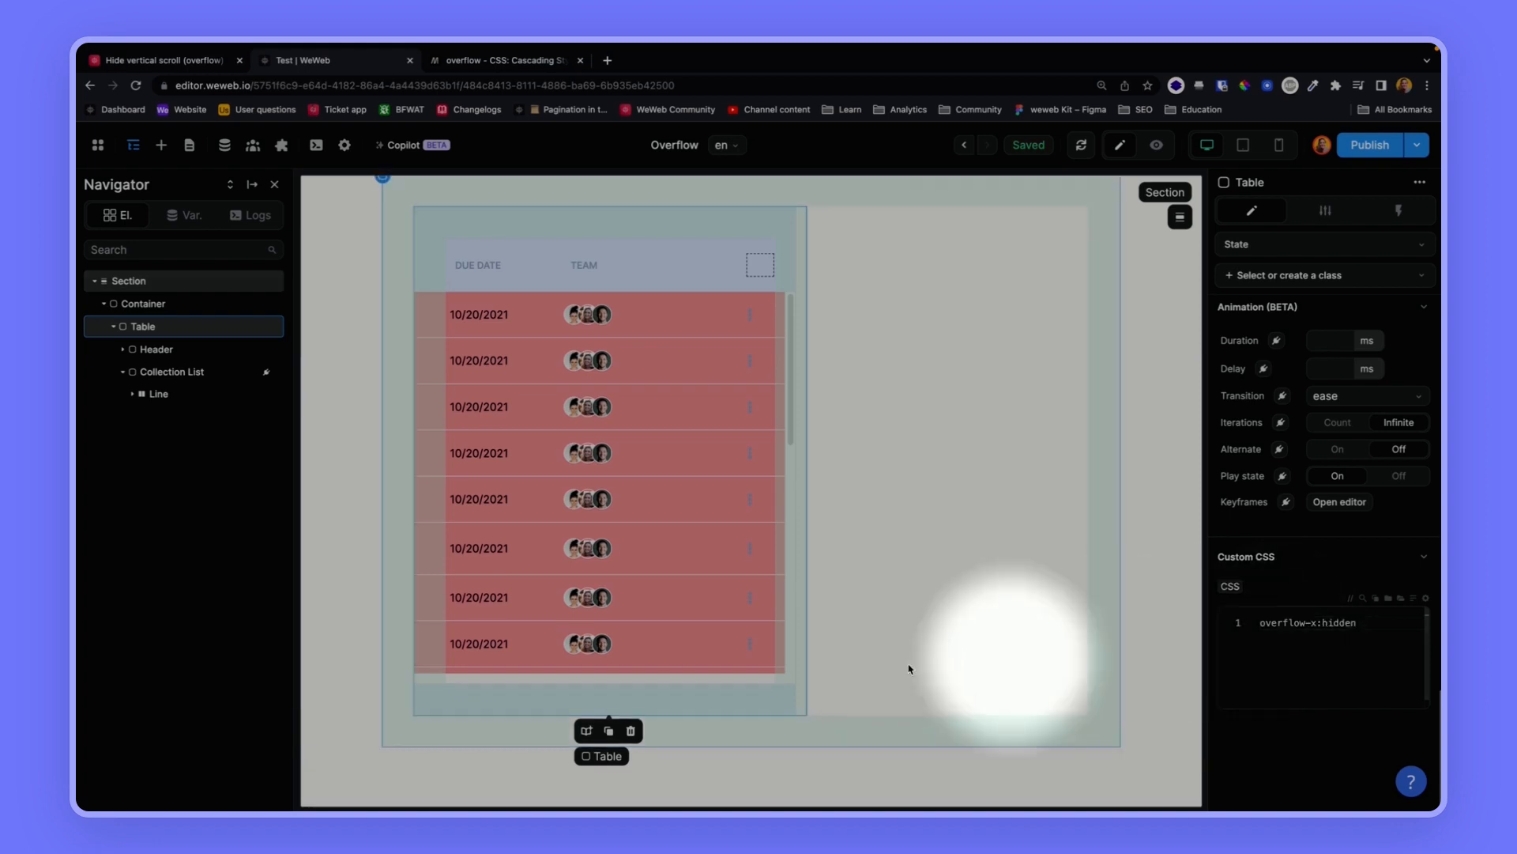